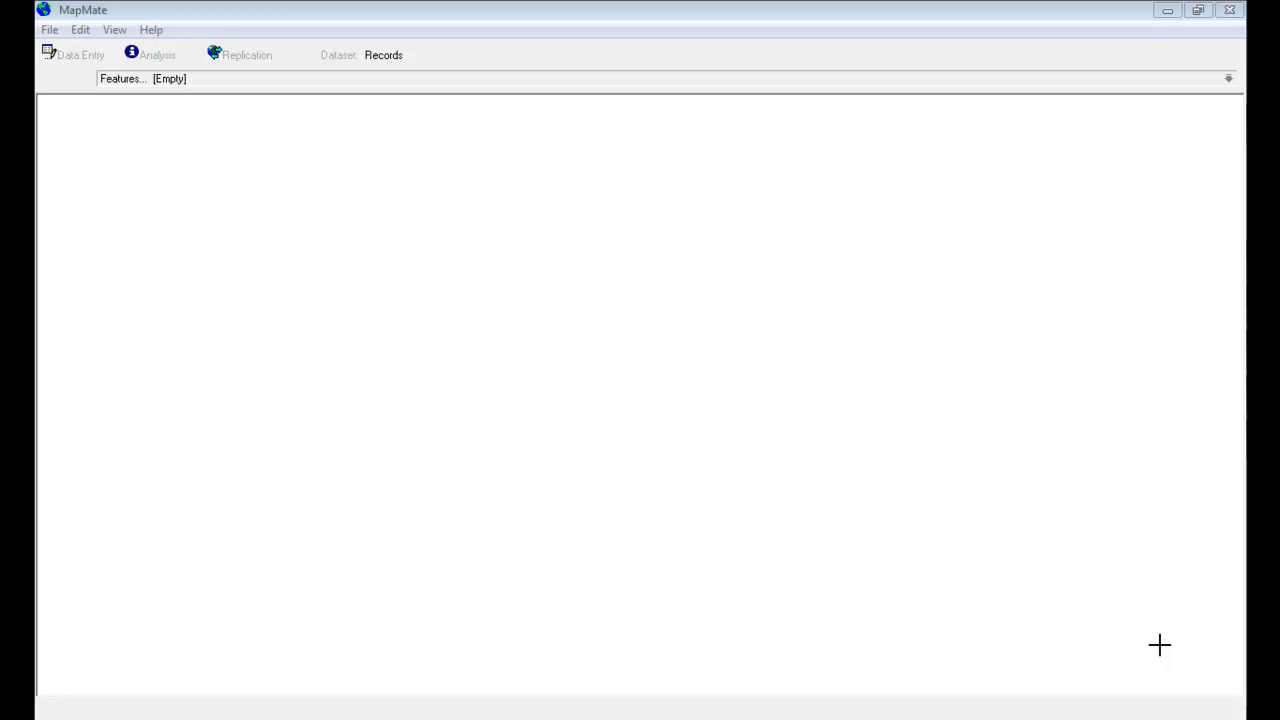
mouse_move(1080, 628)
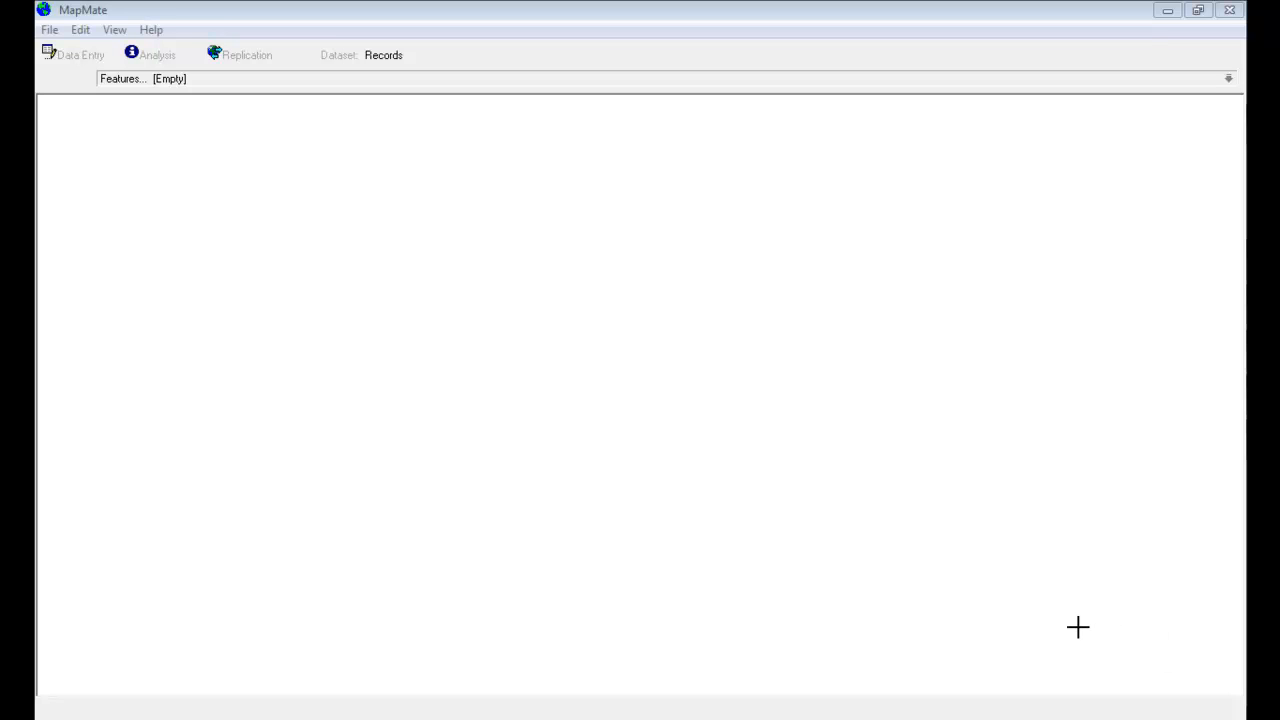
mouse_move(152, 30)
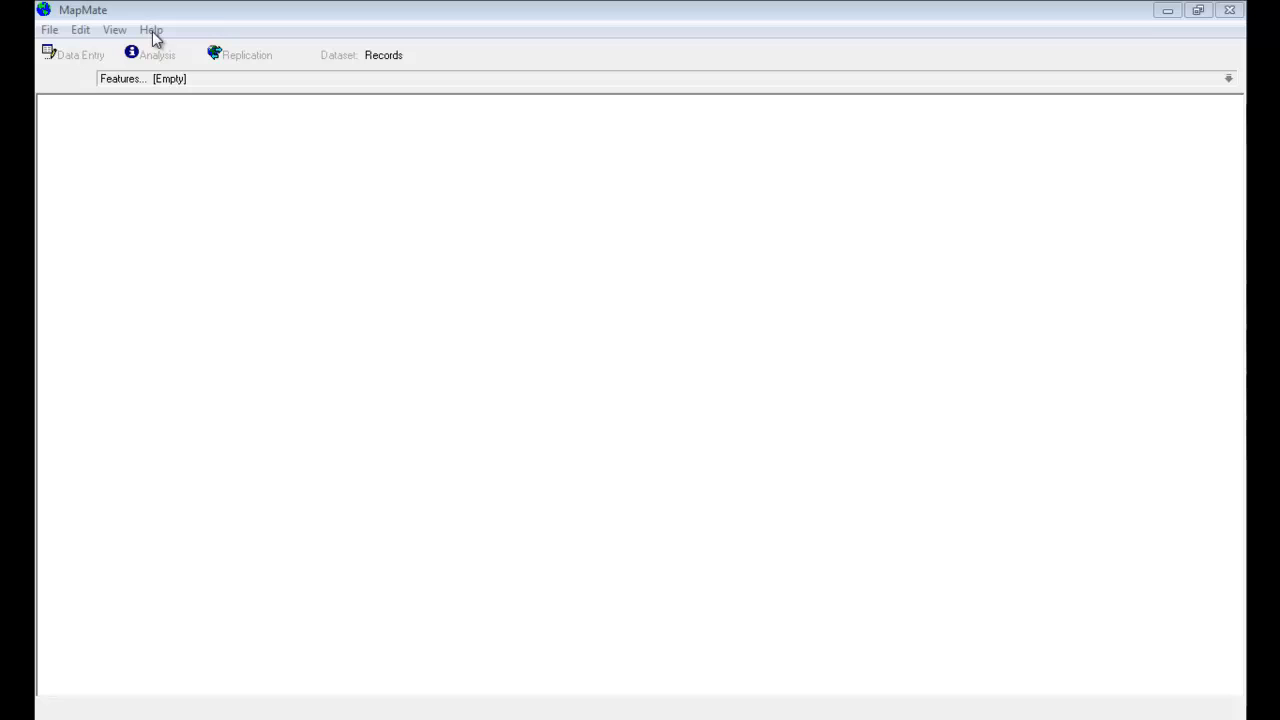
Step: Open Help Topics and go to the 'Using Picture Maps' topic in the Map Viewer help
click(152, 30)
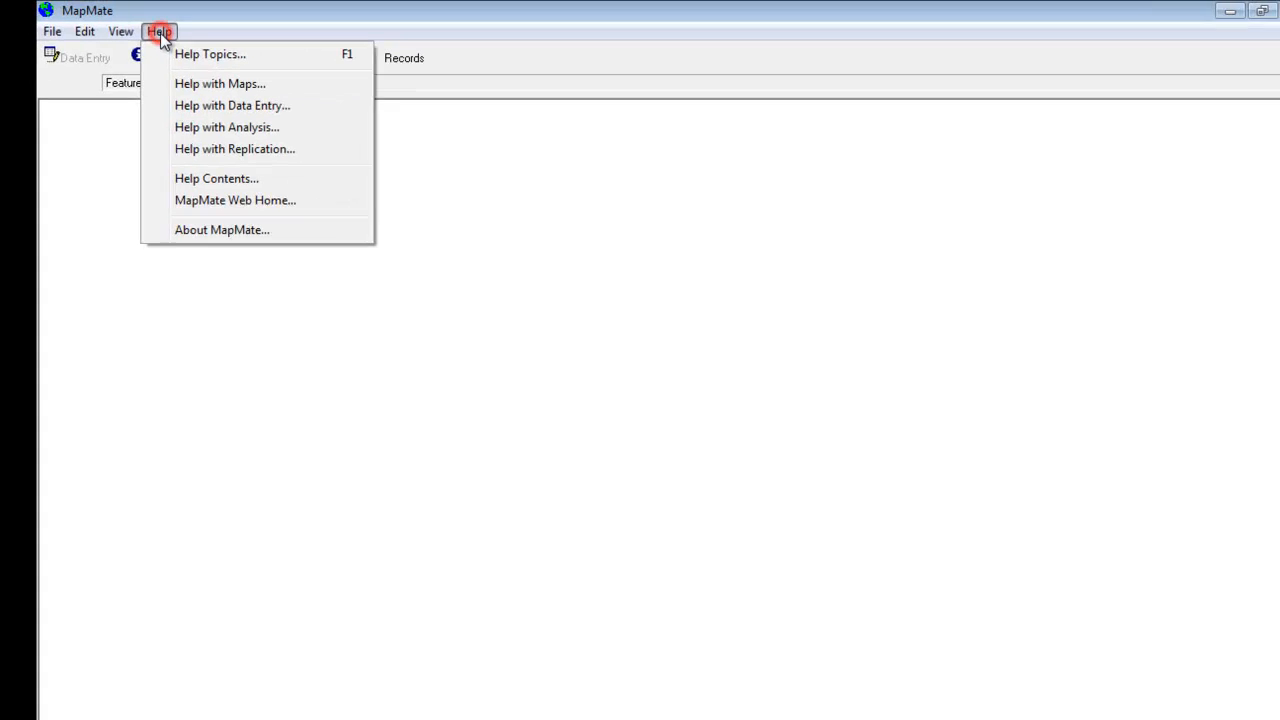
click(210, 54)
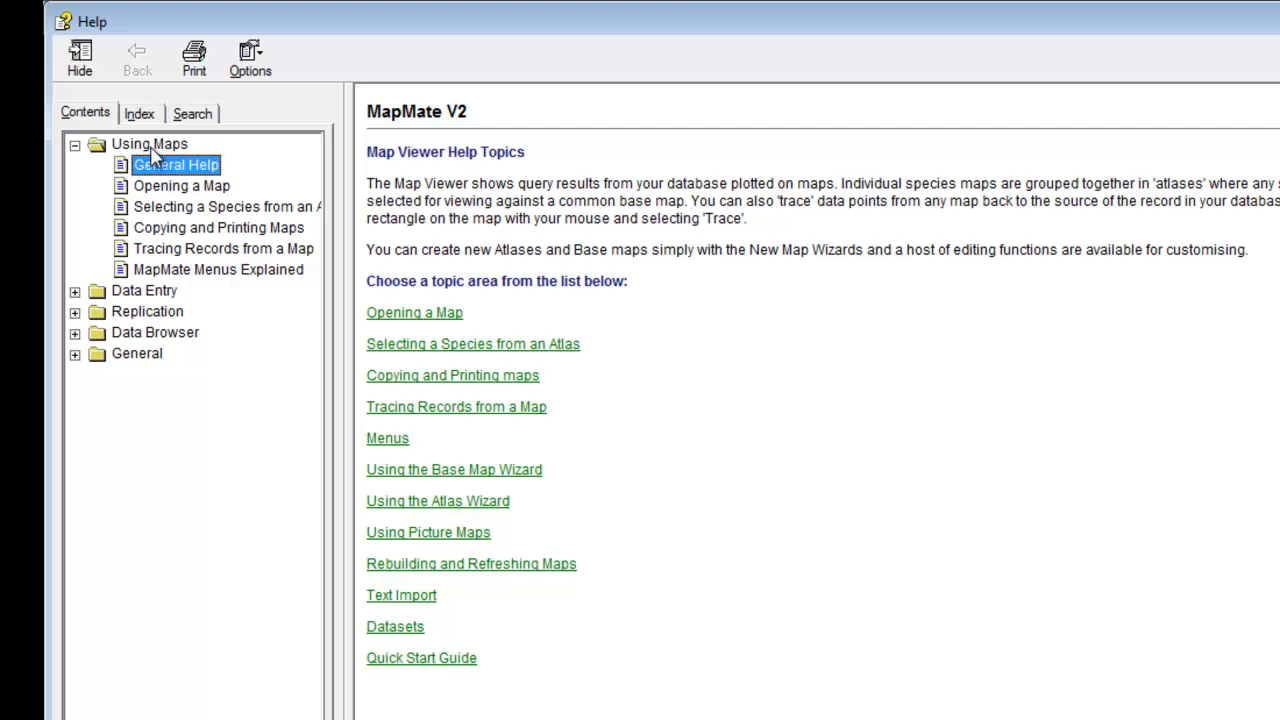
mouse_move(436, 500)
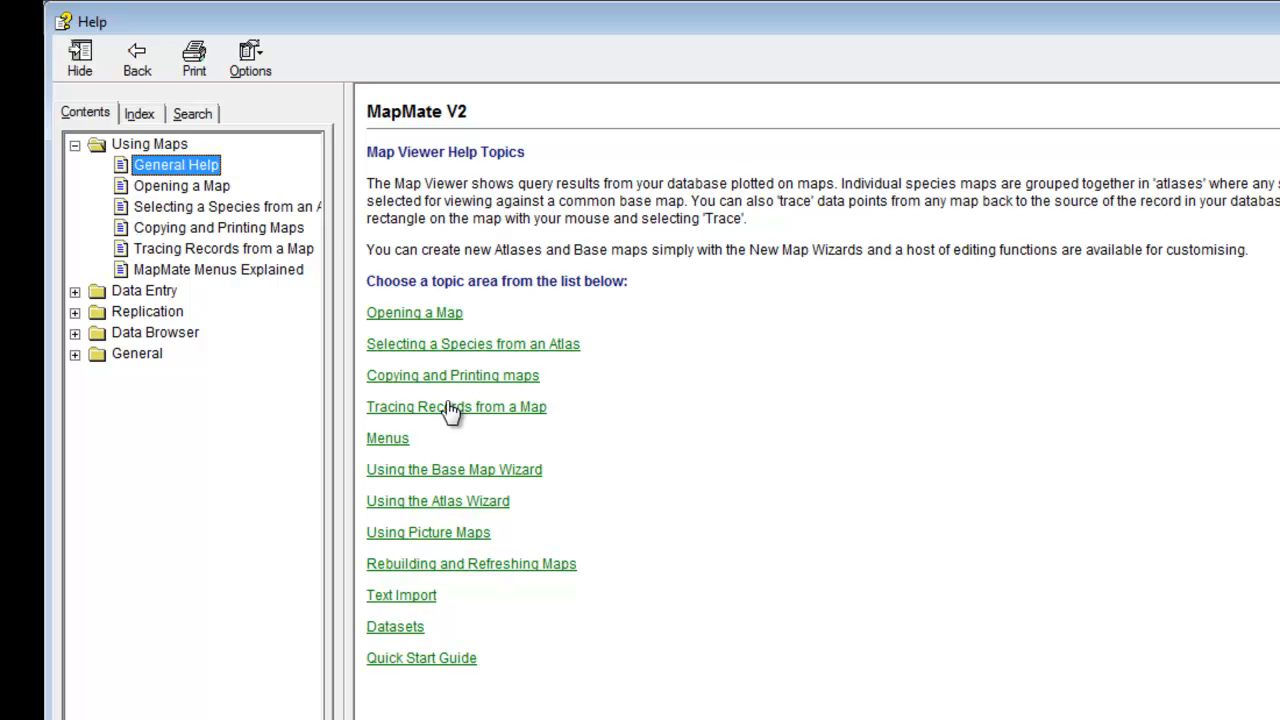
mouse_move(420, 540)
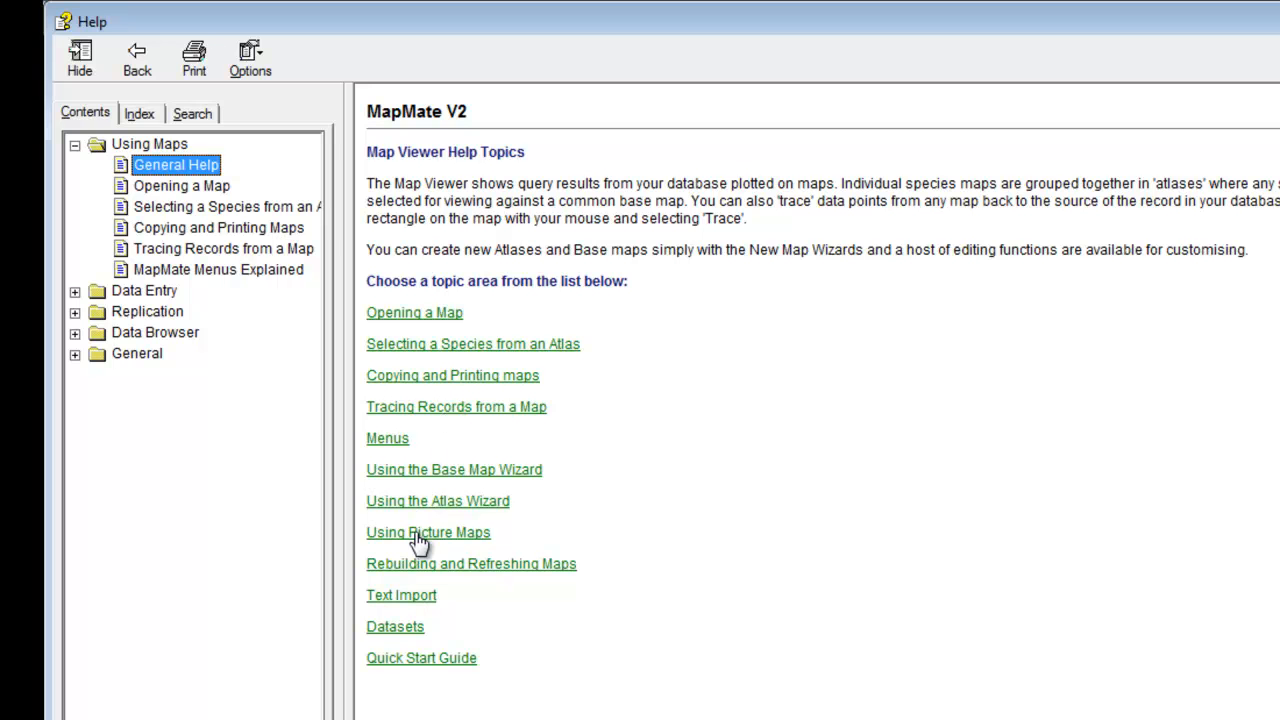
click(428, 532)
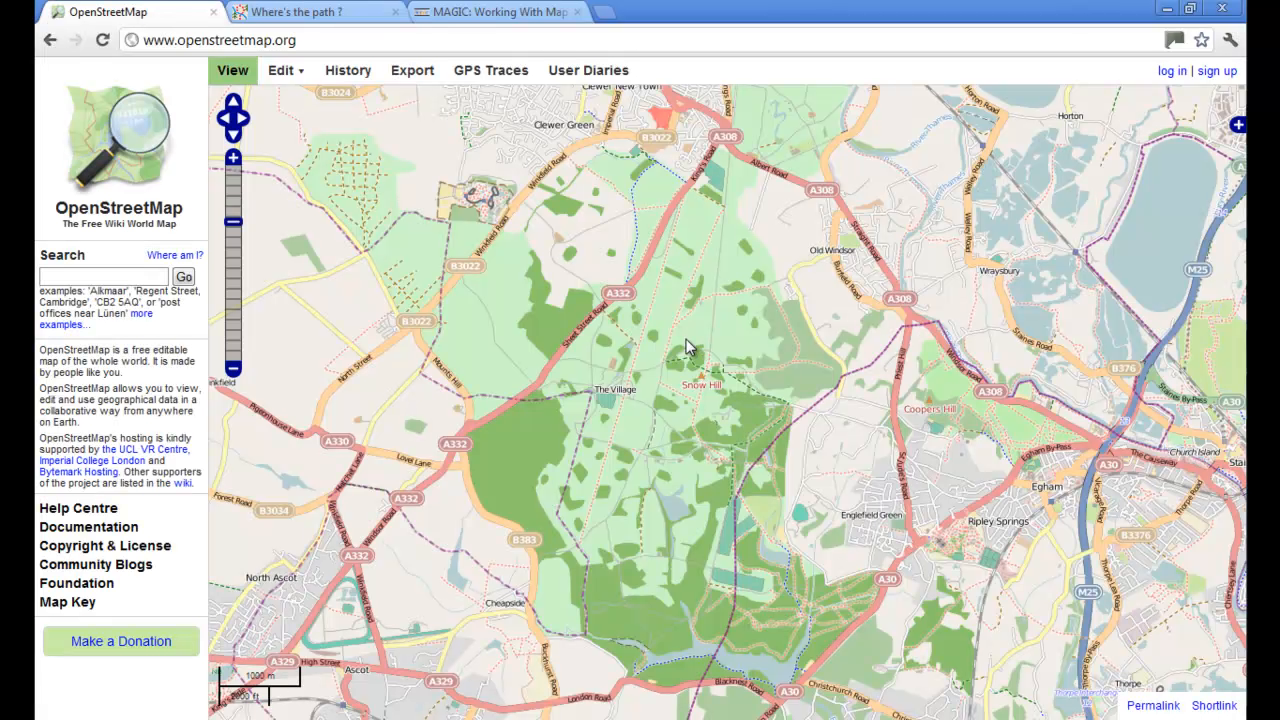
mouse_move(620, 344)
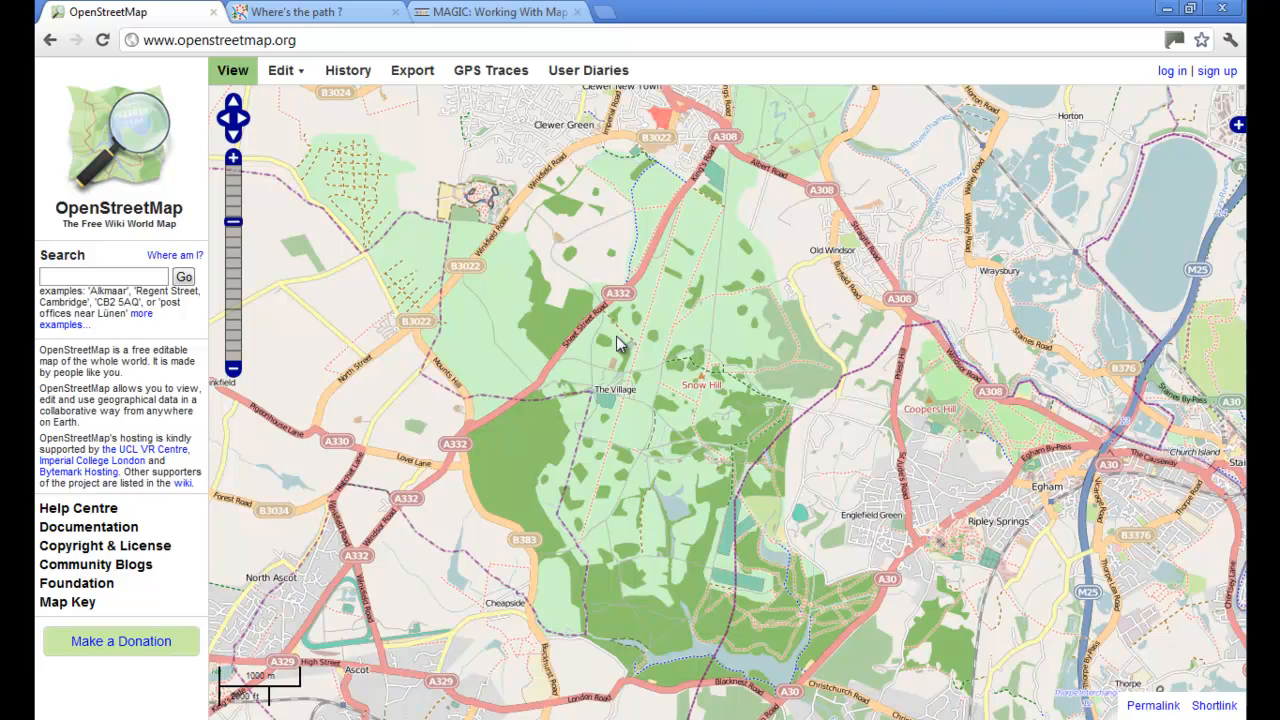
mouse_move(348, 70)
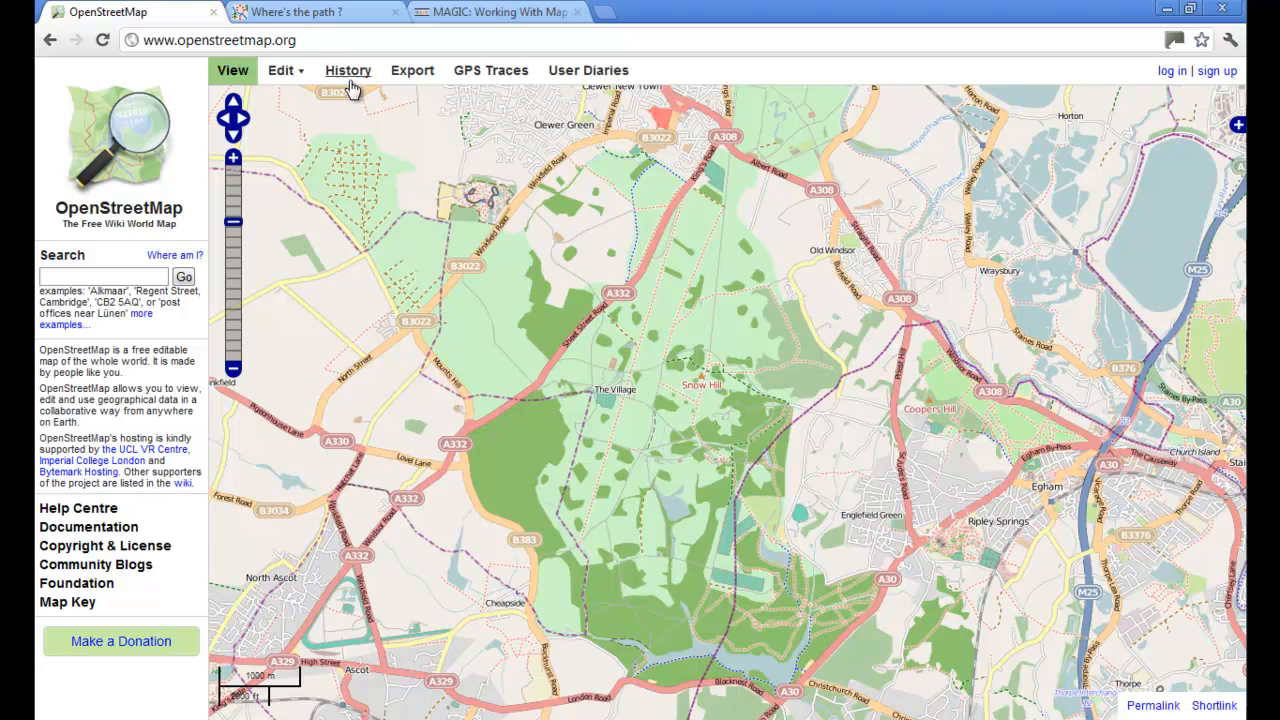
mouse_move(412, 70)
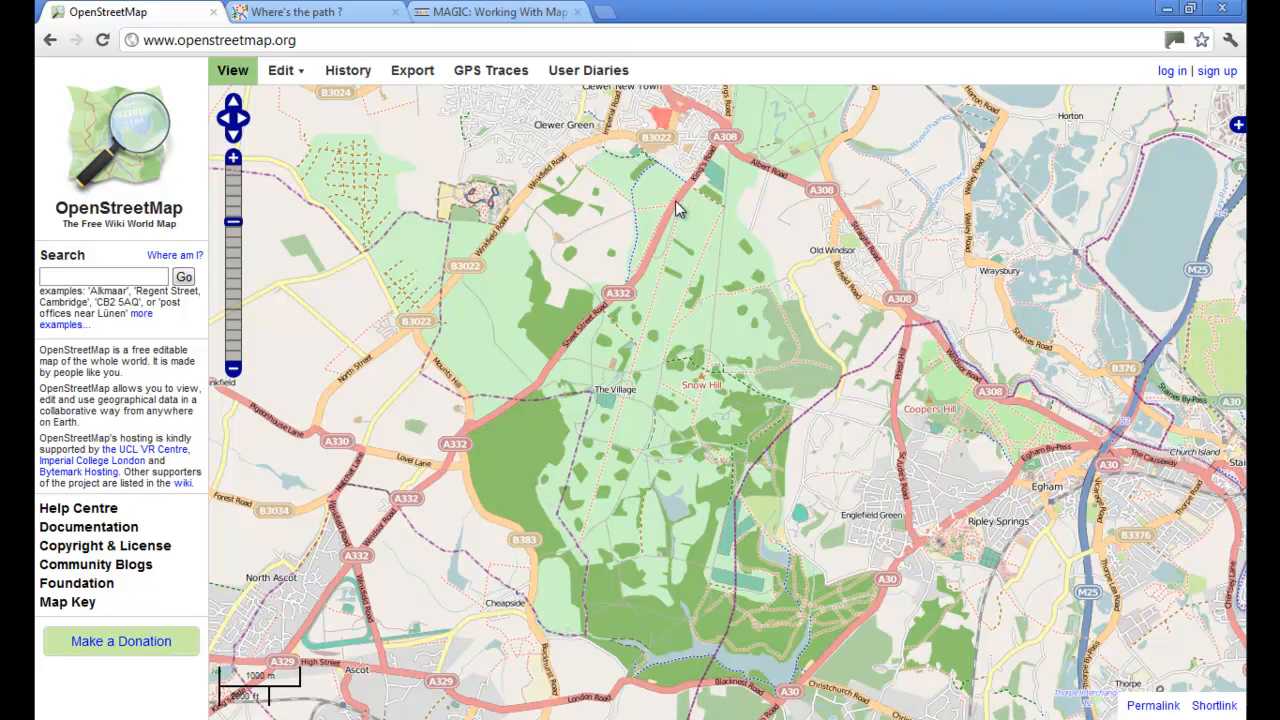
mouse_move(788, 352)
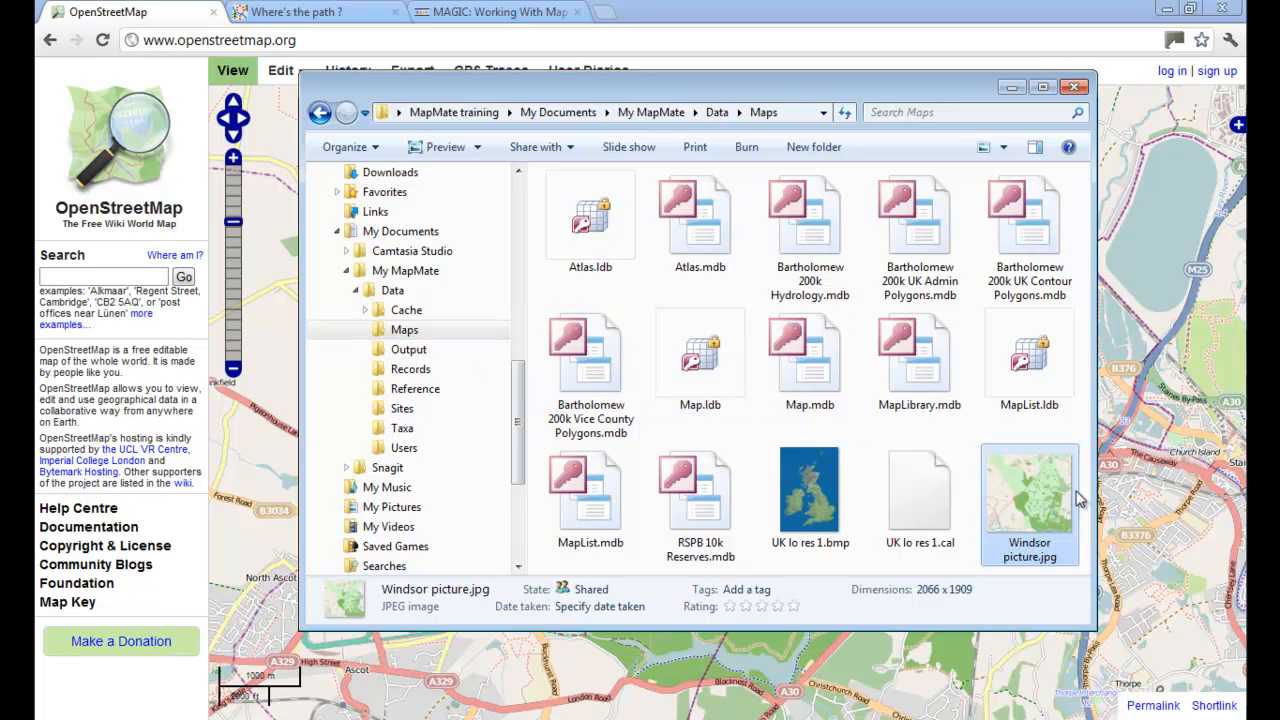
mouse_move(1028, 500)
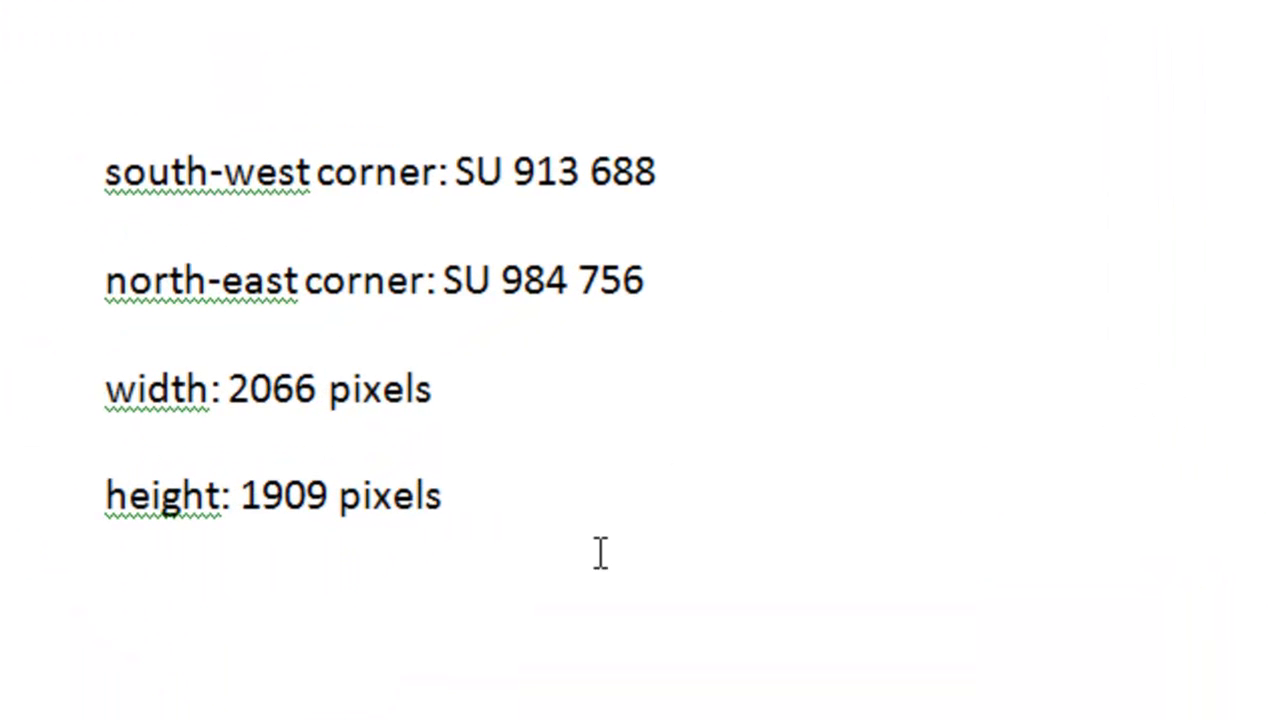
mouse_move(678, 170)
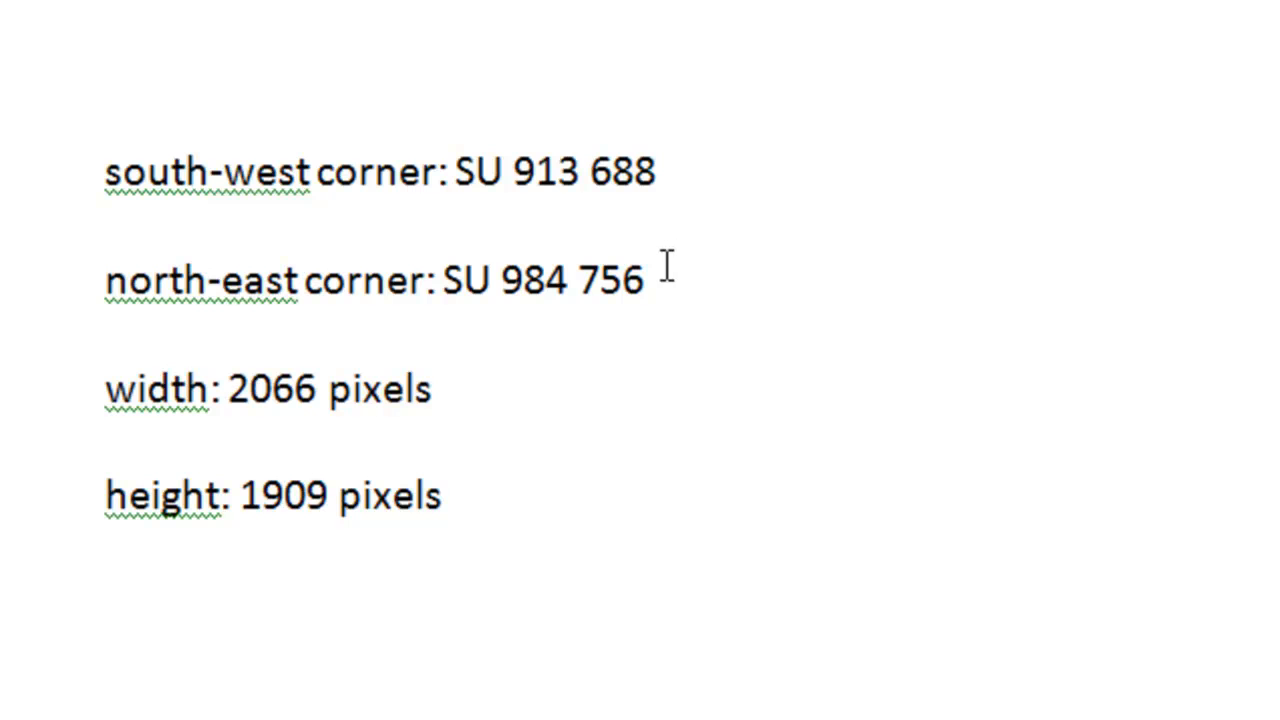
mouse_move(476, 388)
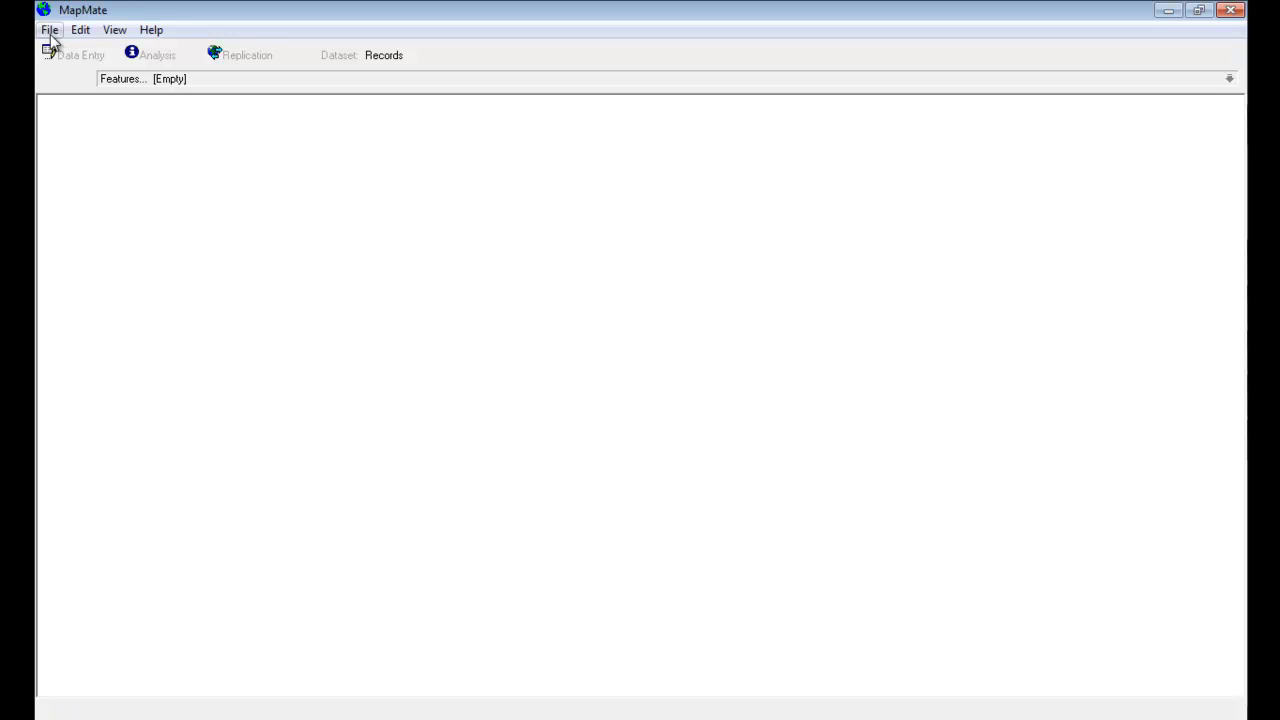
Step: Start a new blank map accepting UK region, UK National Grids projection and default area
click(48, 30)
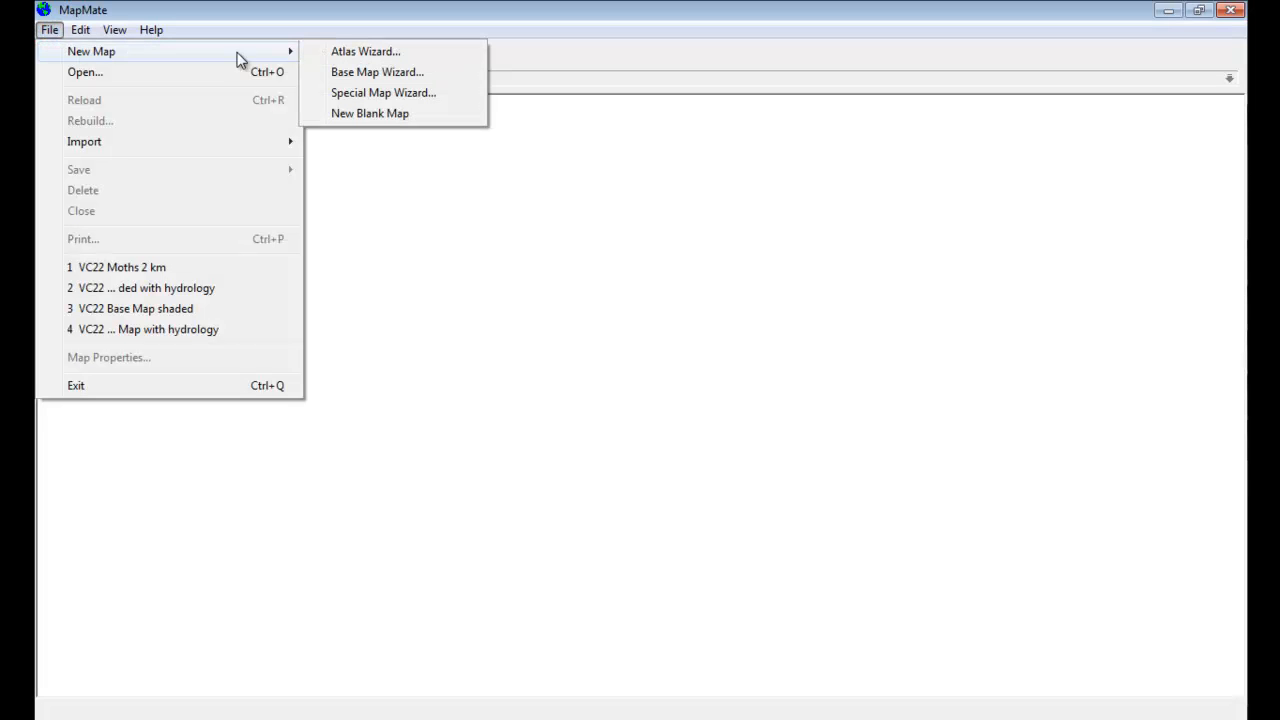
click(368, 112)
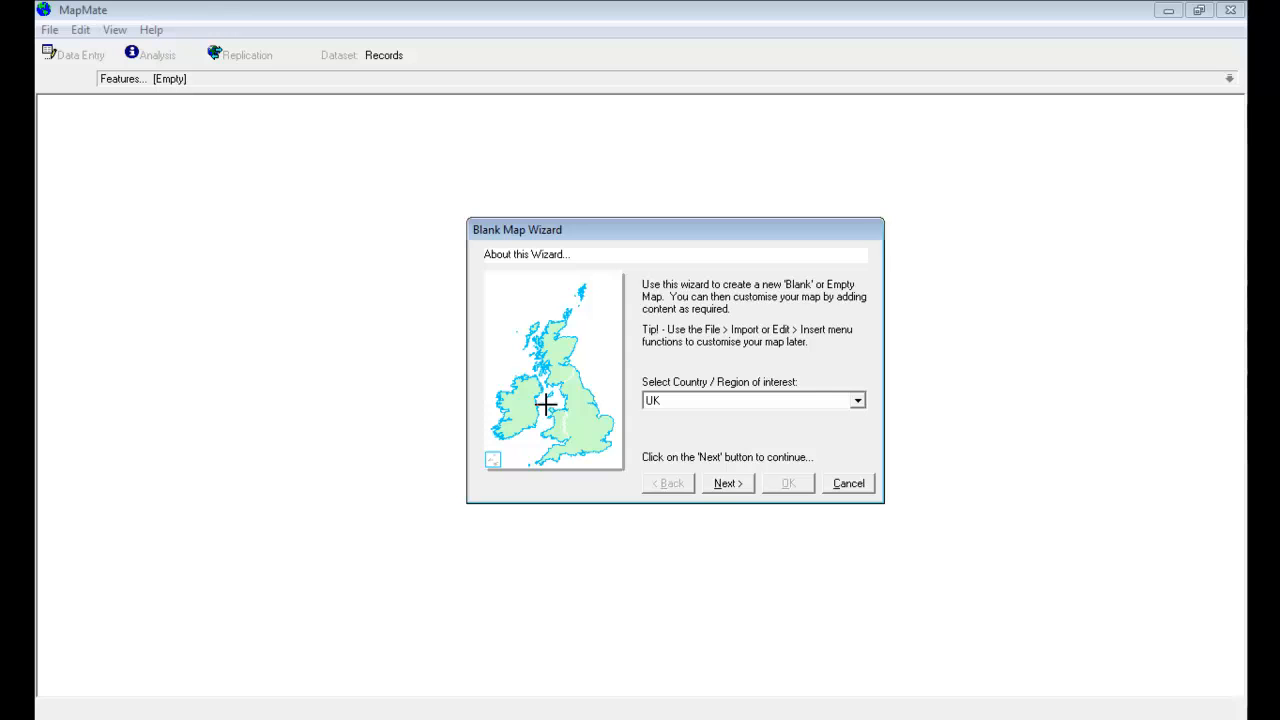
mouse_move(716, 464)
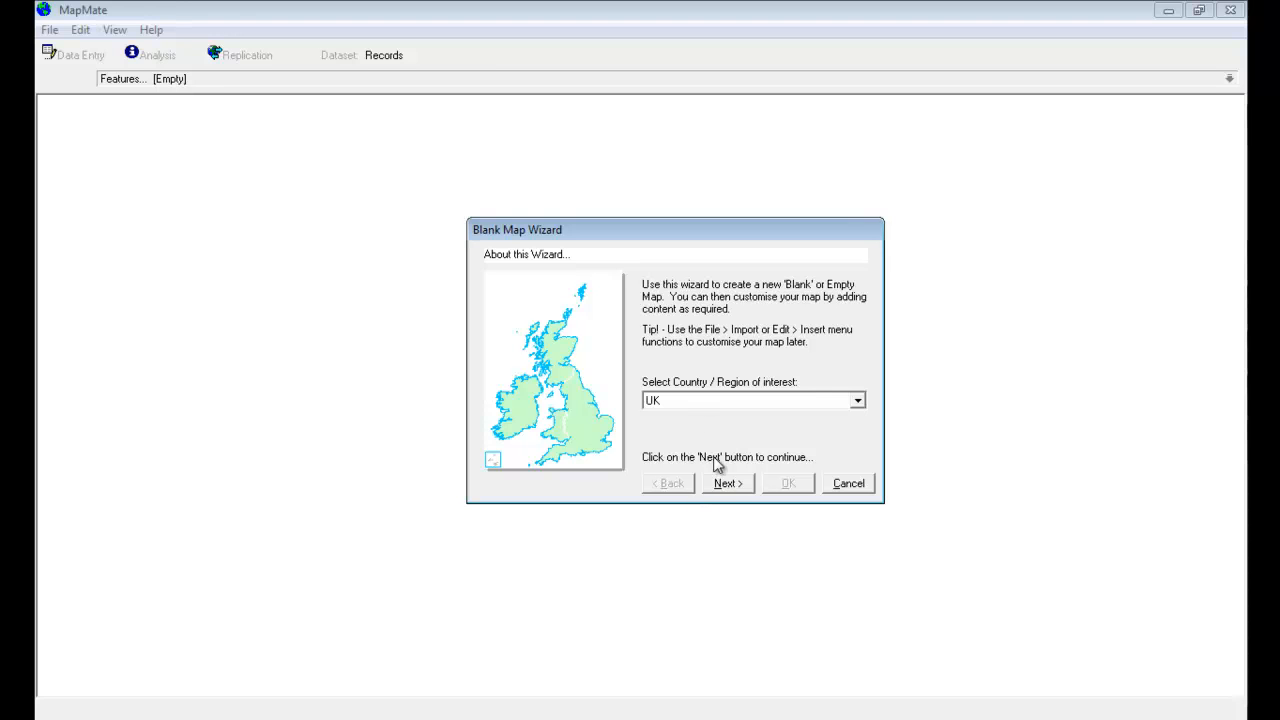
click(728, 482)
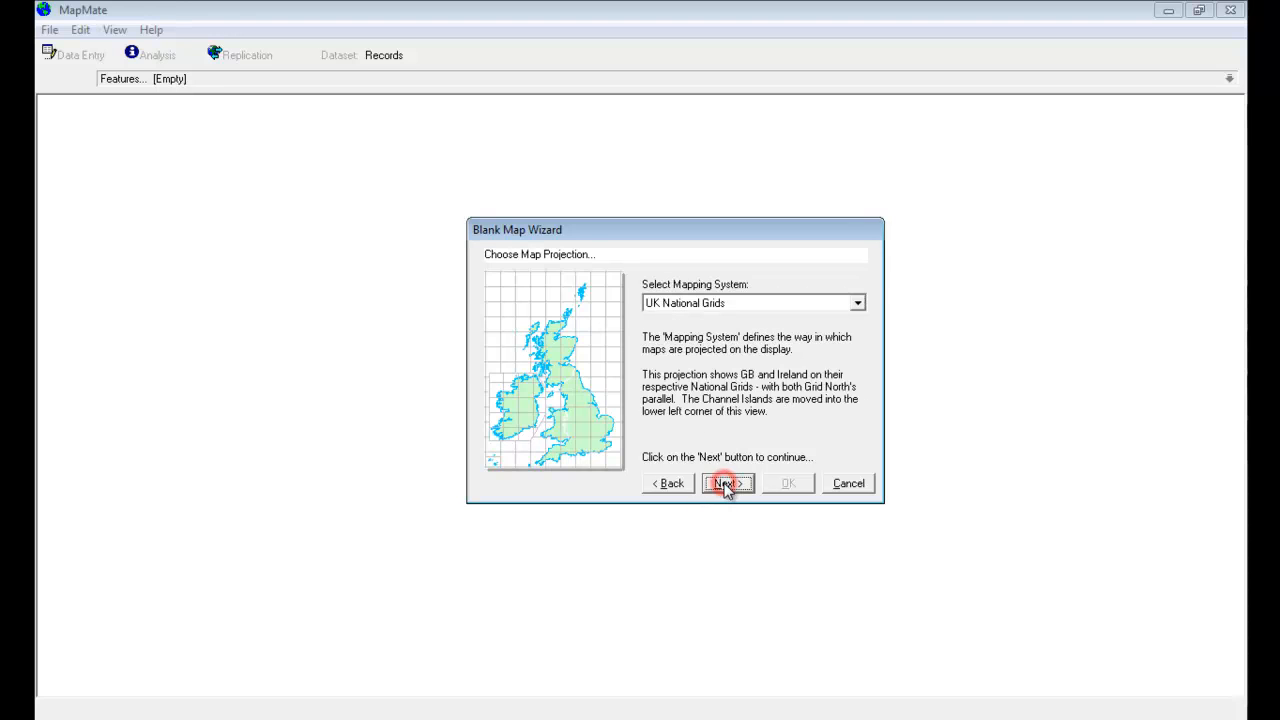
click(728, 482)
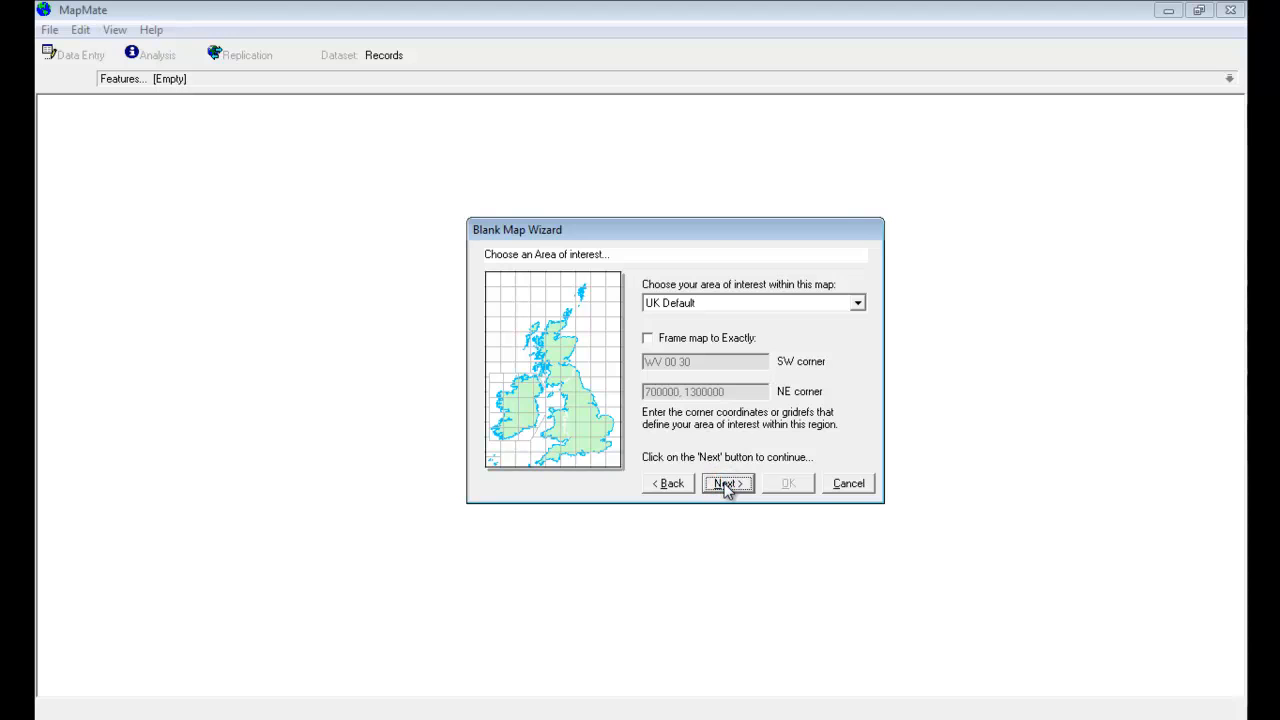
click(726, 482)
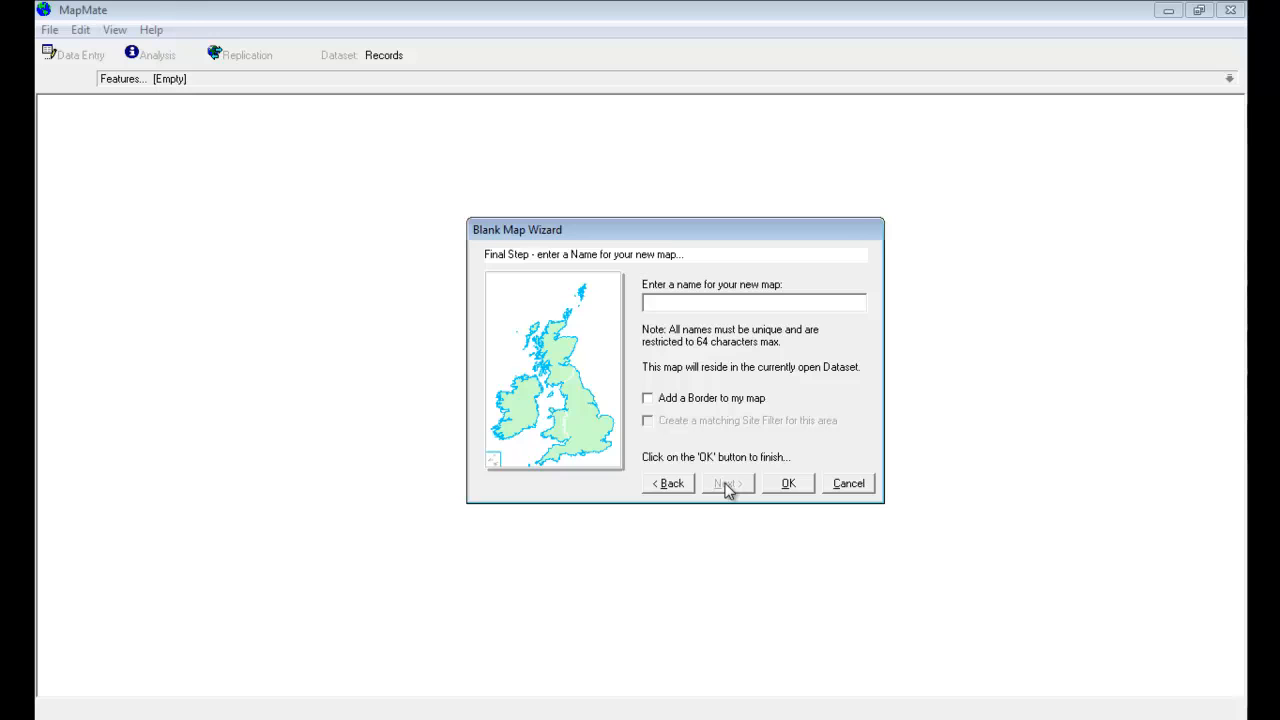
Step: Name the new map 'Windsor picture map' and finish creating it
click(752, 302)
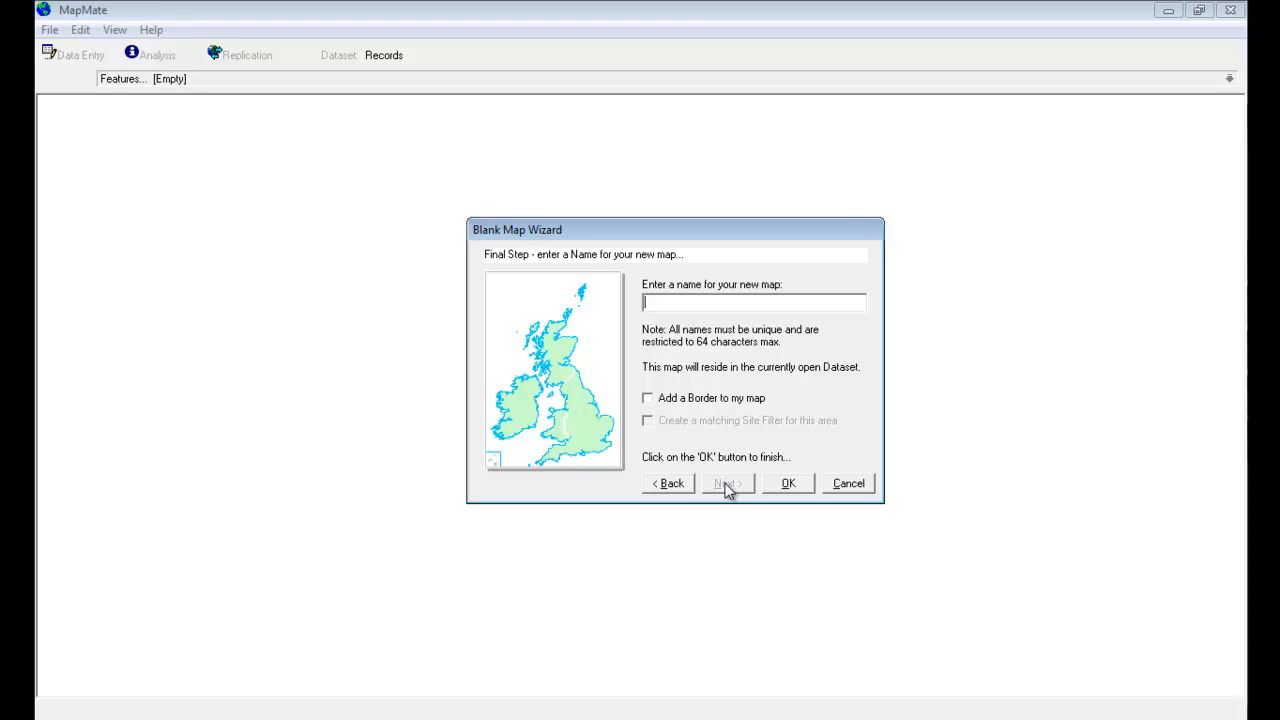
text(Windsor picture map)
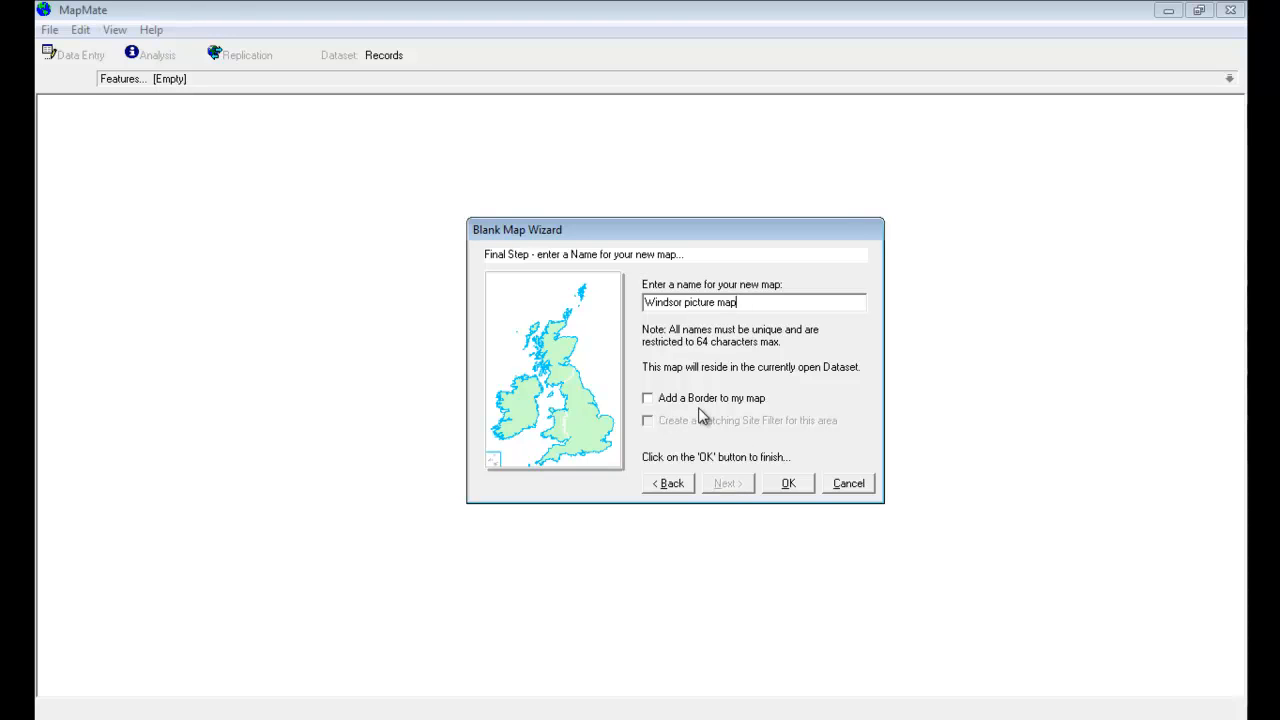
mouse_move(656, 414)
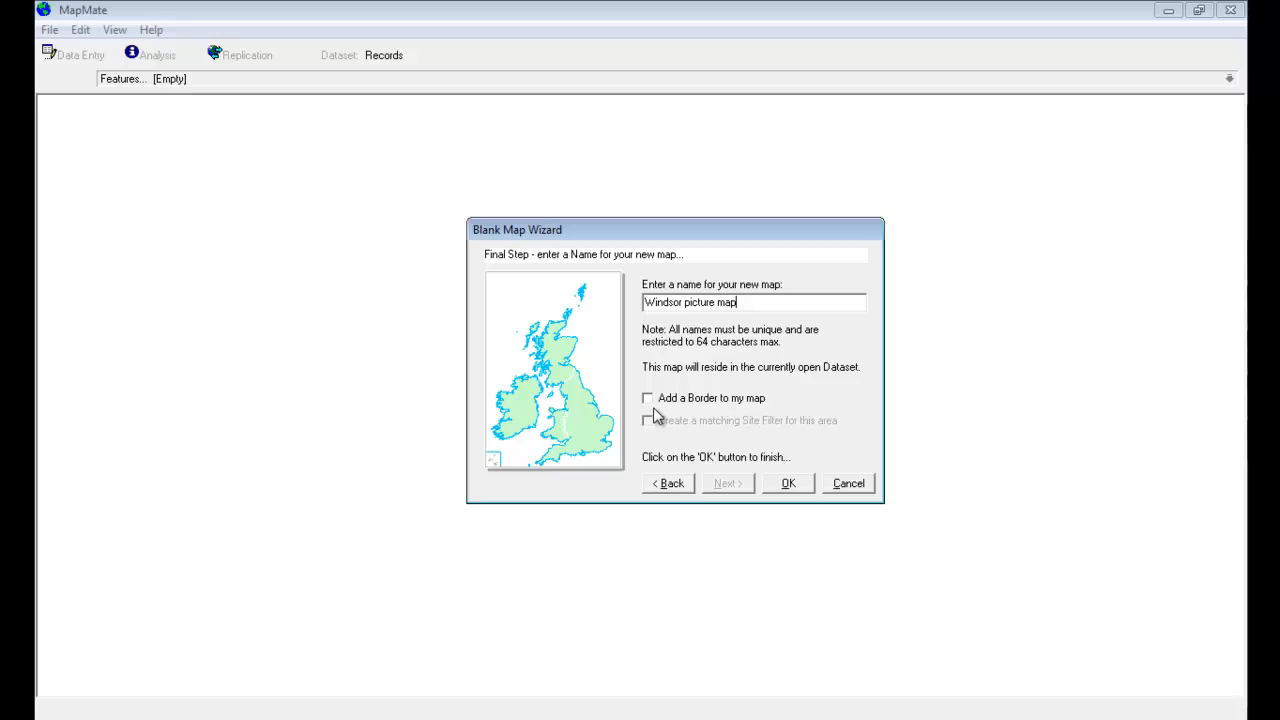
click(788, 482)
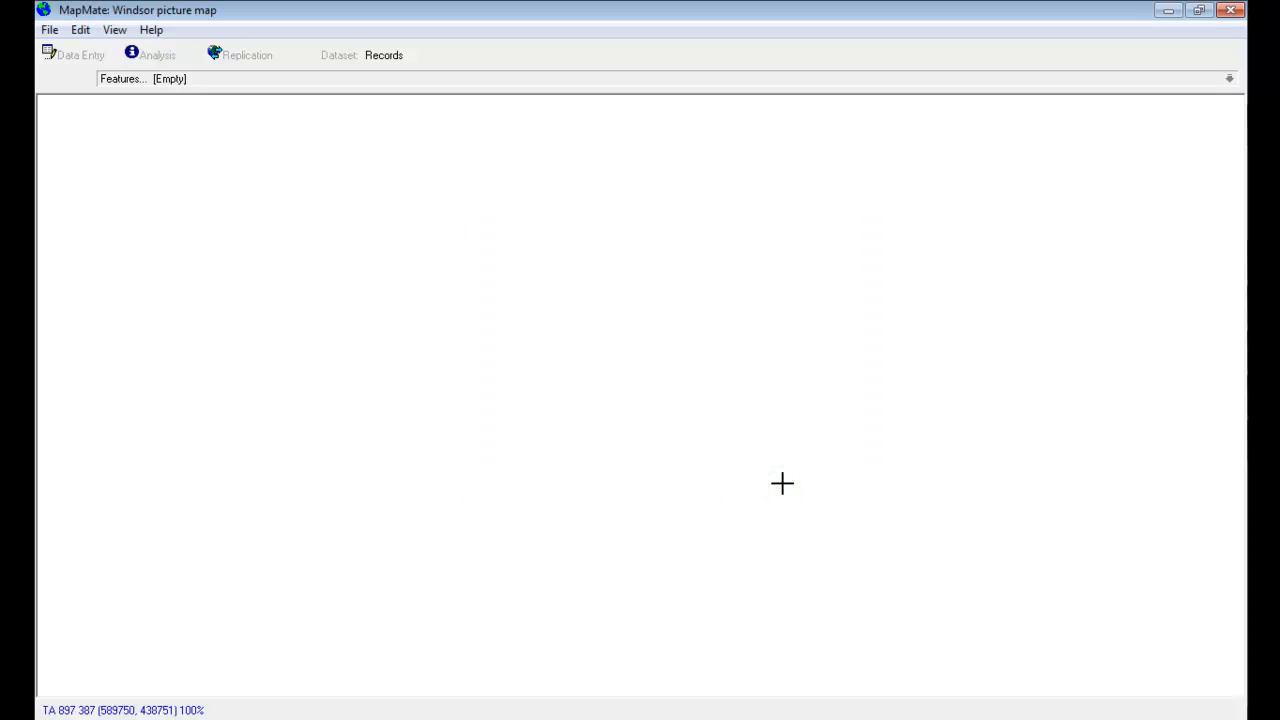
mouse_move(644, 412)
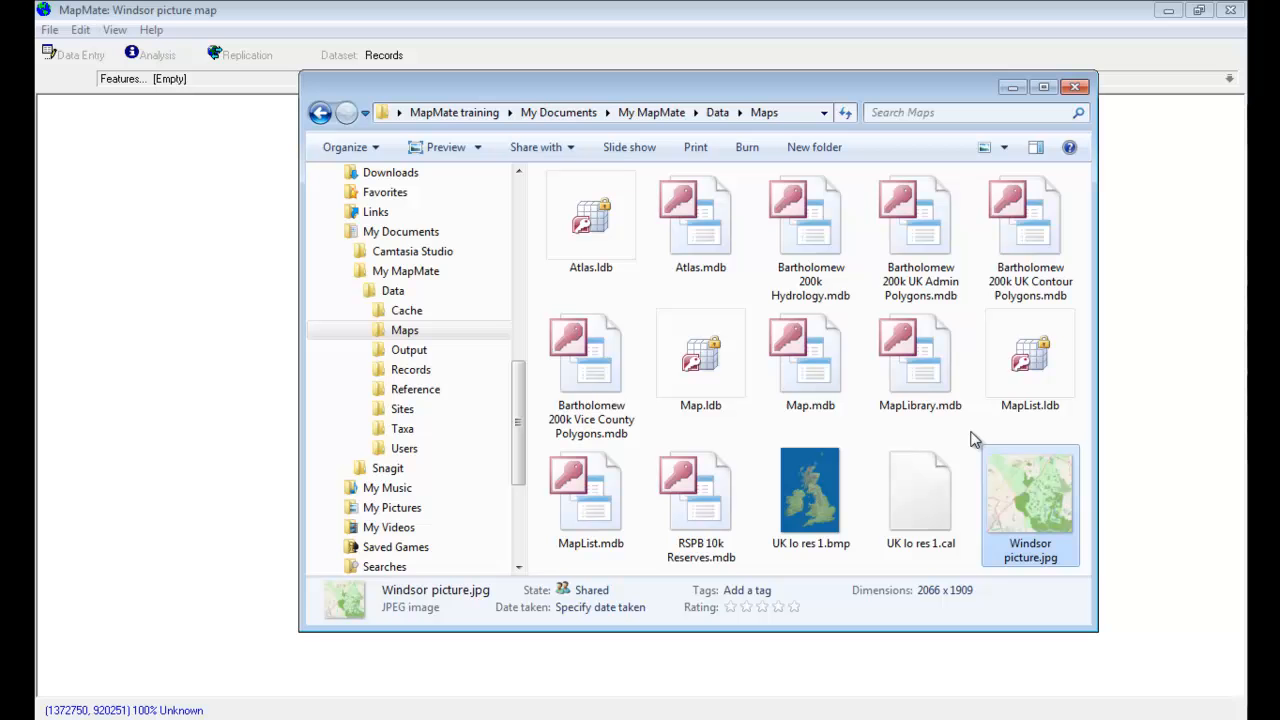
mouse_move(1024, 496)
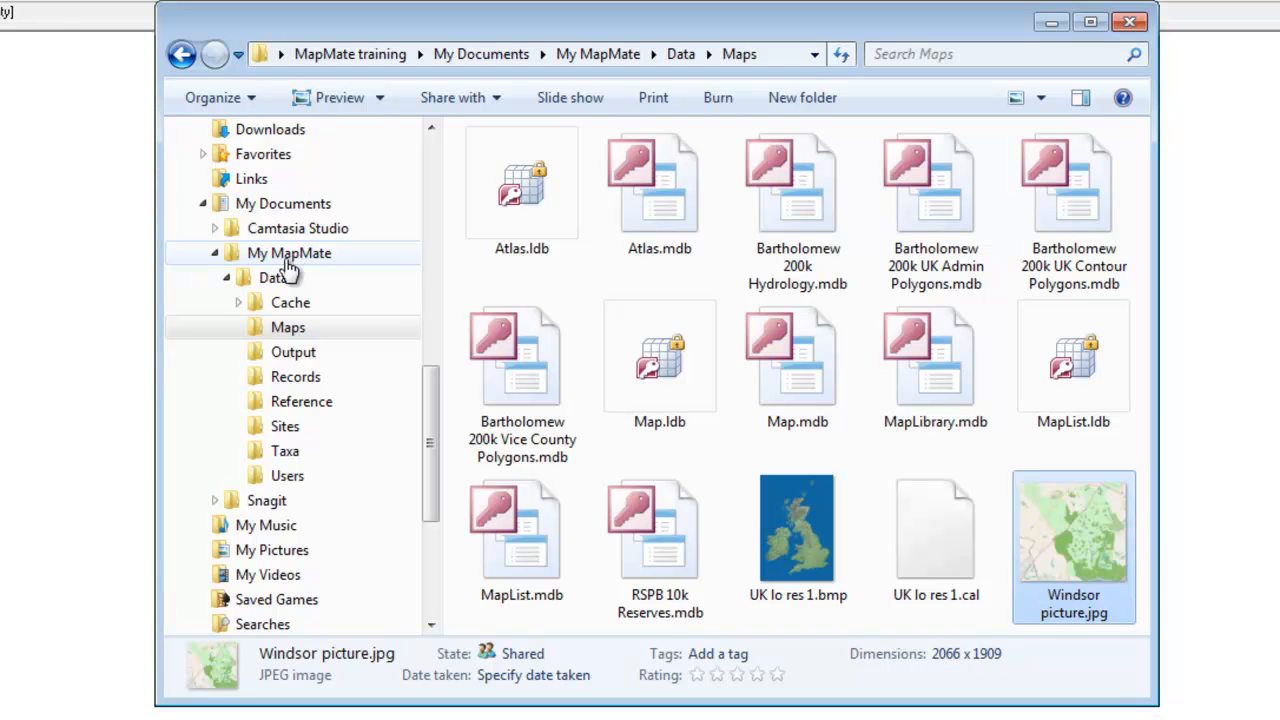
click(288, 328)
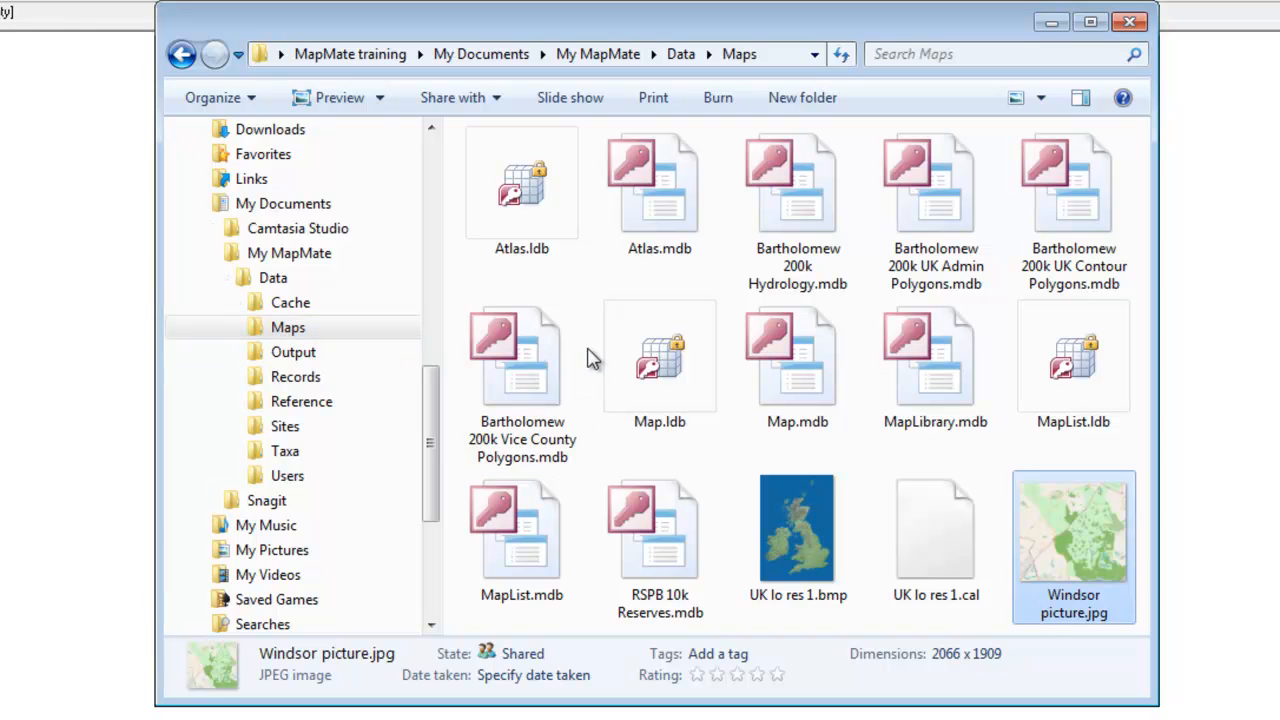
mouse_move(1064, 530)
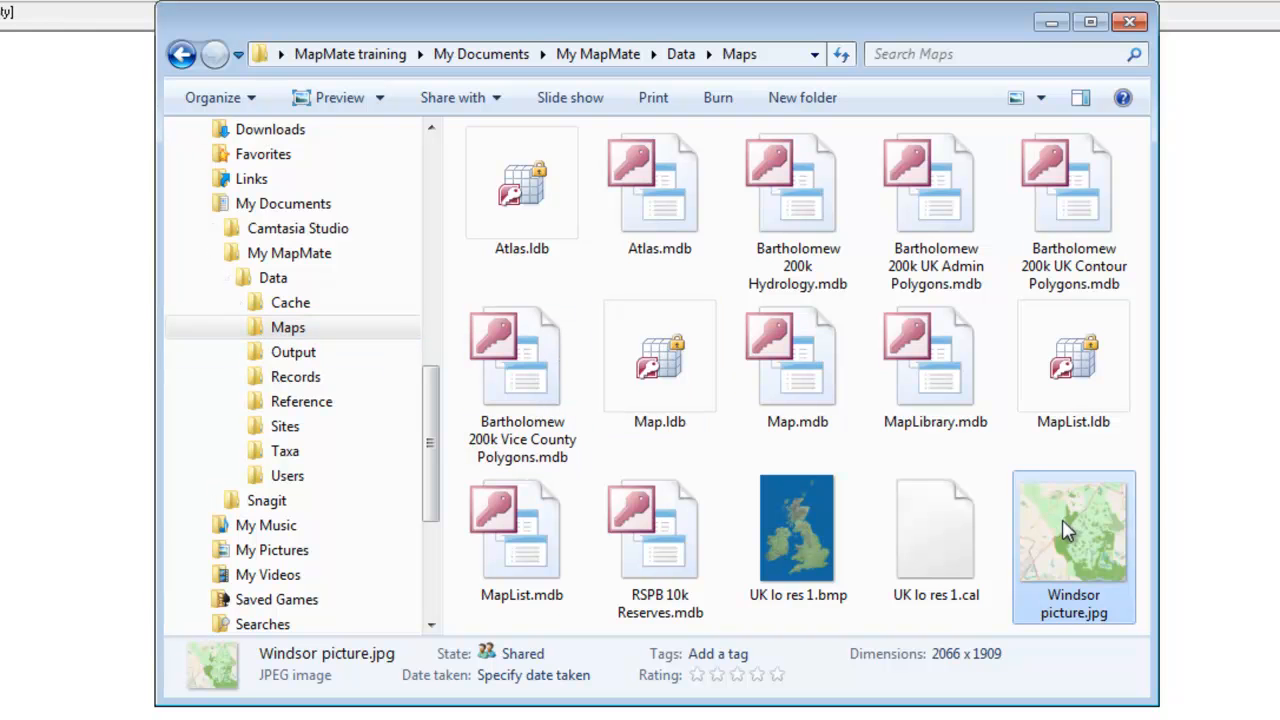
mouse_move(1070, 528)
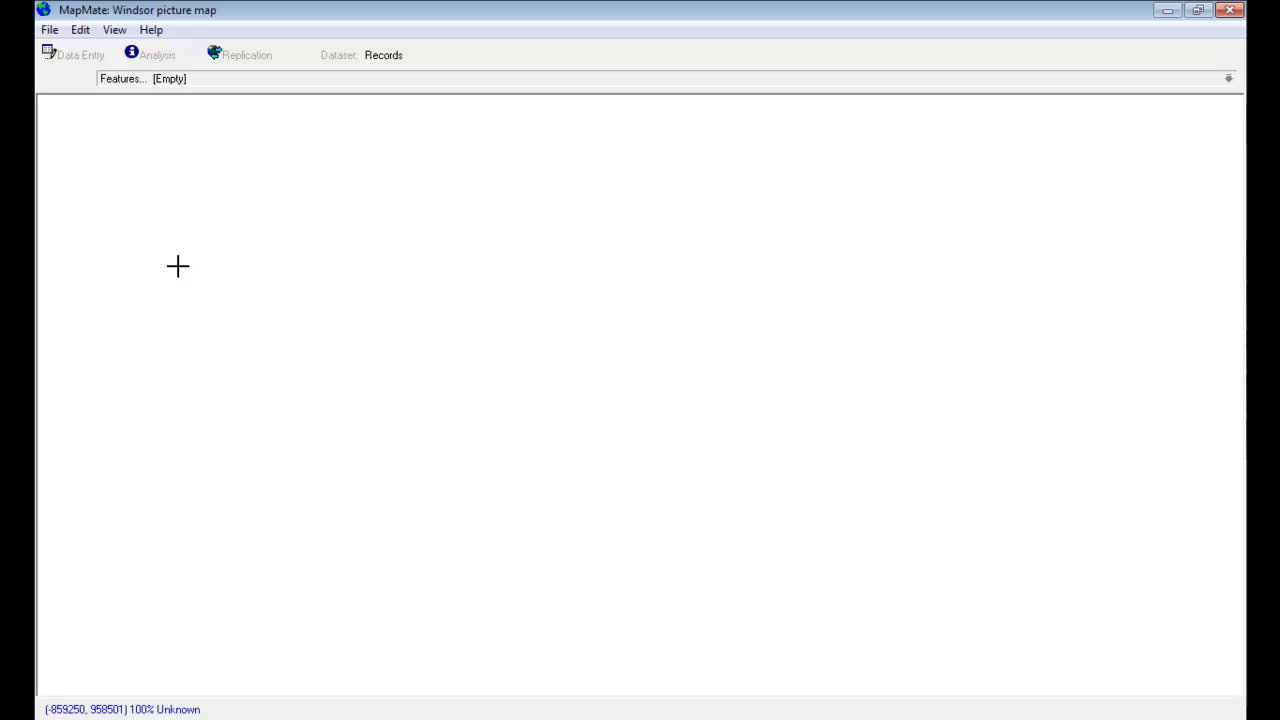
mouse_move(108, 122)
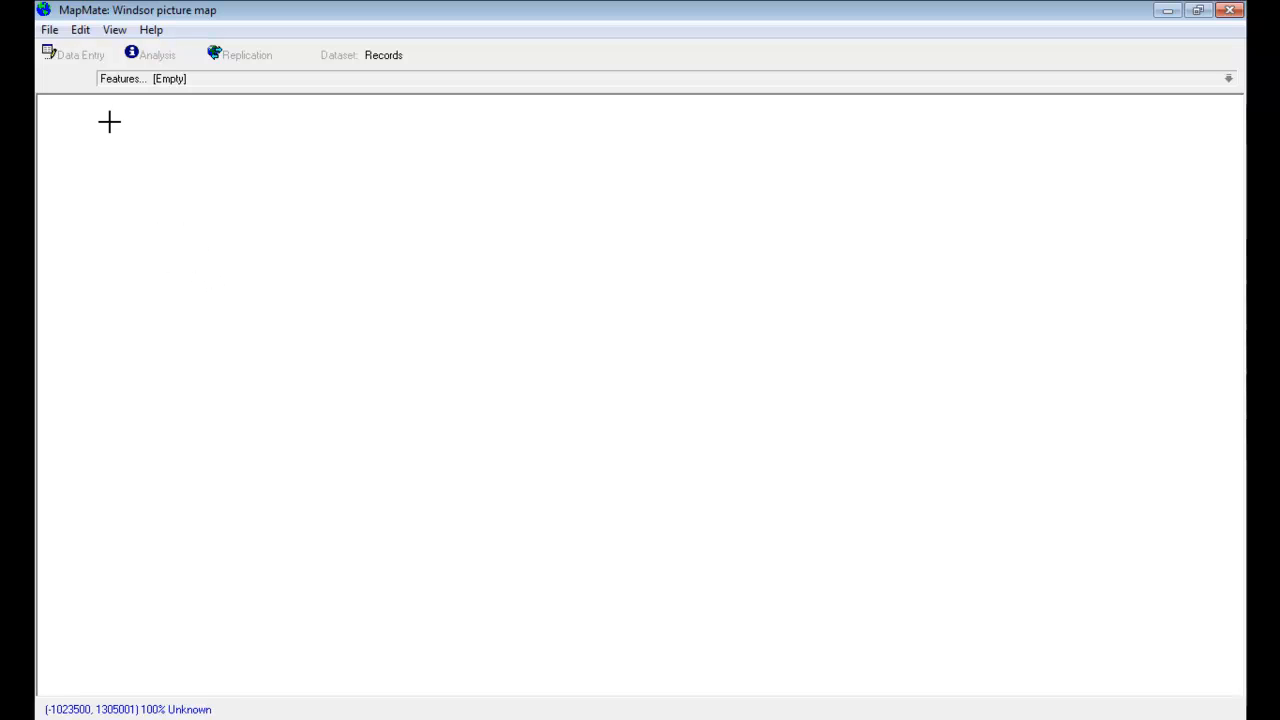
mouse_move(80, 38)
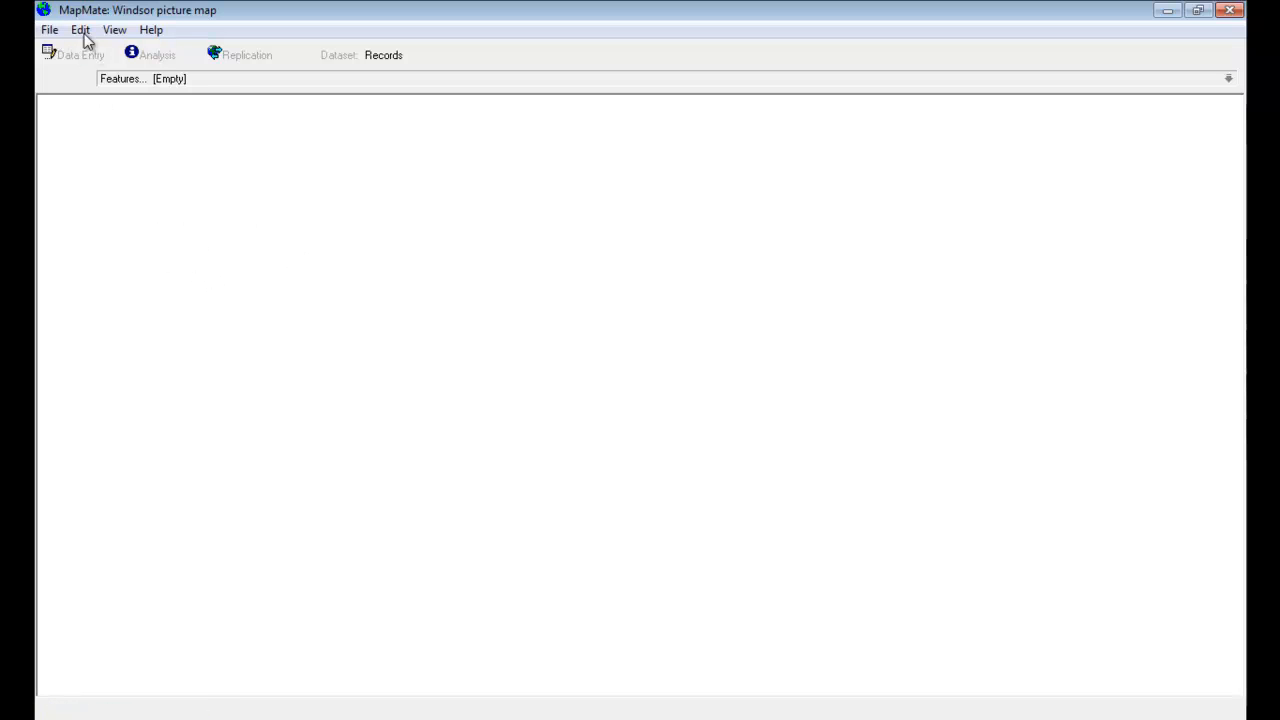
Step: Insert the Windsor picture.jpg map picture file from the Maps folder into the map
click(80, 30)
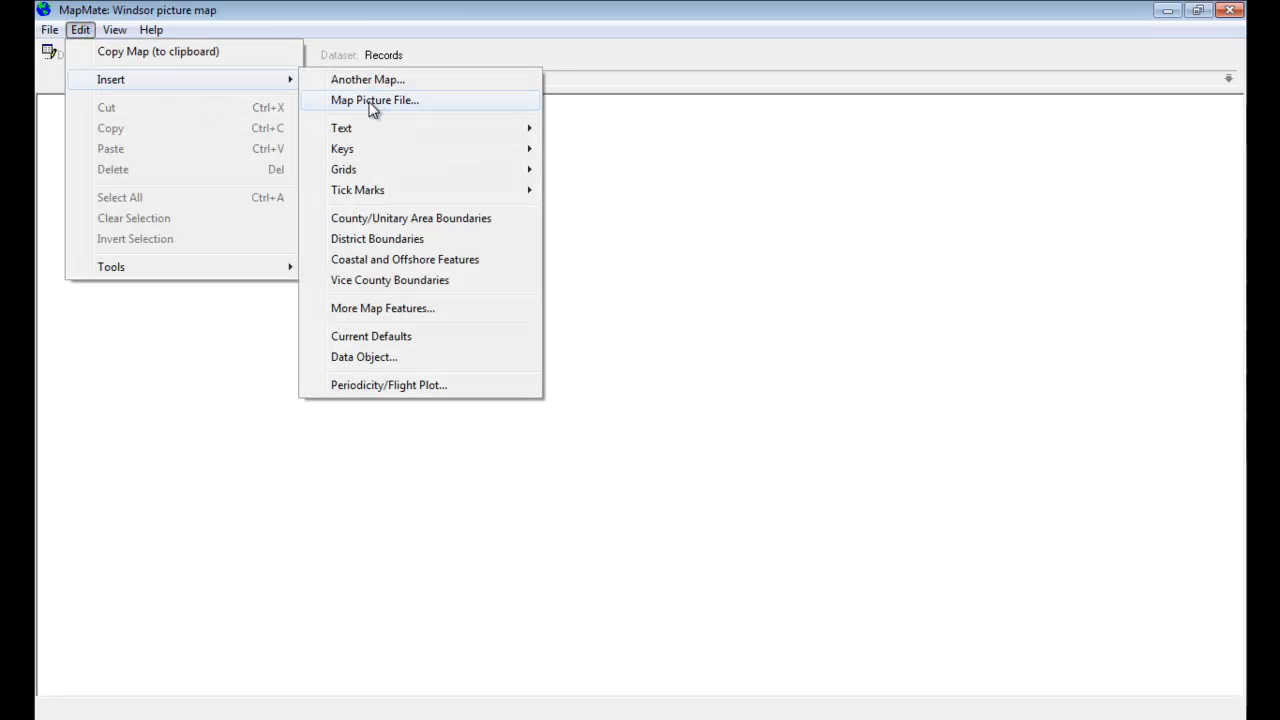
click(374, 100)
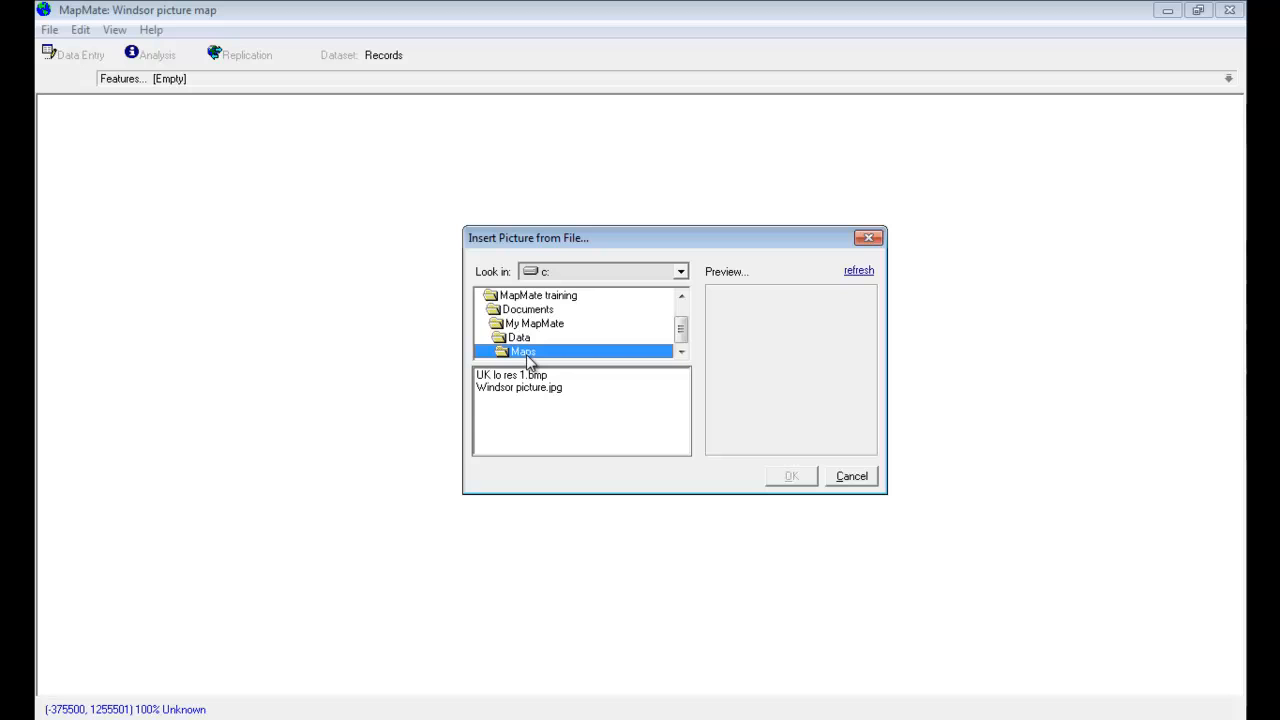
mouse_move(530, 360)
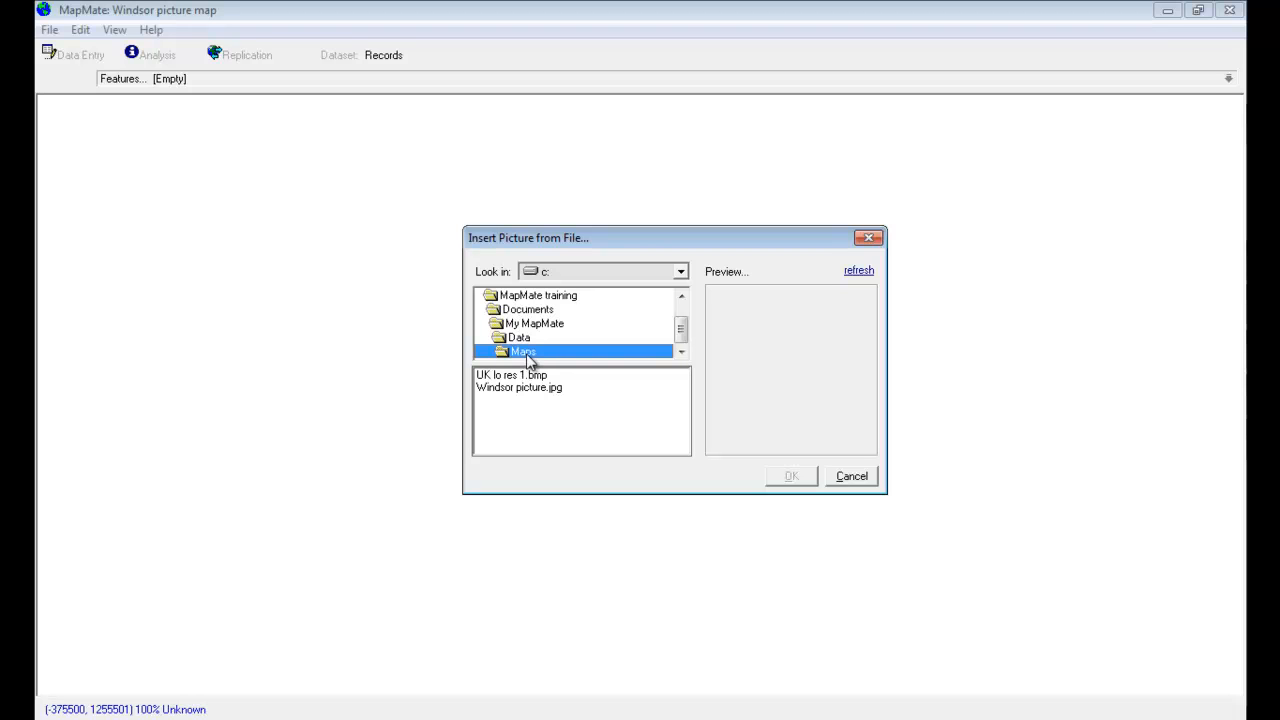
mouse_move(530, 356)
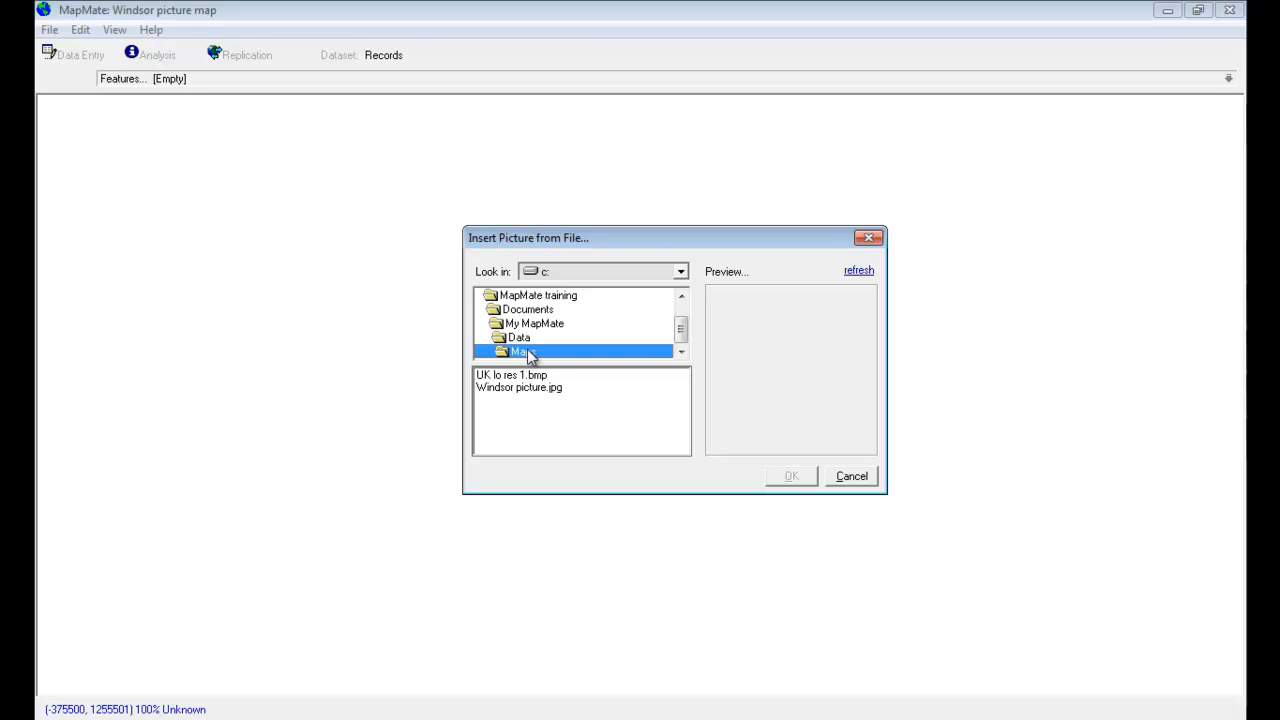
mouse_move(622, 352)
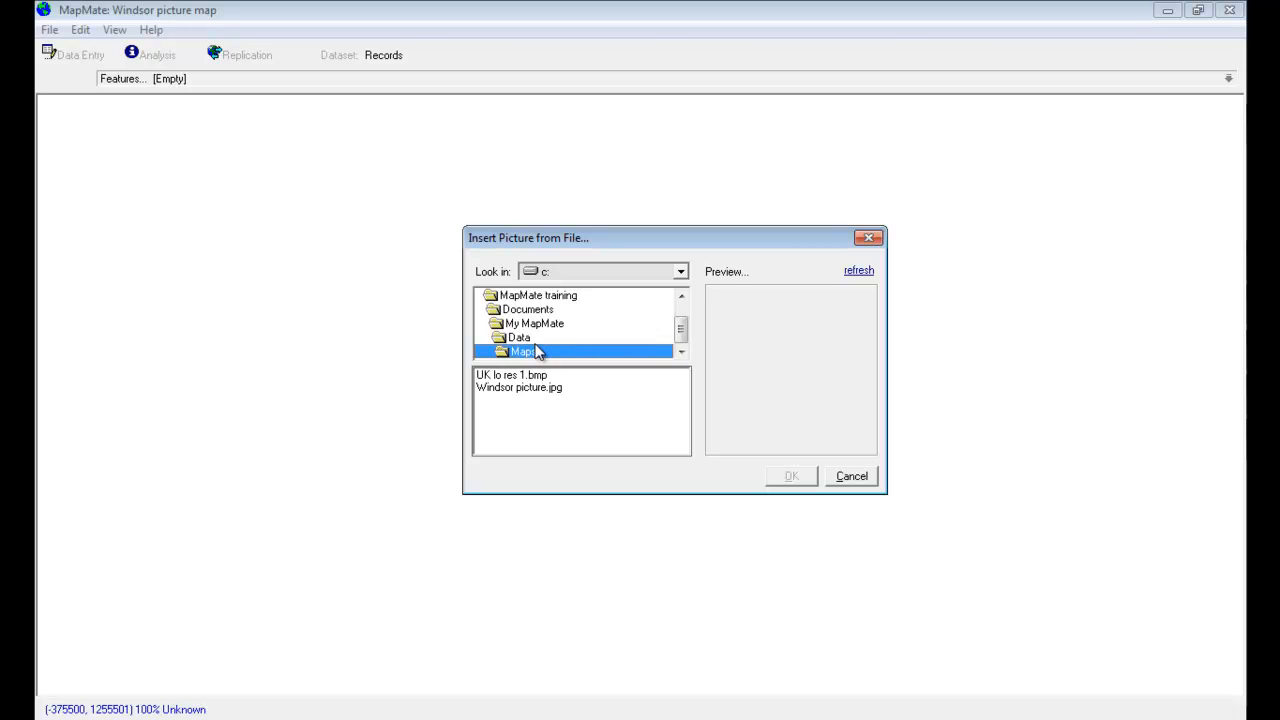
click(520, 388)
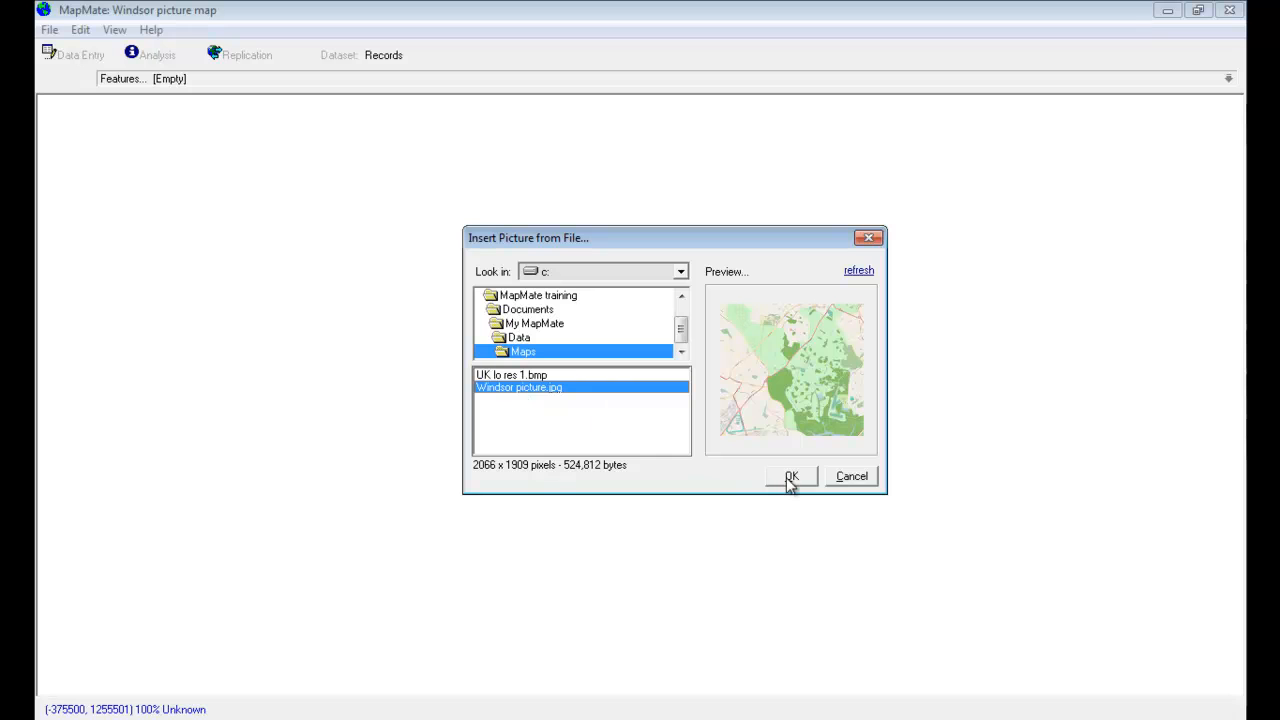
click(792, 476)
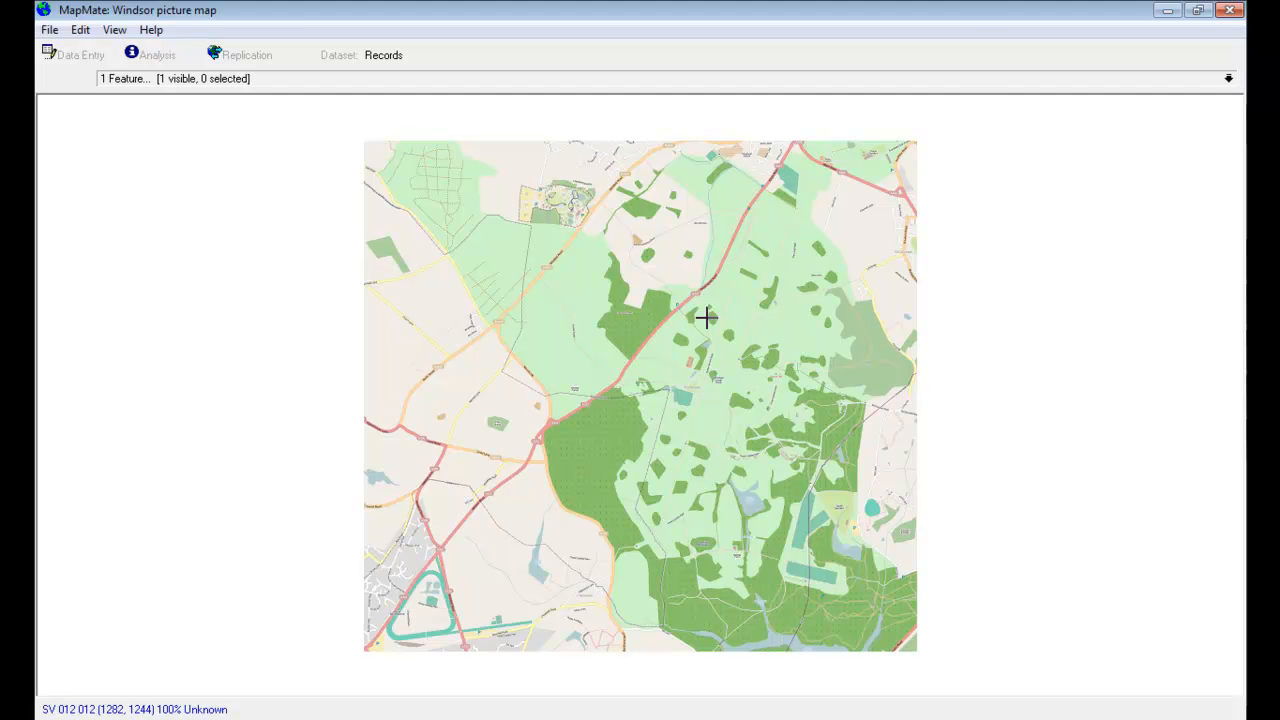
mouse_move(710, 316)
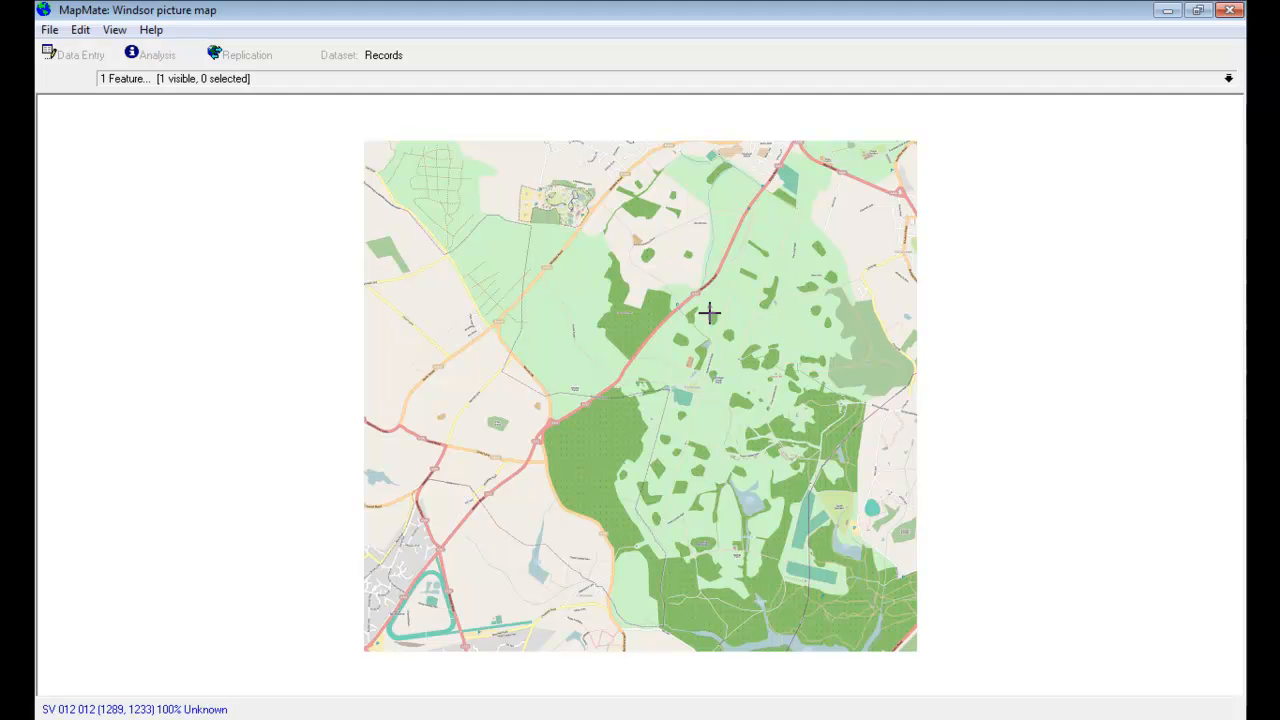
mouse_move(456, 468)
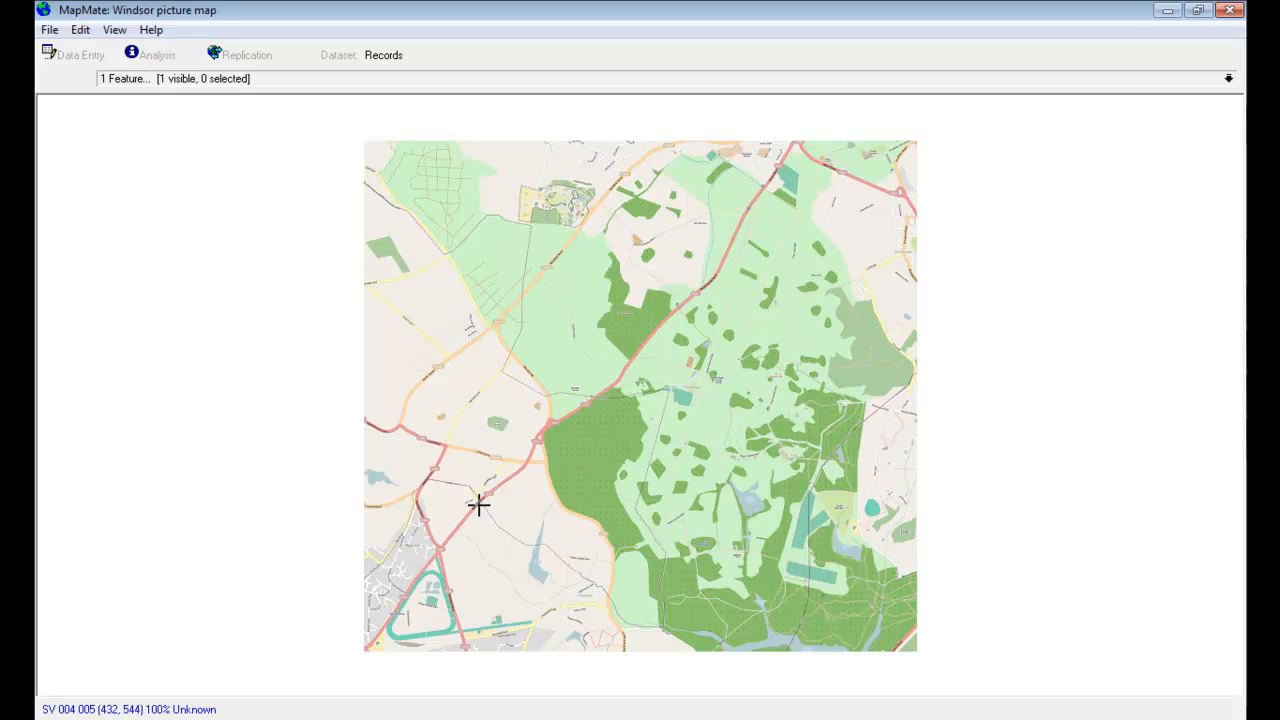
mouse_move(886, 252)
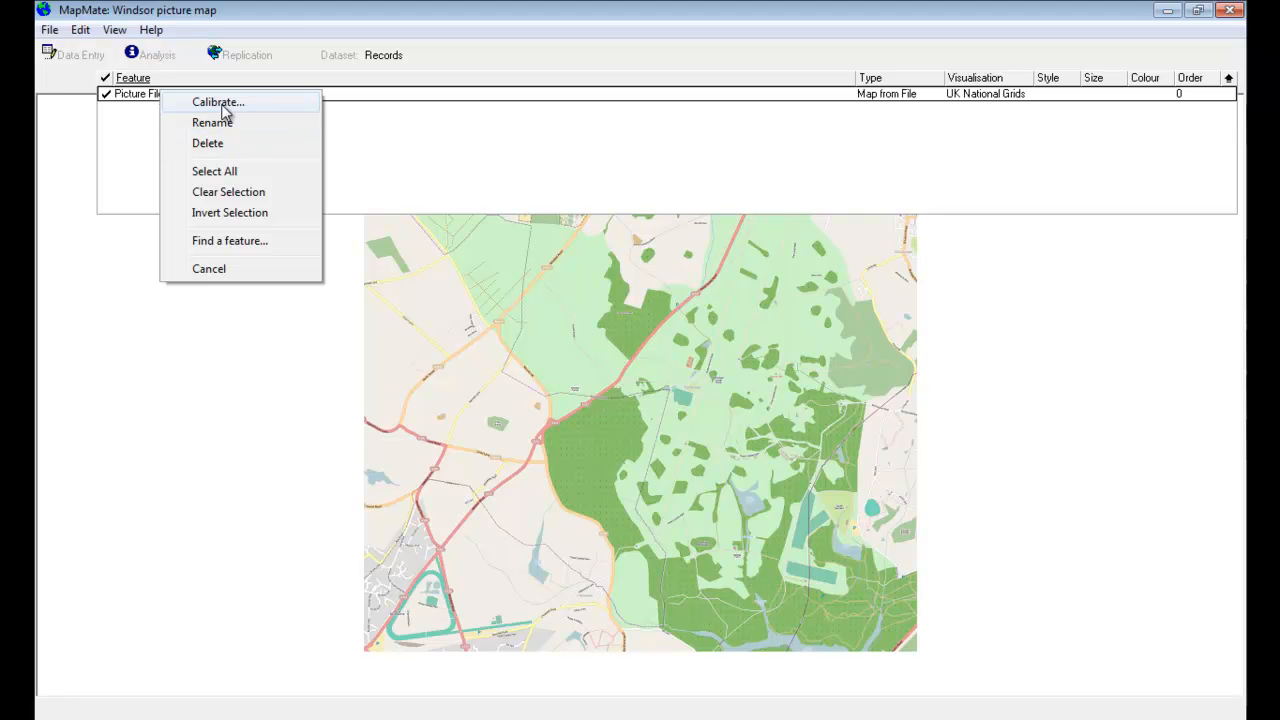
Step: Enter calibration mode for the inserted Picture File feature
click(218, 102)
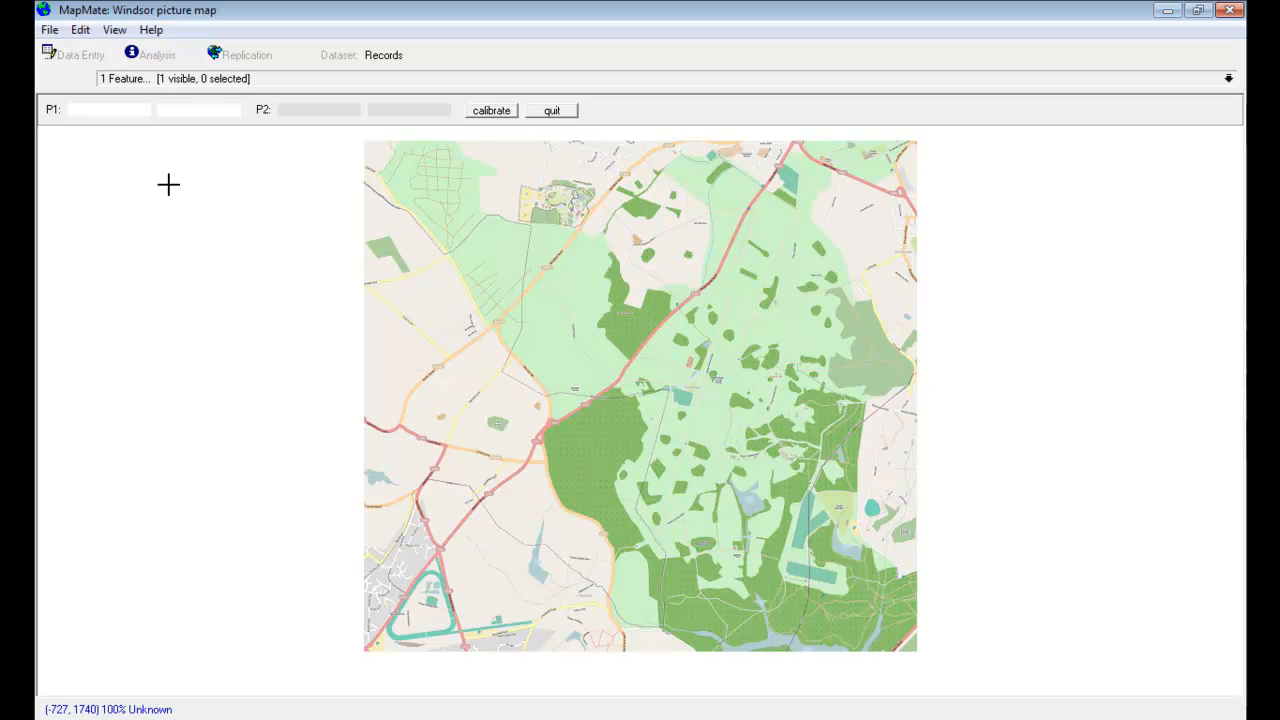
mouse_move(190, 210)
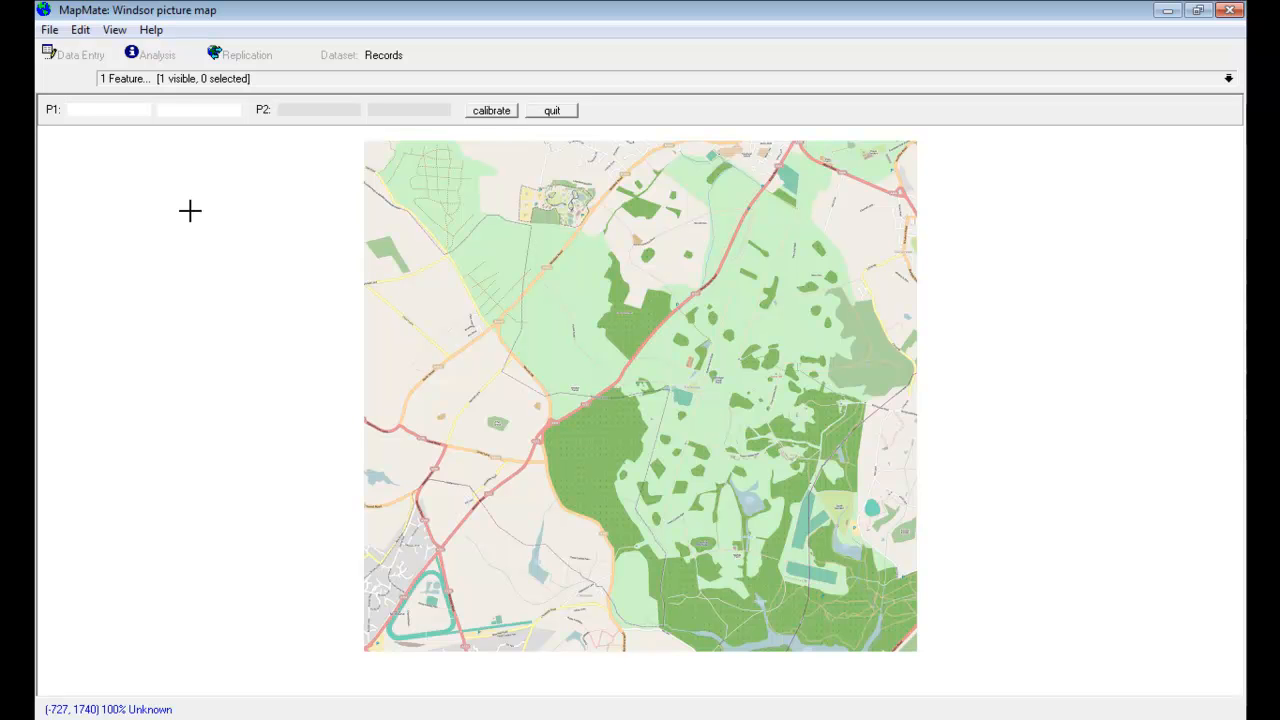
mouse_move(356, 572)
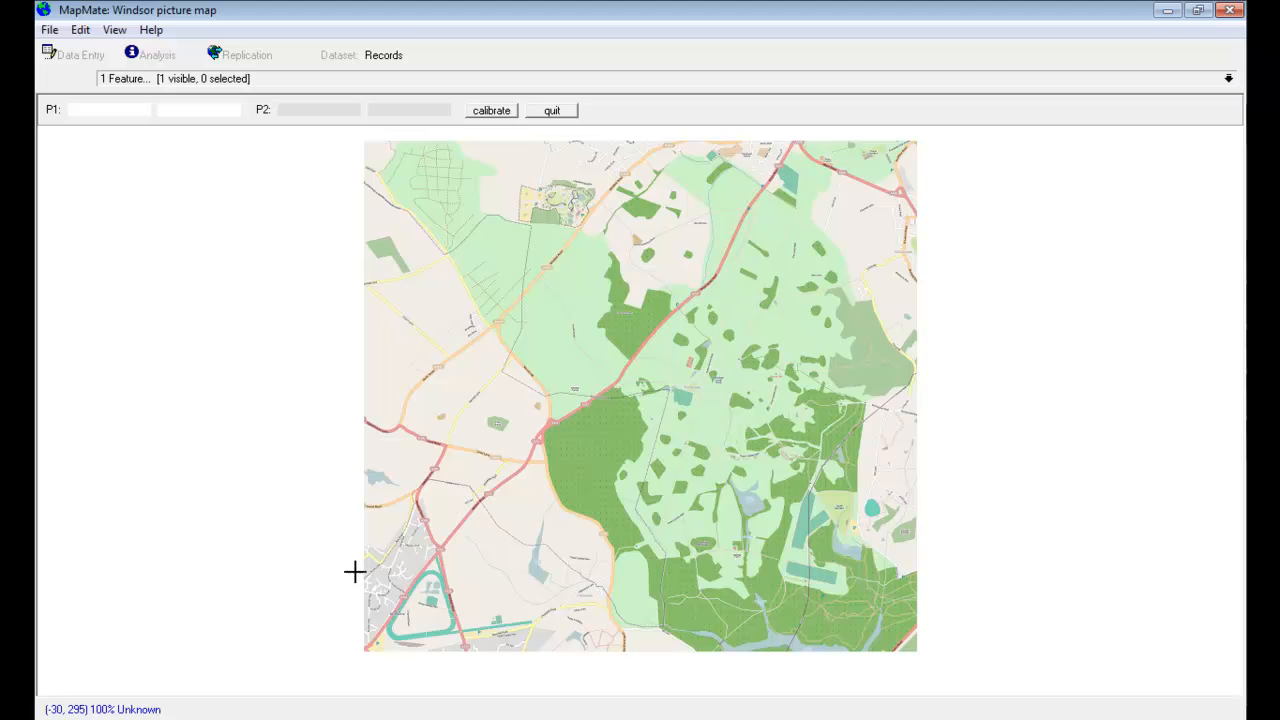
mouse_move(1244, 388)
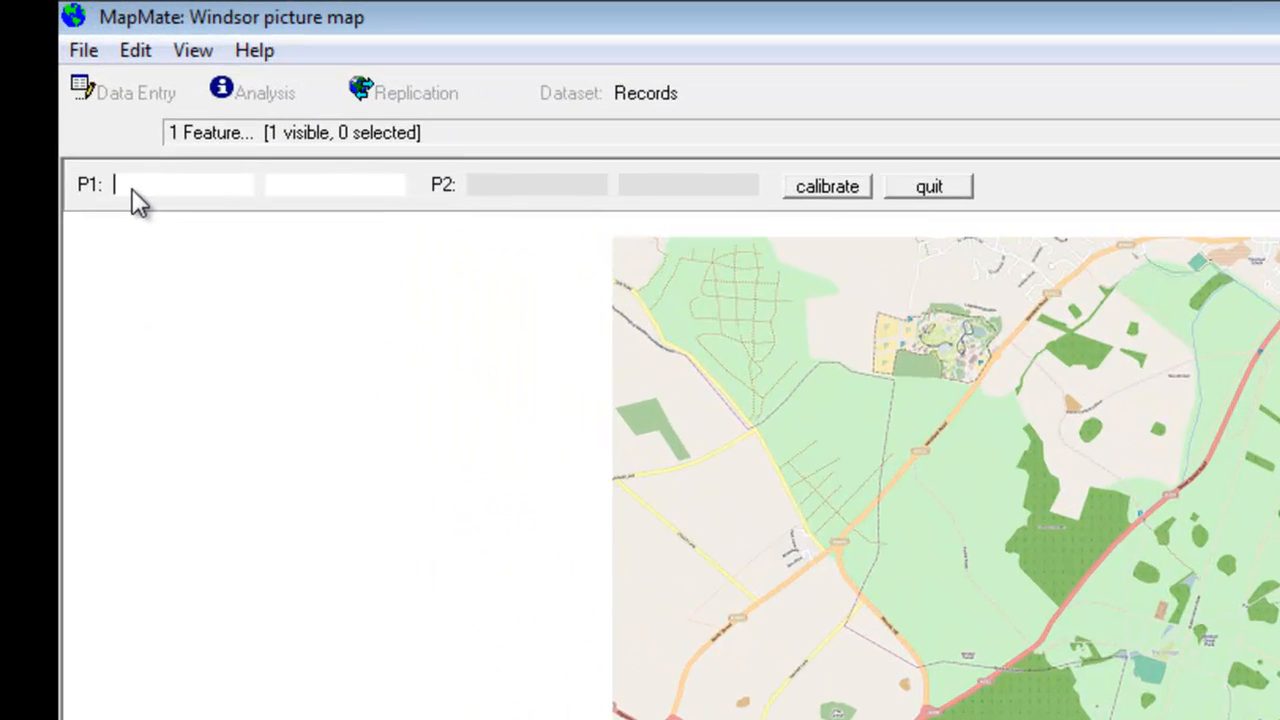
Step: Enter grid references SU 913 688 for P1 and SU 984 756 for P2
text(SU 913 688)
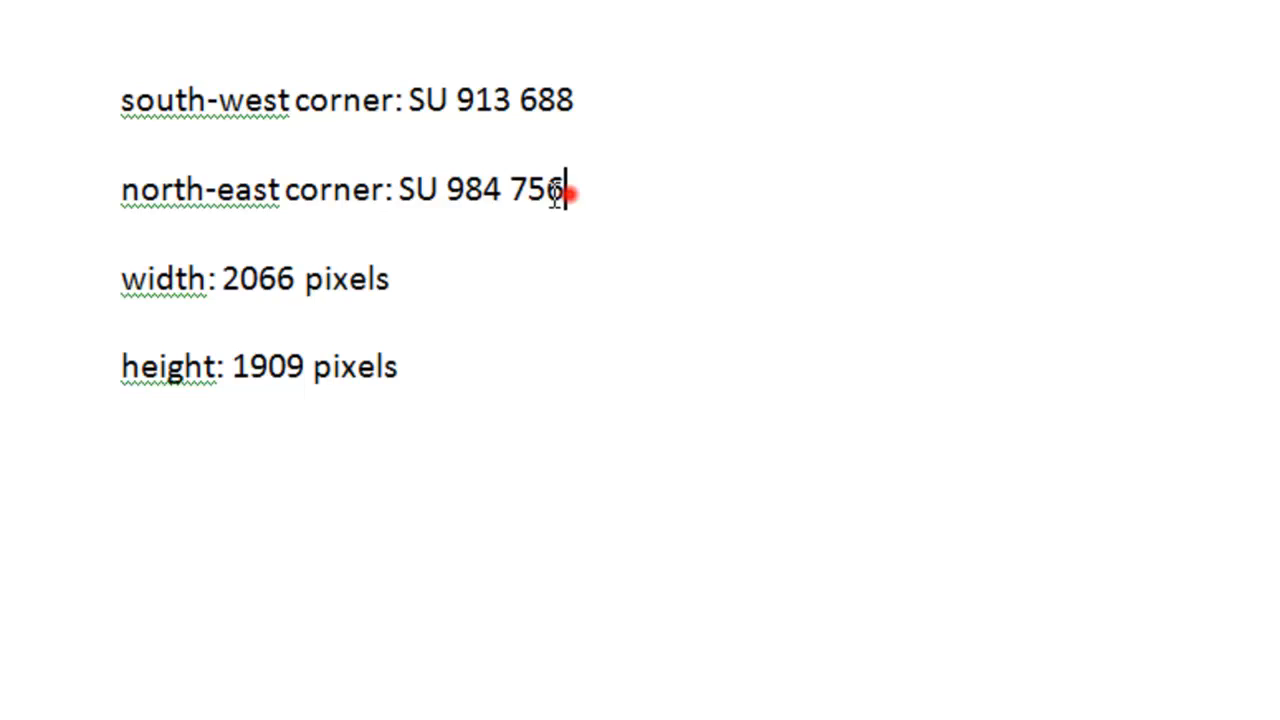
drag(560, 188, 398, 188)
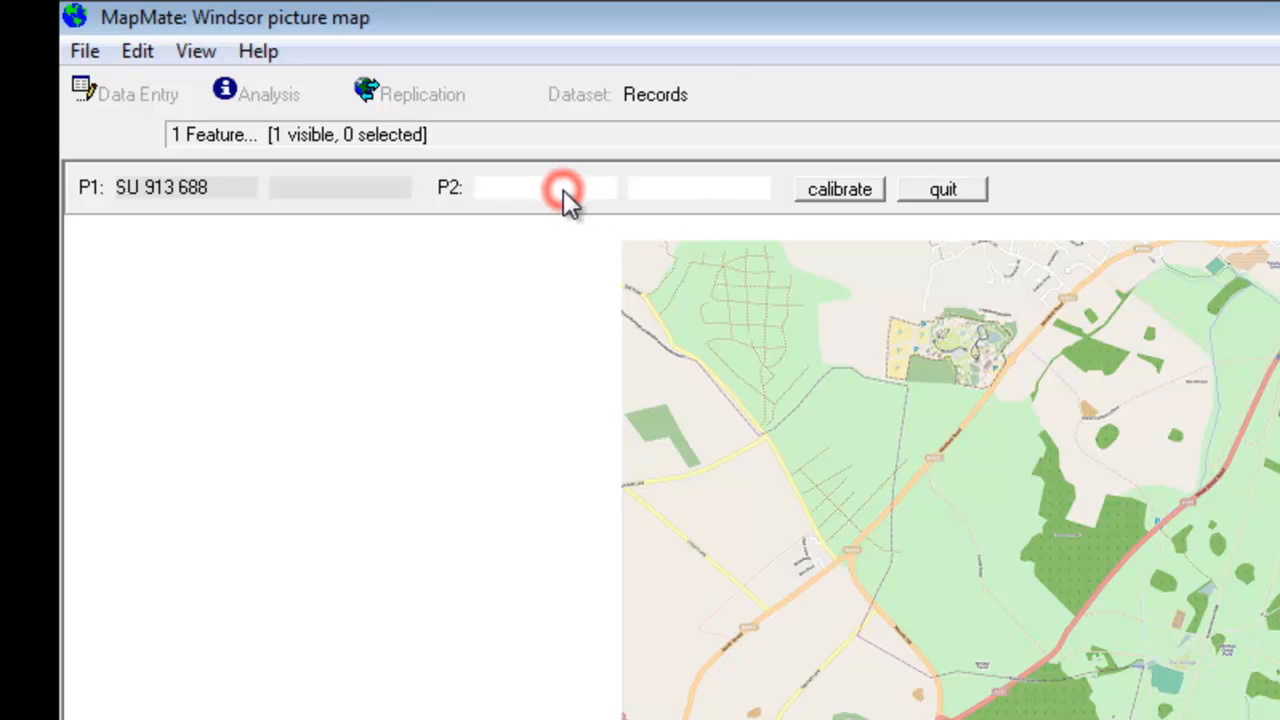
text(SU 984 756)
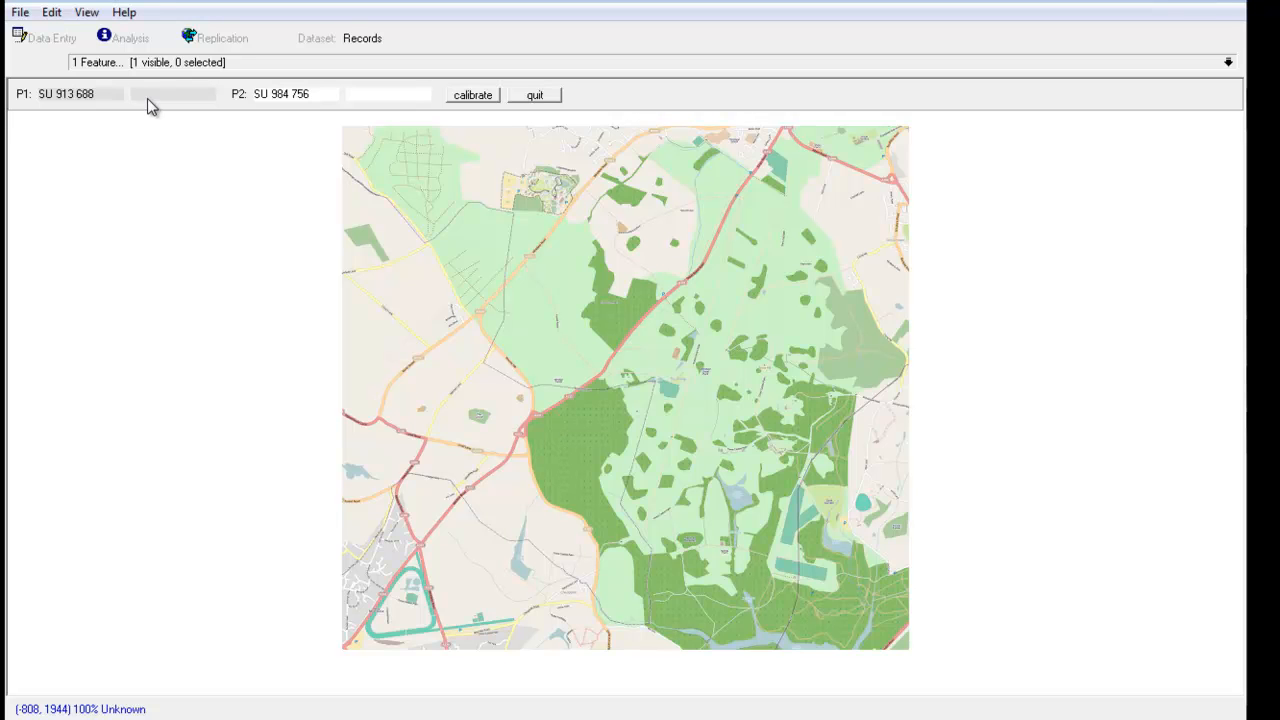
Step: Zoom to the bottom-left corner and set P1's pixel position to 0, 0, then restore the view
click(290, 94)
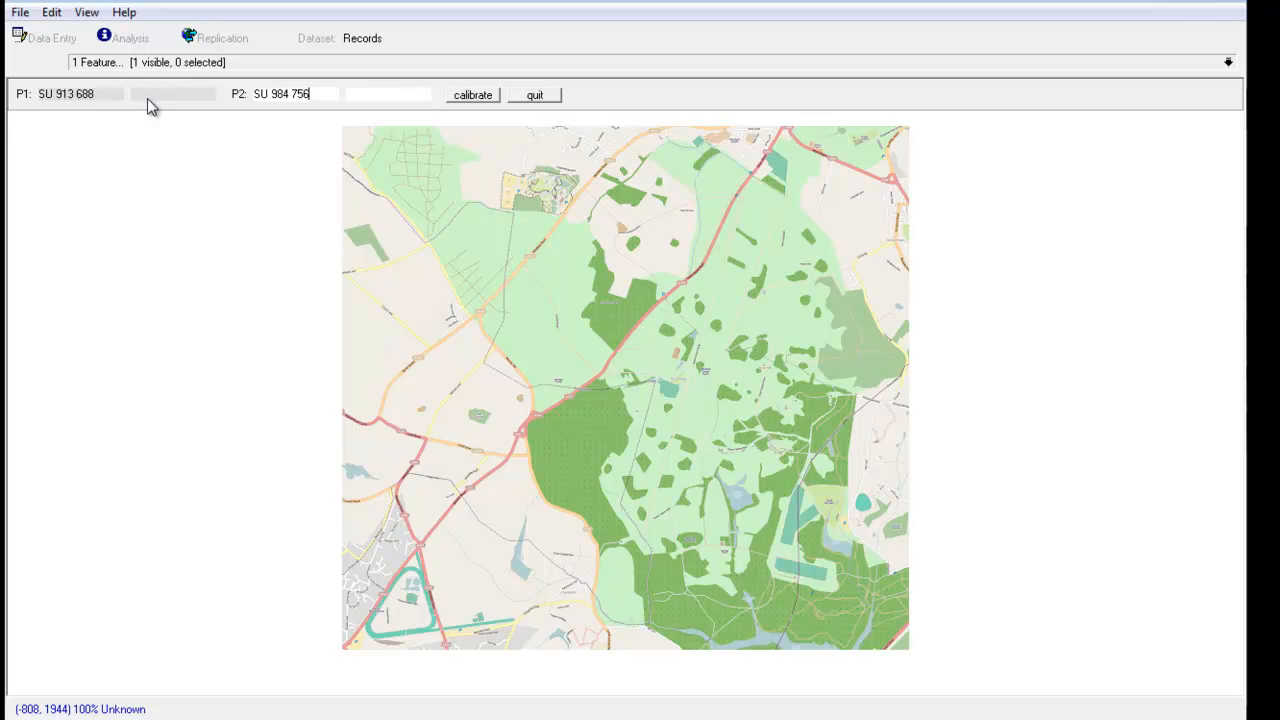
click(144, 94)
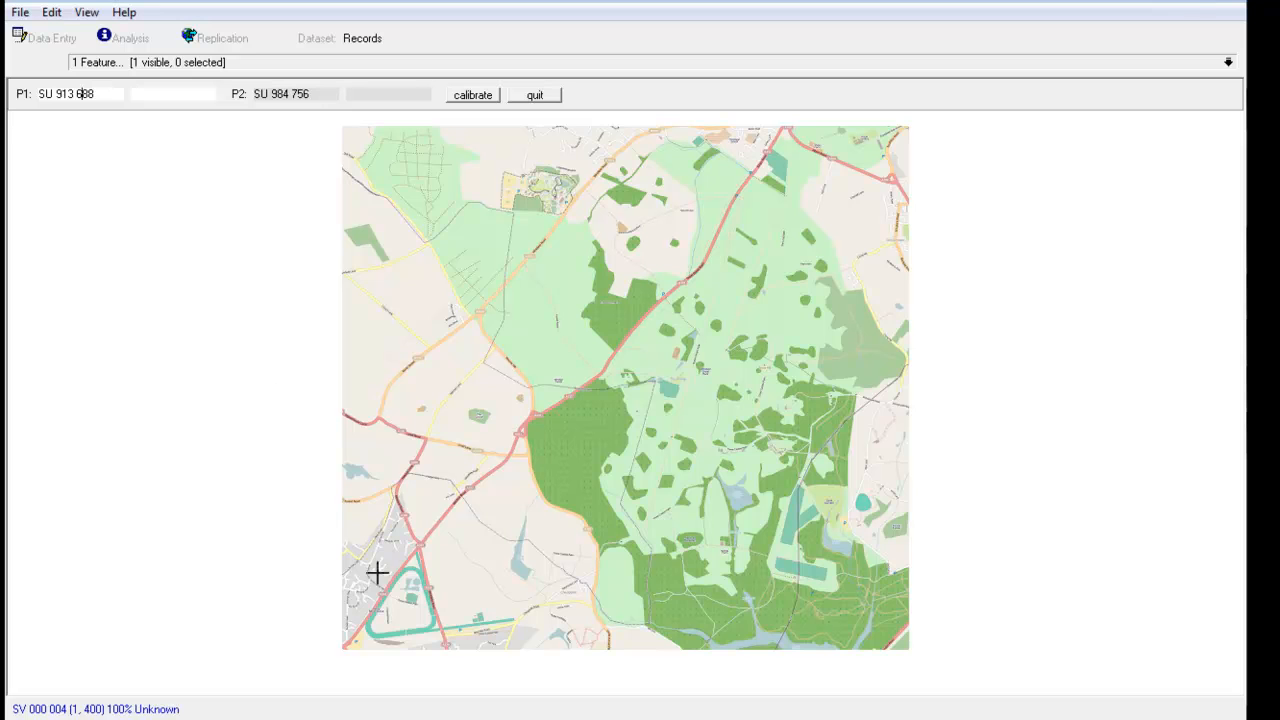
mouse_move(400, 568)
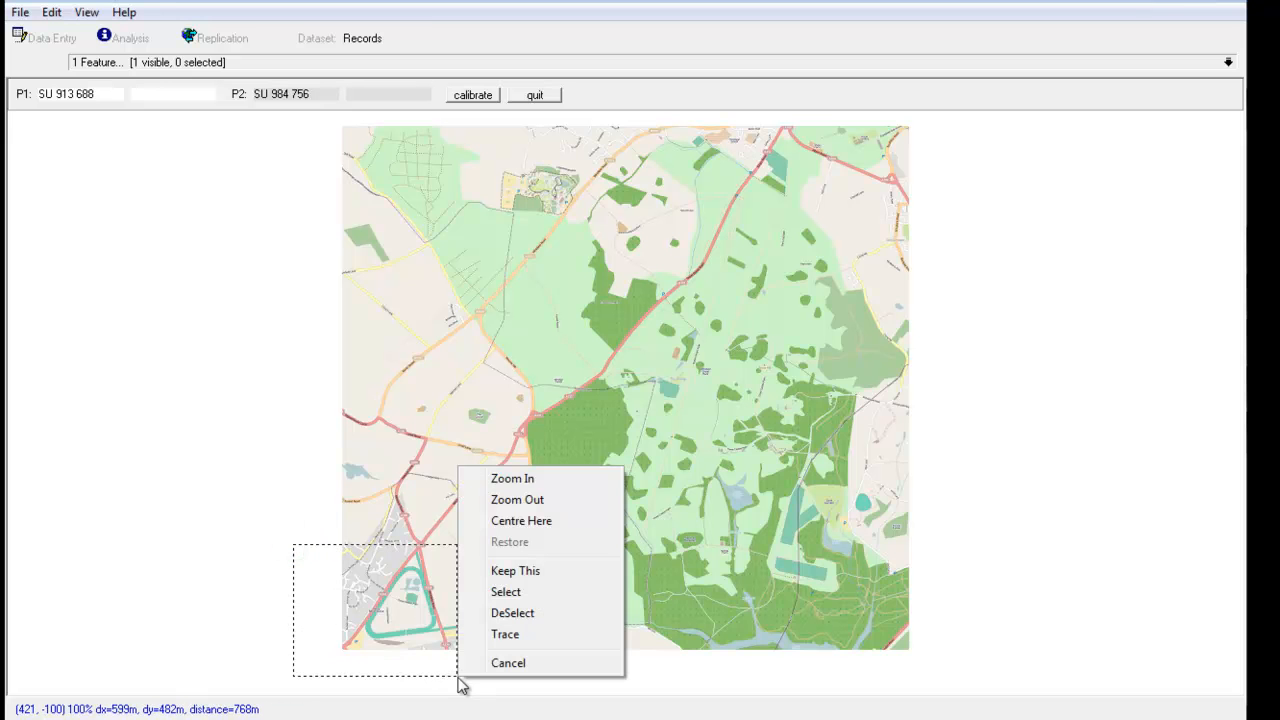
mouse_move(512, 478)
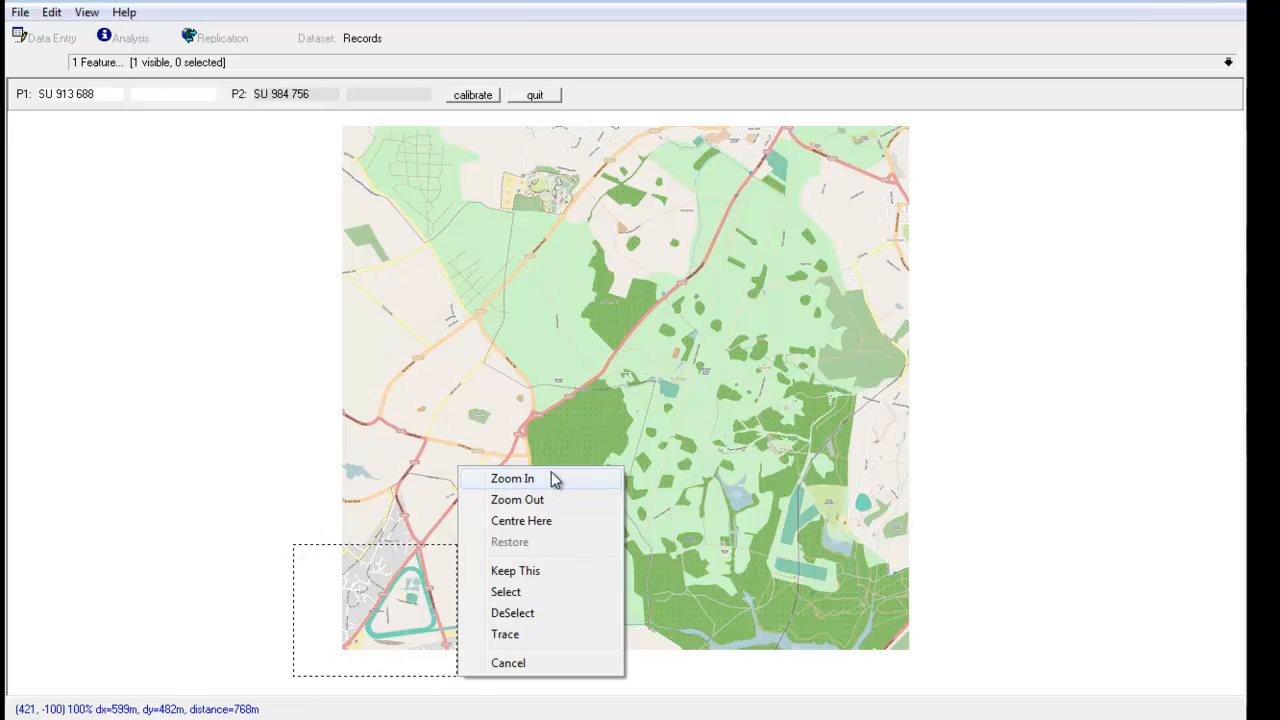
click(512, 478)
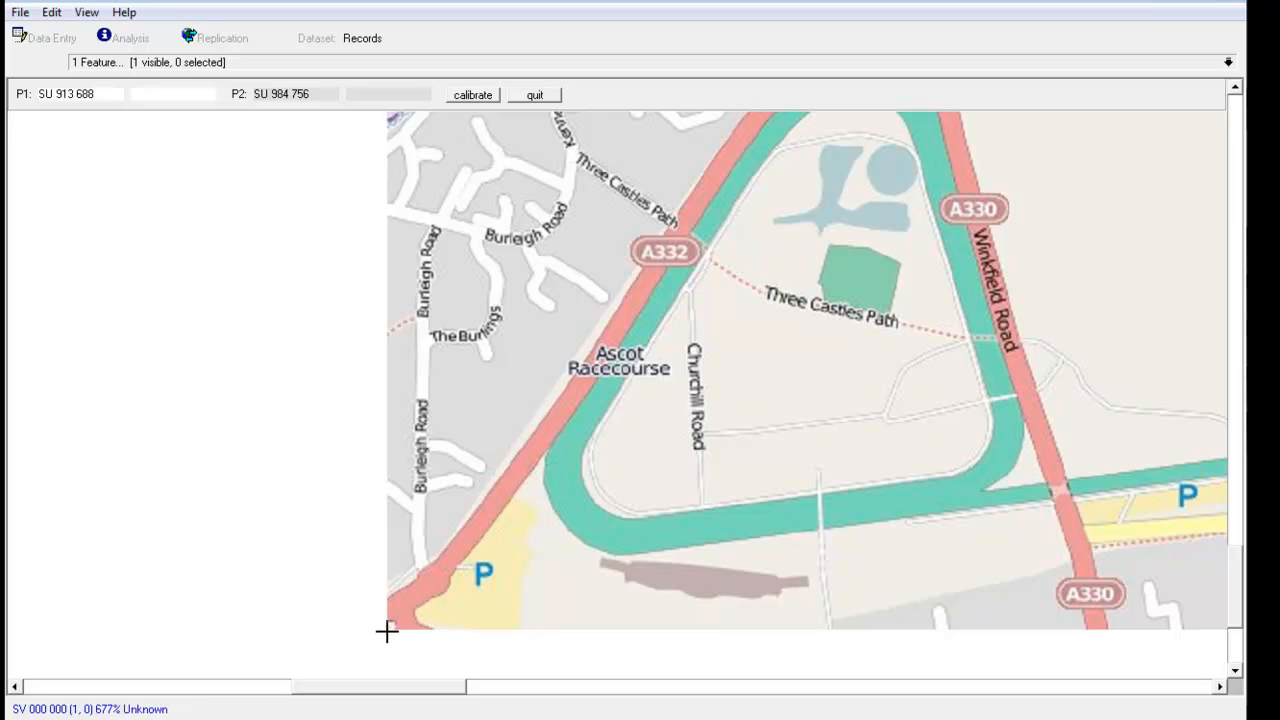
click(388, 630)
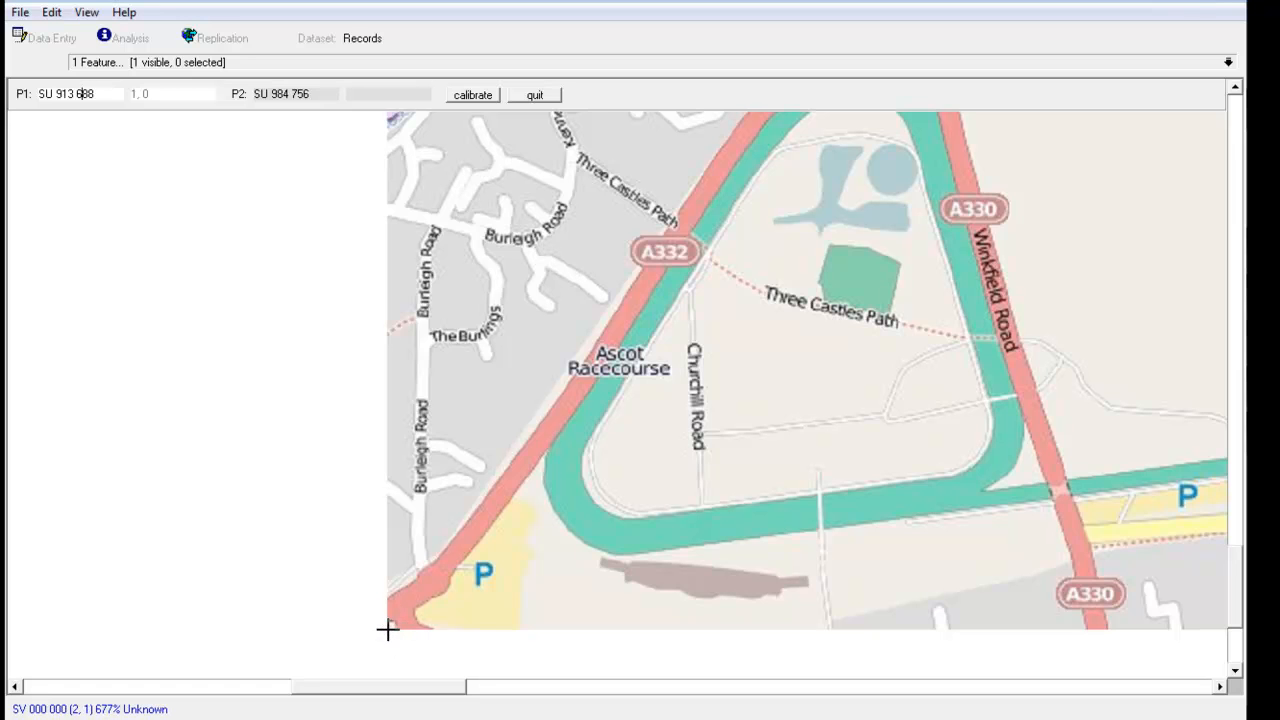
mouse_move(408, 612)
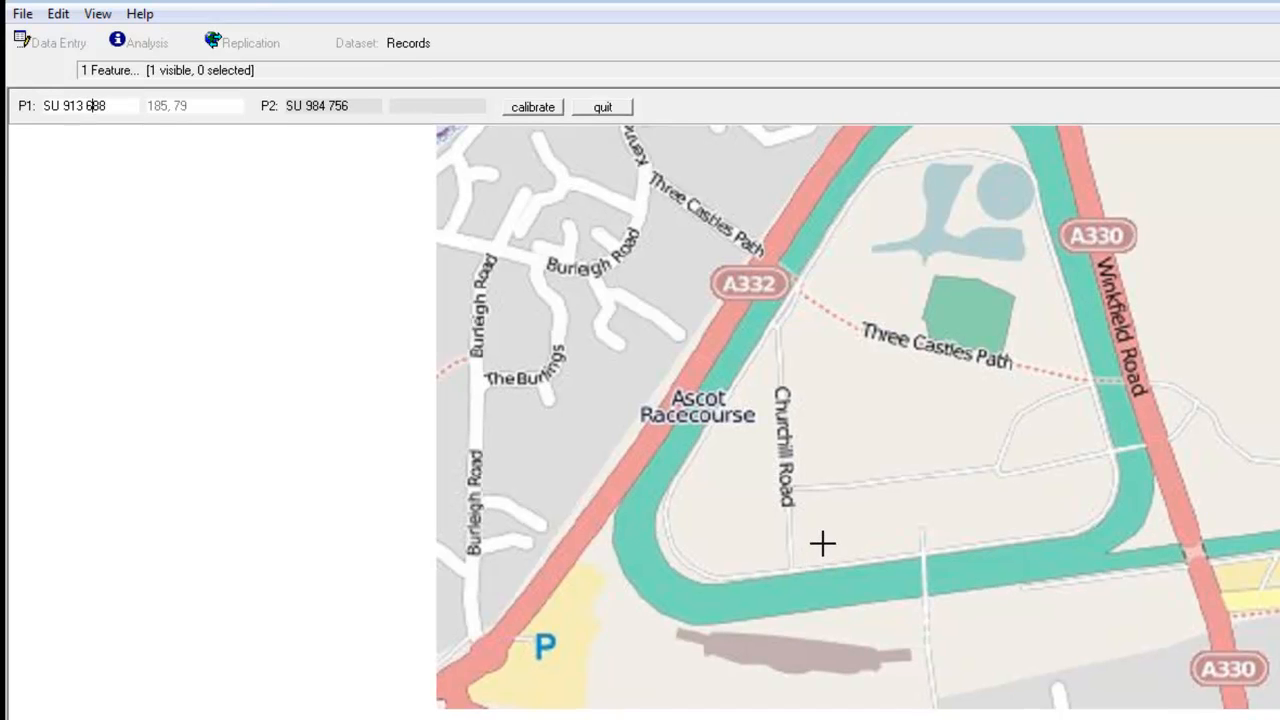
mouse_move(598, 372)
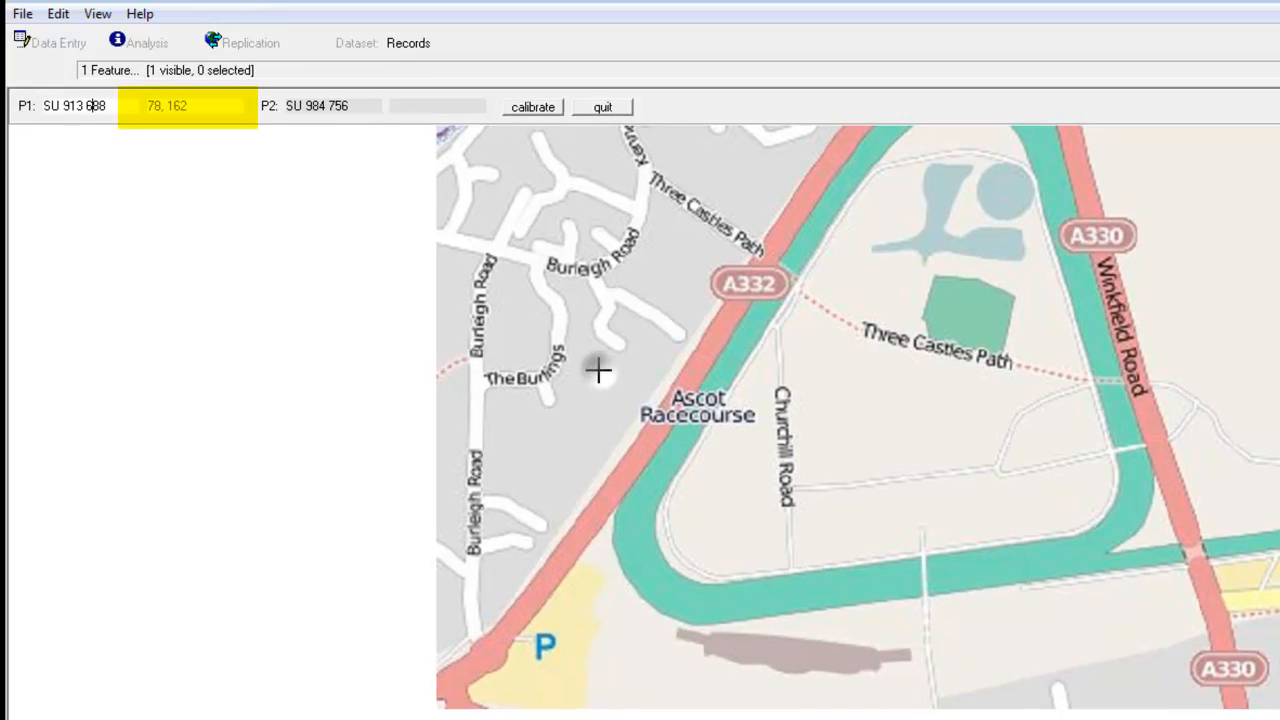
mouse_move(652, 530)
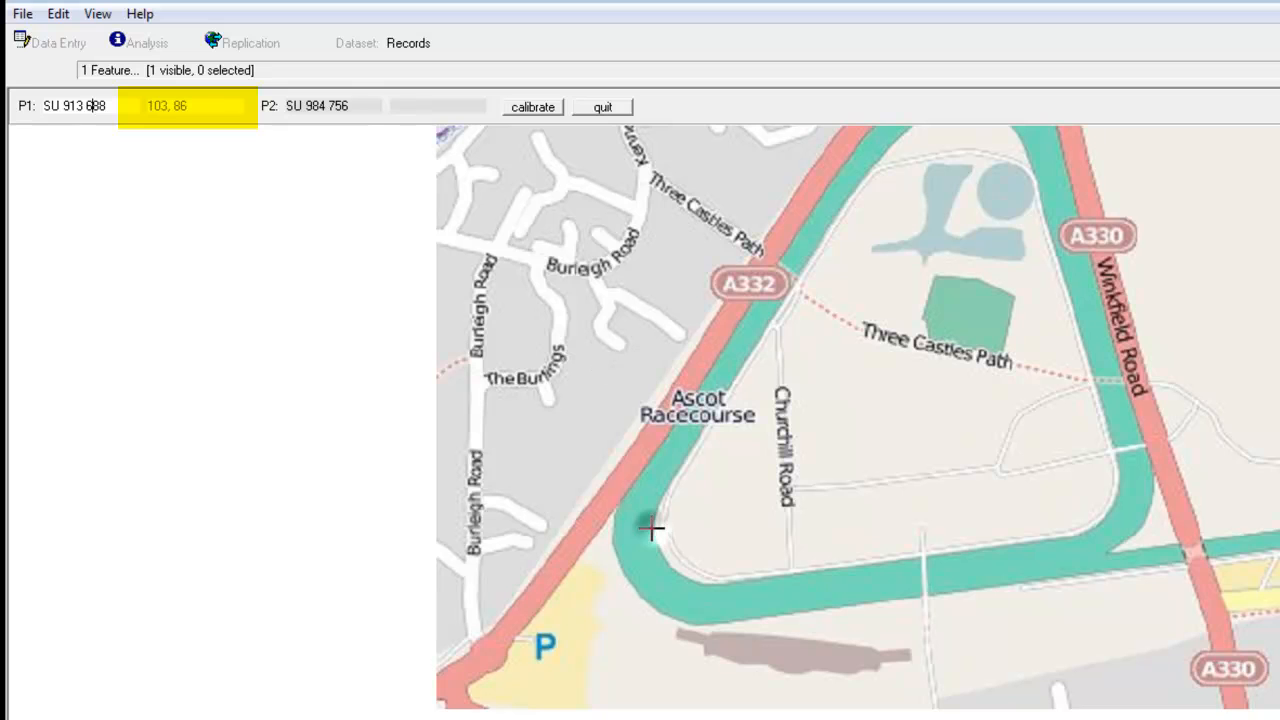
mouse_move(490, 668)
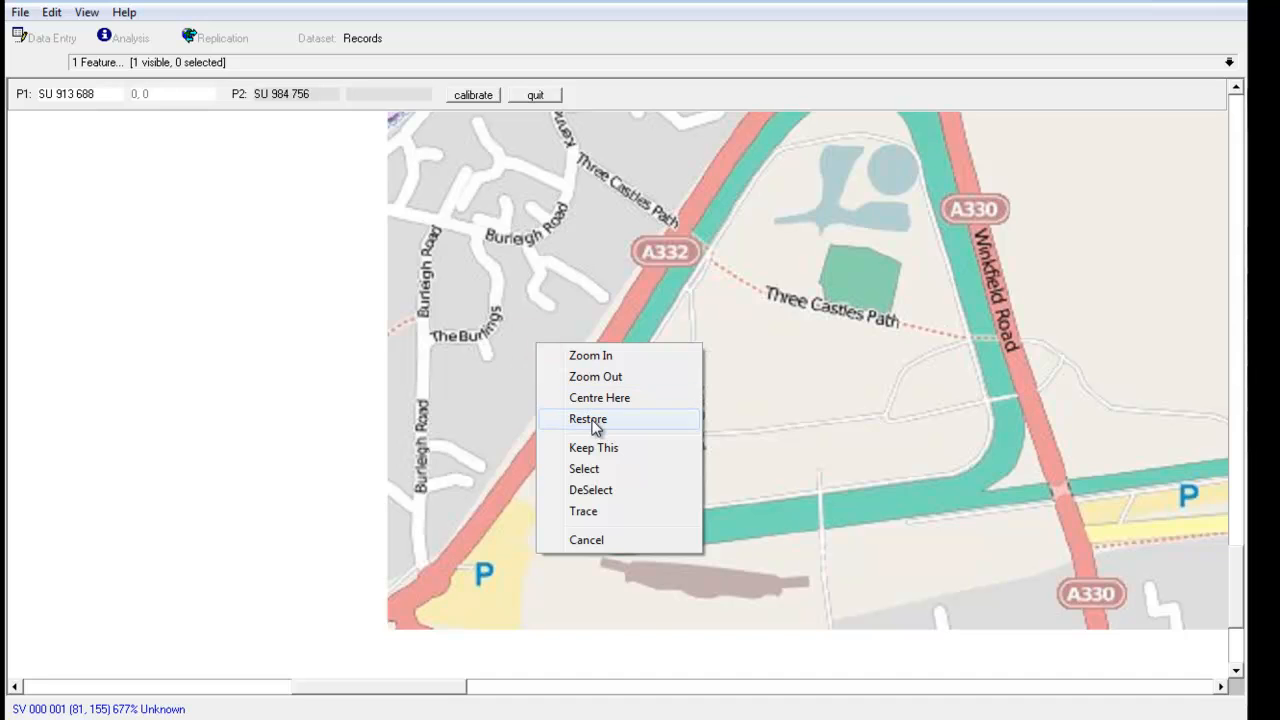
click(588, 418)
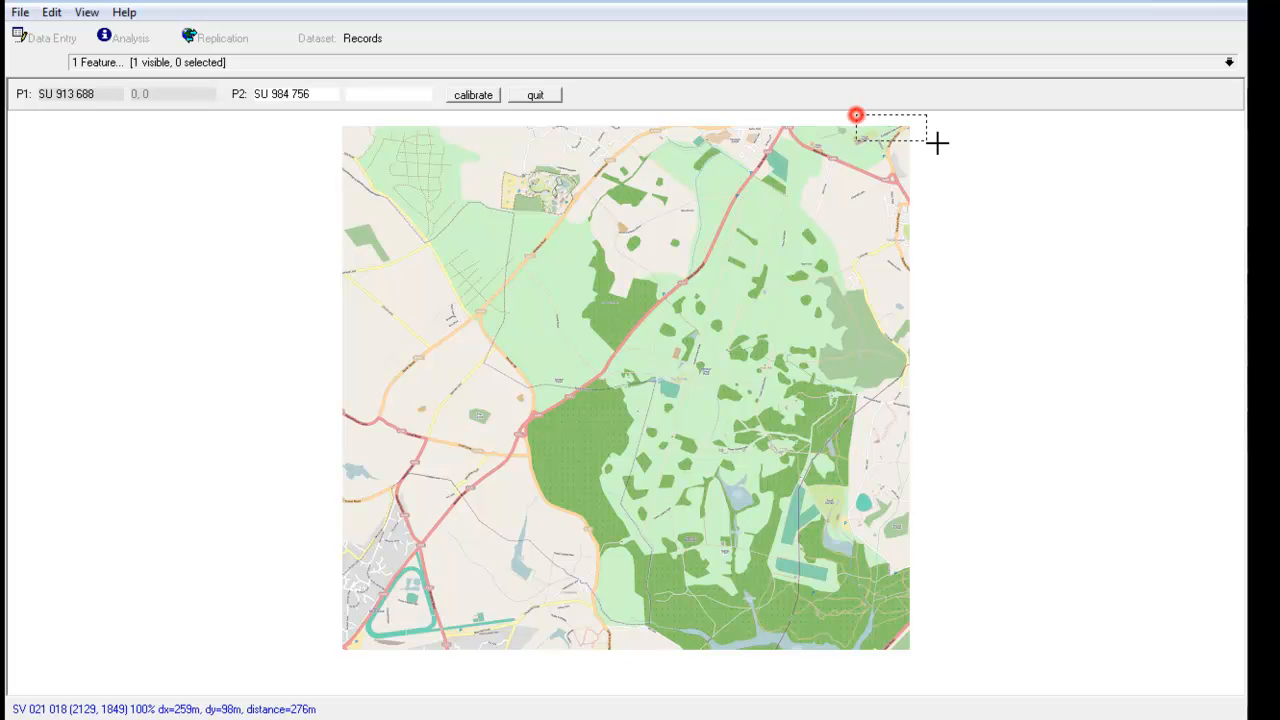
Step: Zoom to the top-right corner and set P2's pixel position to 2066, 1900, then restore the view
right_click(936, 142)
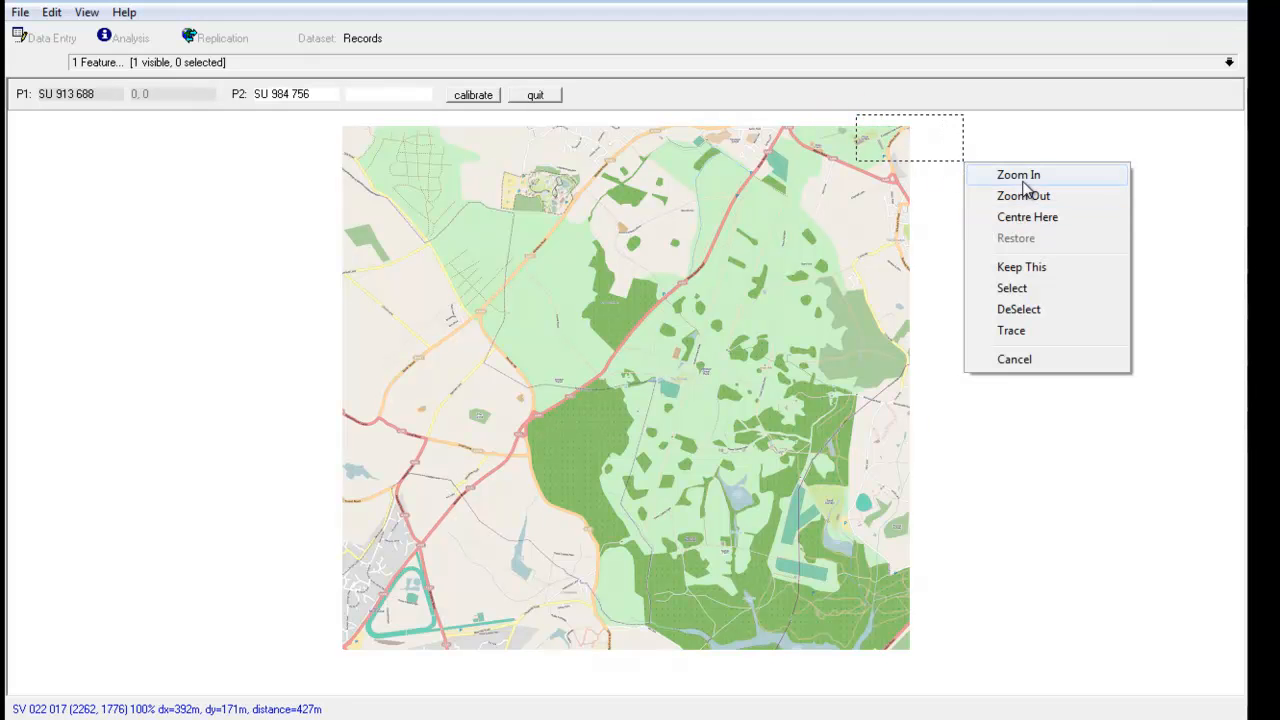
click(1018, 174)
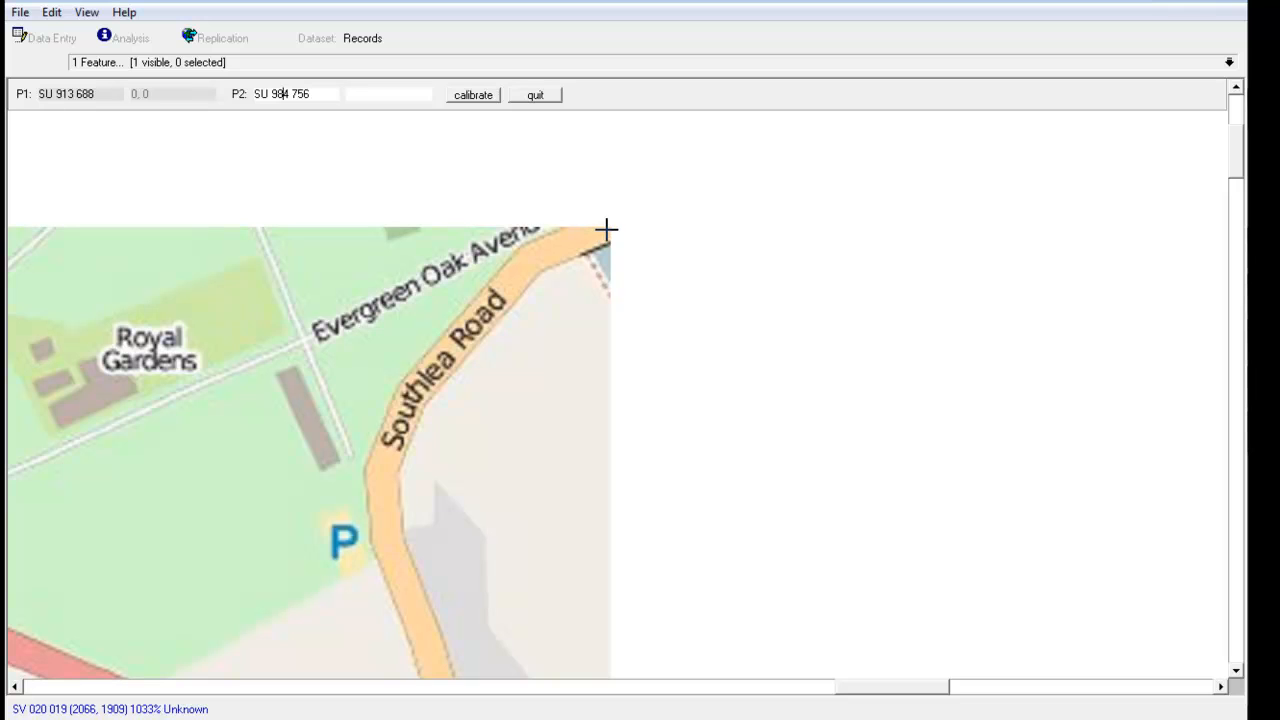
mouse_move(610, 228)
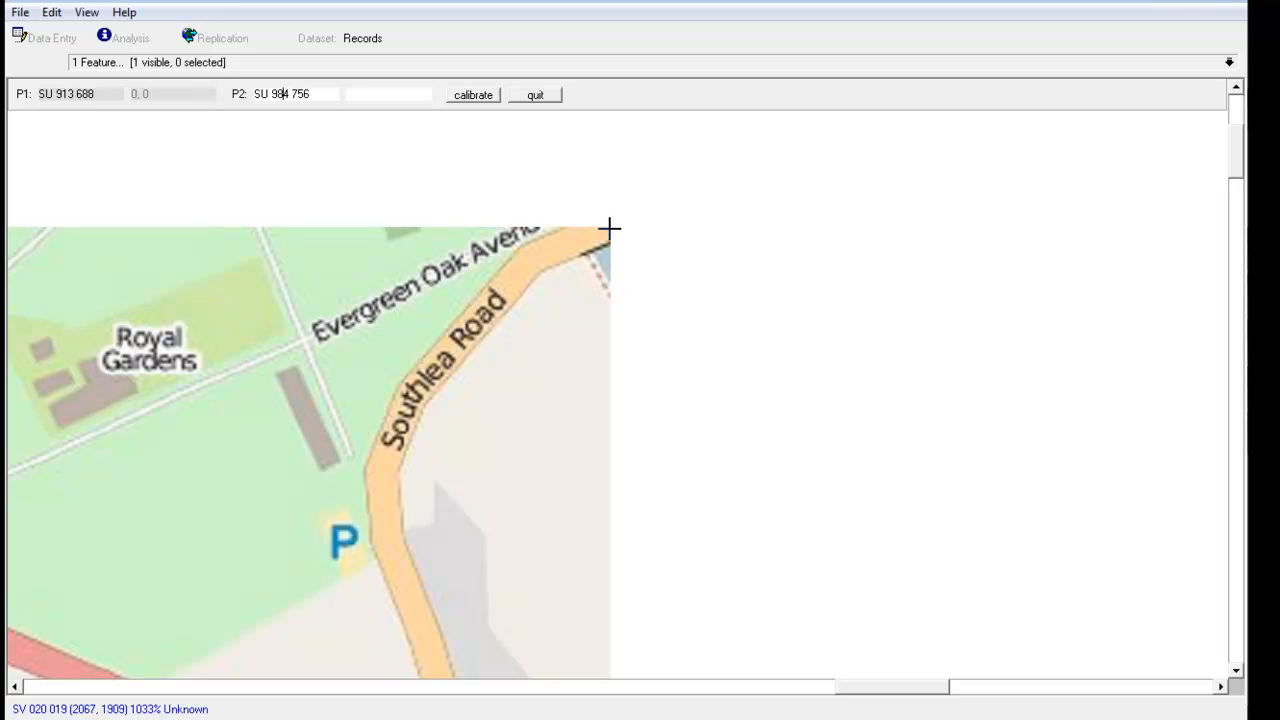
click(608, 228)
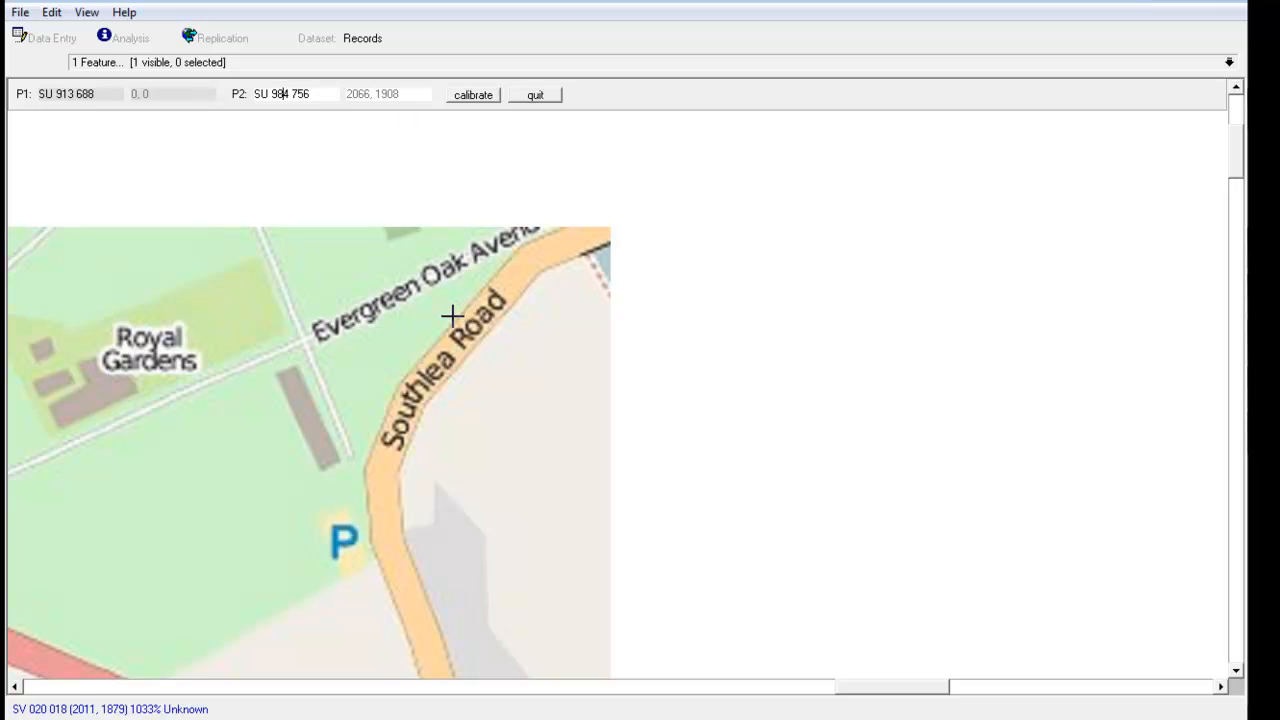
mouse_move(370, 378)
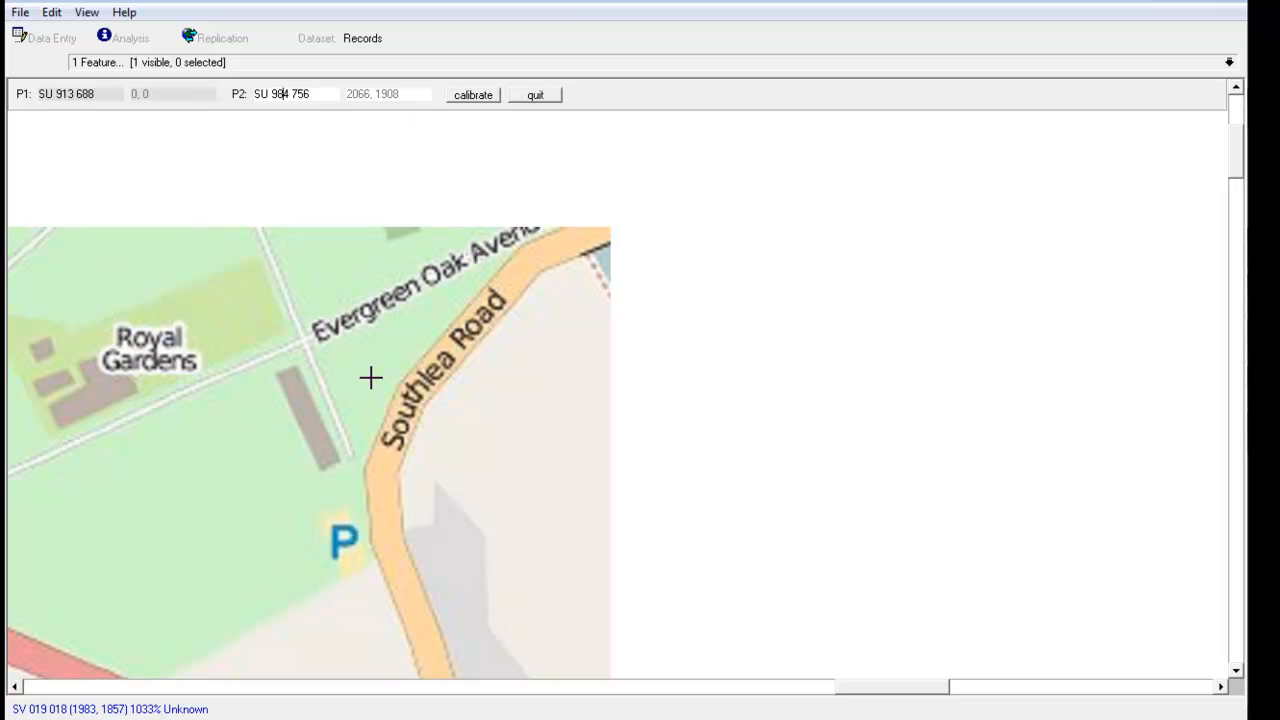
right_click(372, 378)
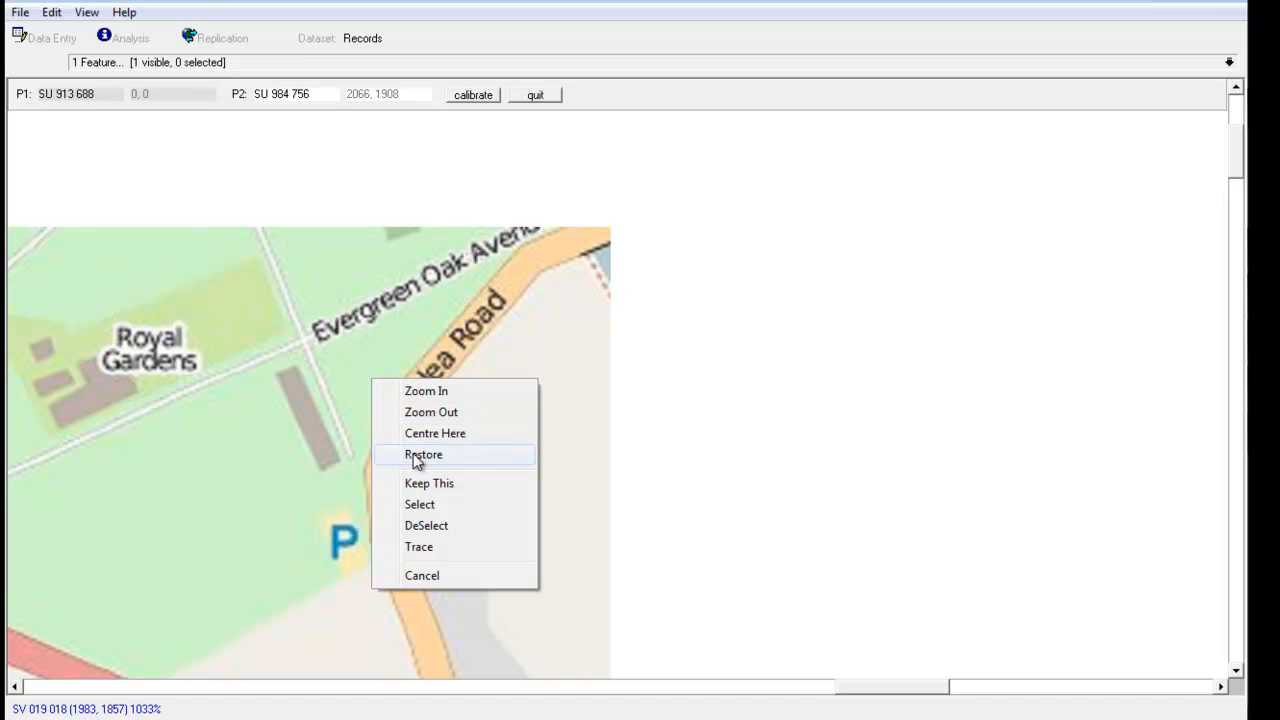
click(424, 454)
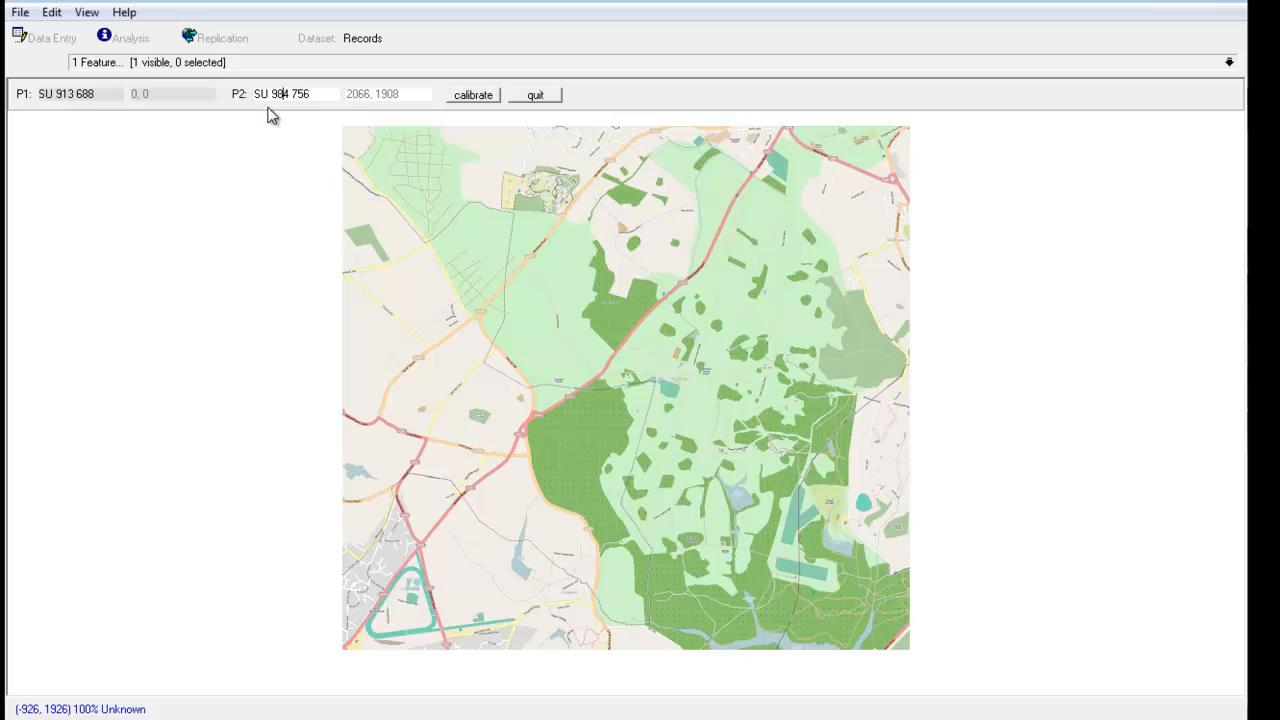
mouse_move(472, 104)
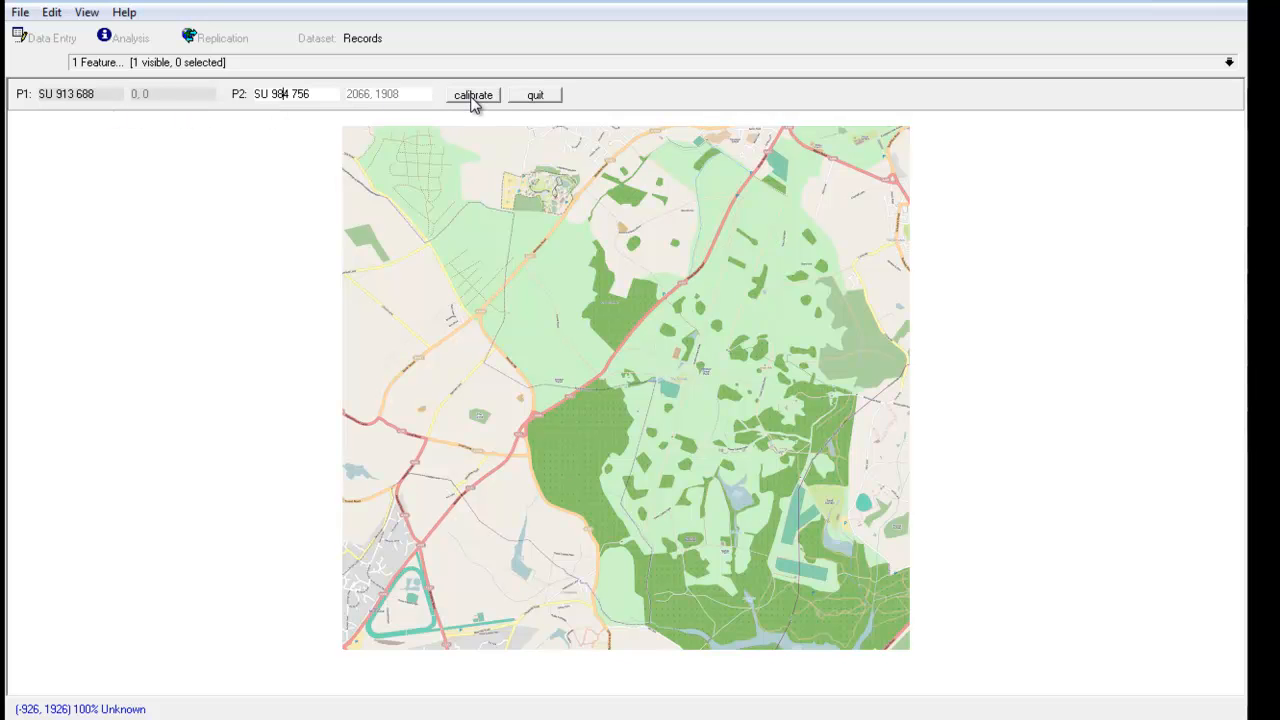
Step: Calculate the calibration from the two points and accept 3.5 metres per pixel
click(472, 94)
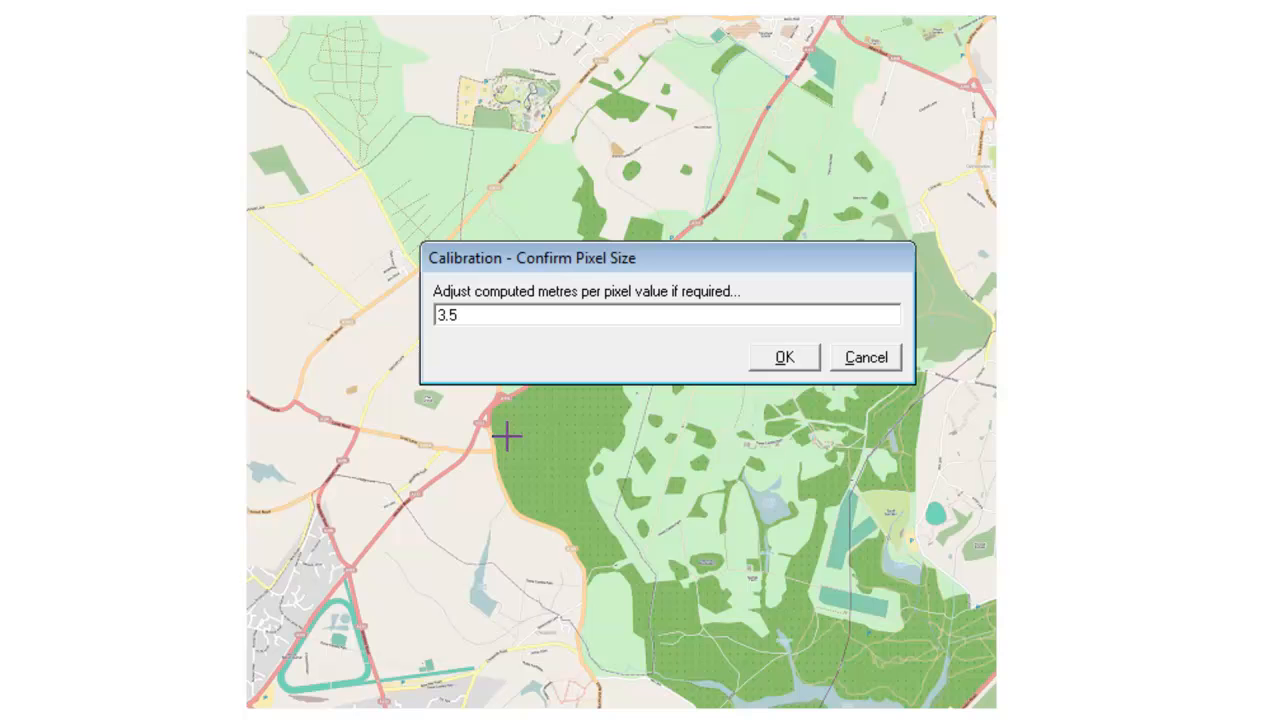
click(440, 316)
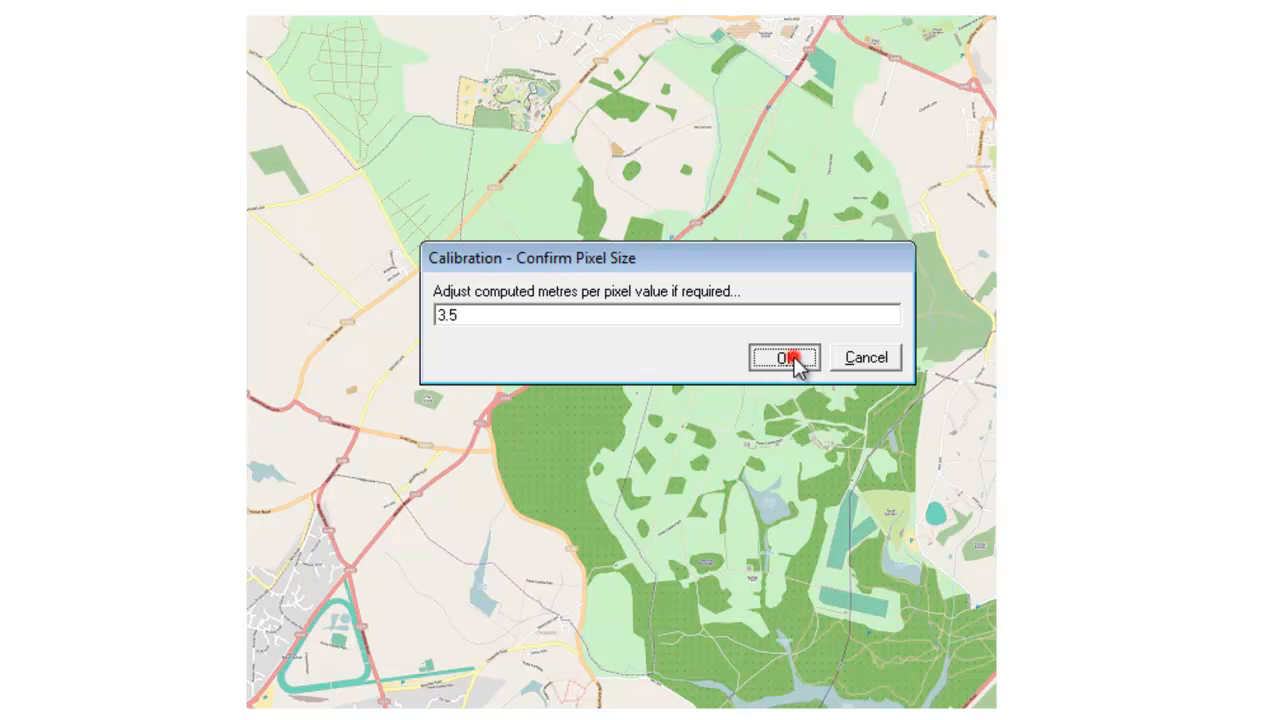
click(784, 358)
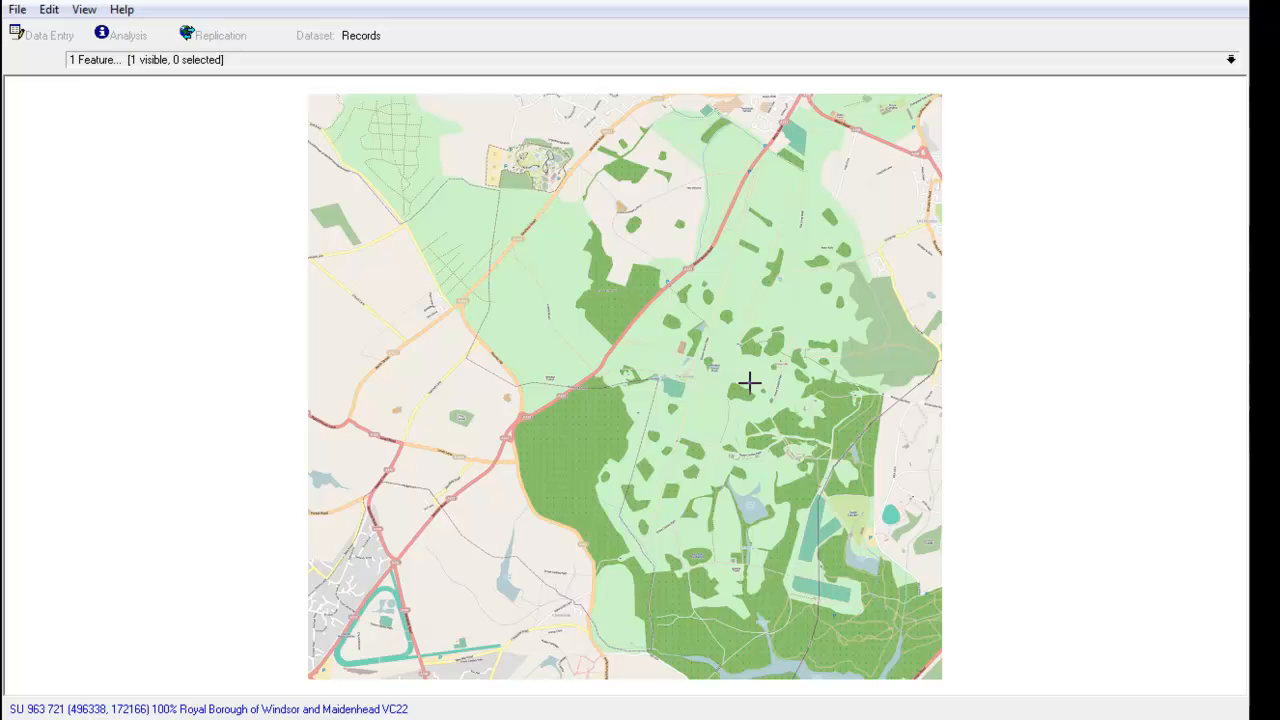
mouse_move(556, 294)
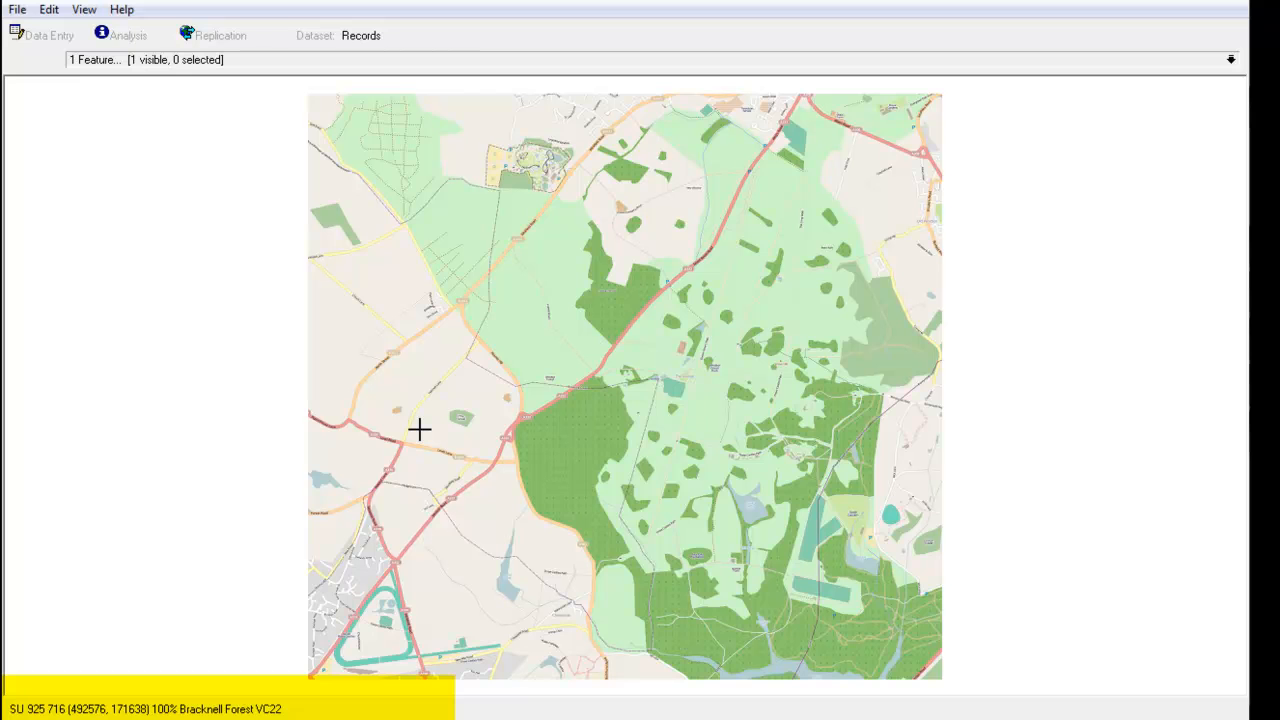
mouse_move(712, 464)
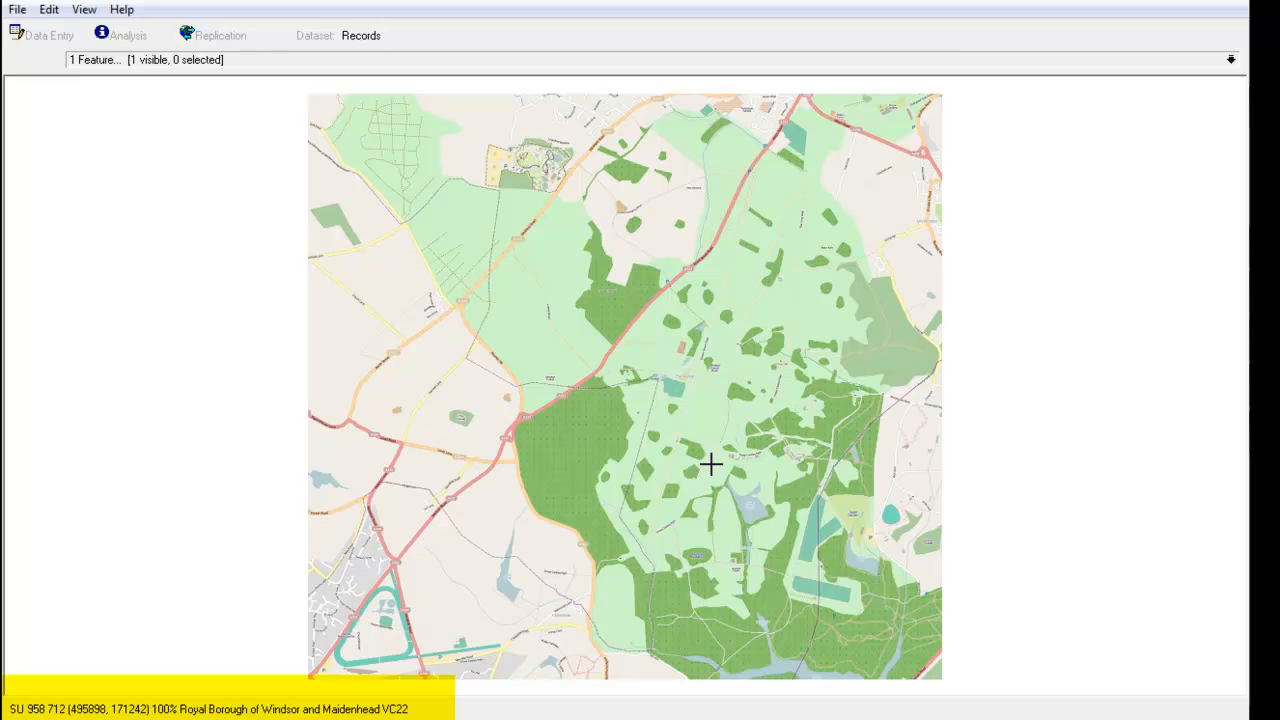
mouse_move(738, 396)
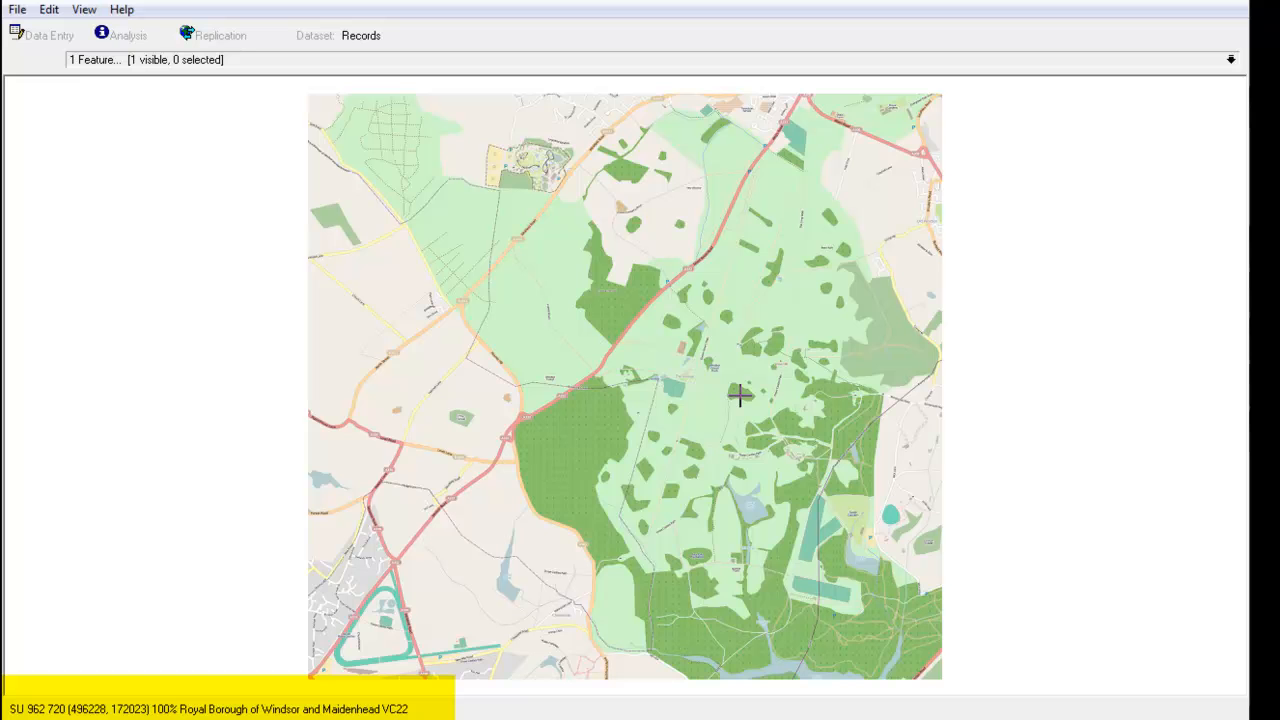
mouse_move(662, 412)
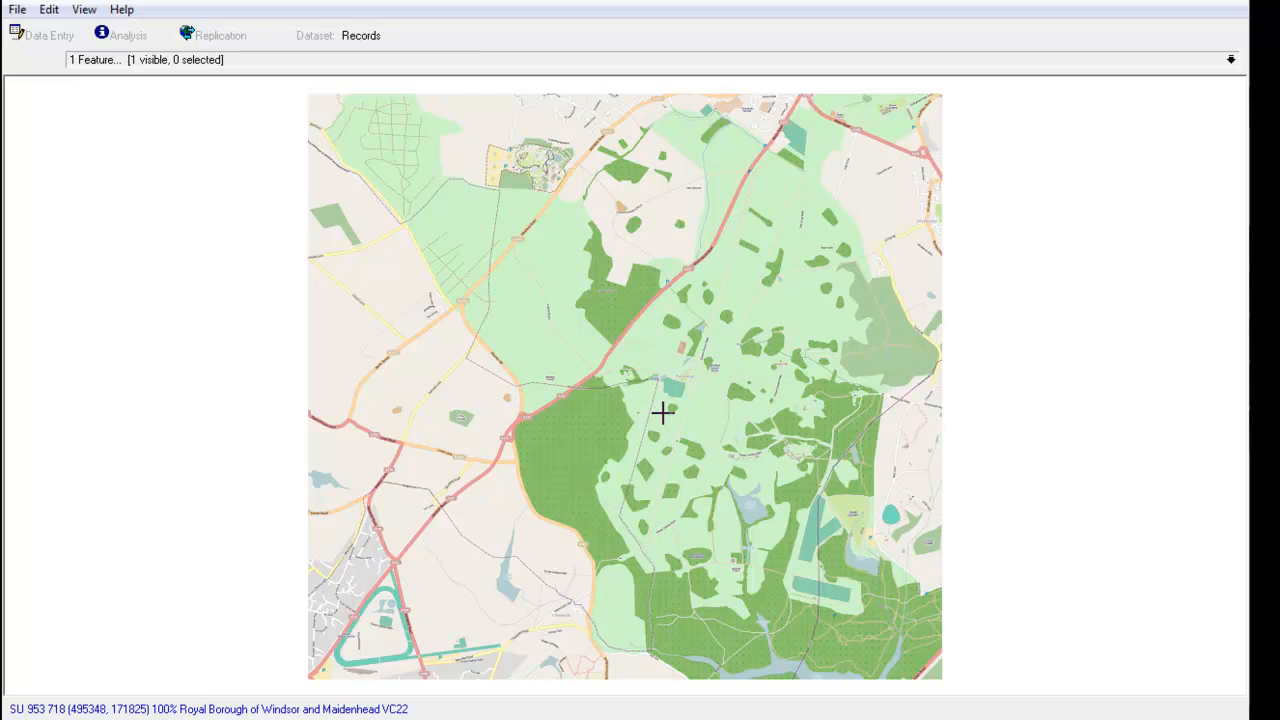
mouse_move(696, 418)
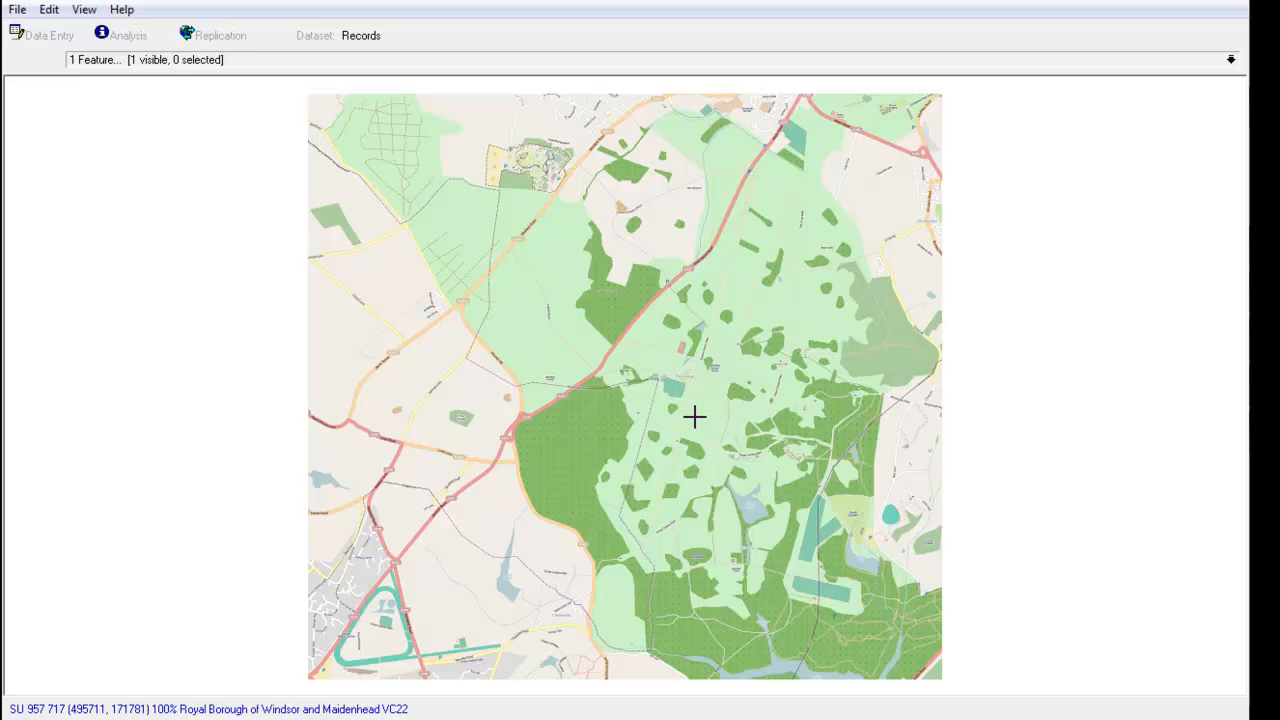
mouse_move(644, 438)
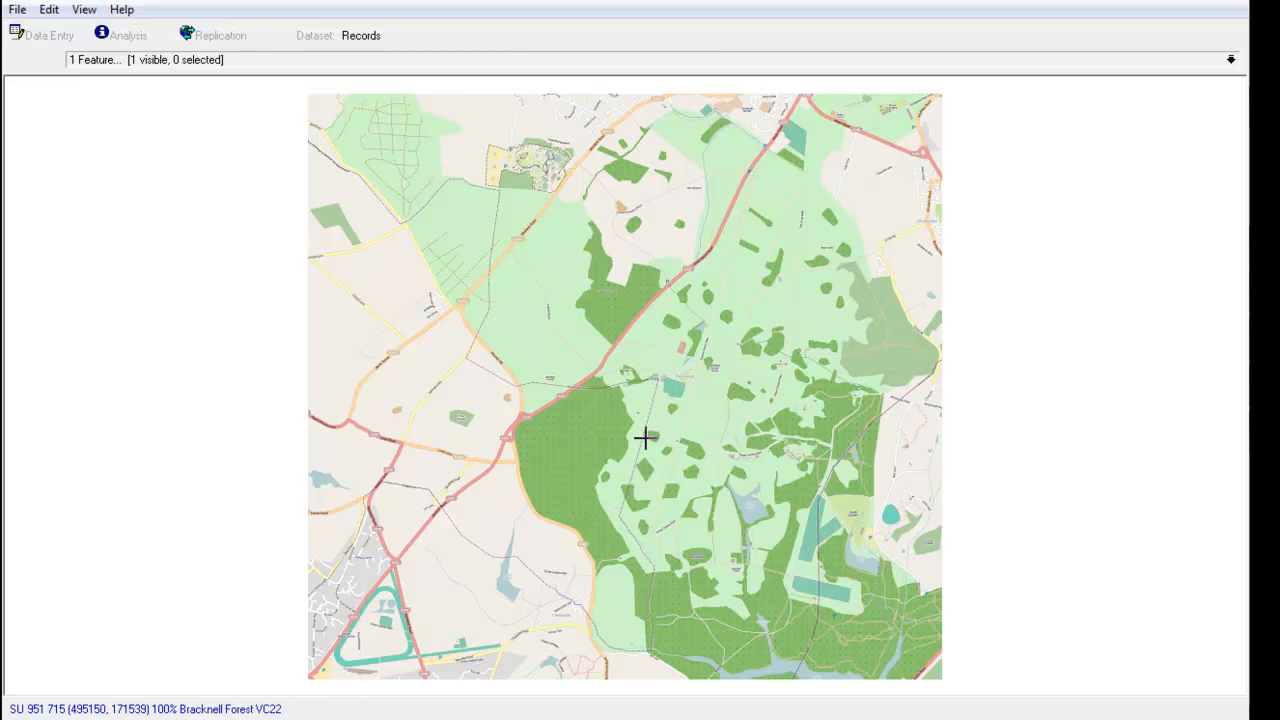
mouse_move(304, 284)
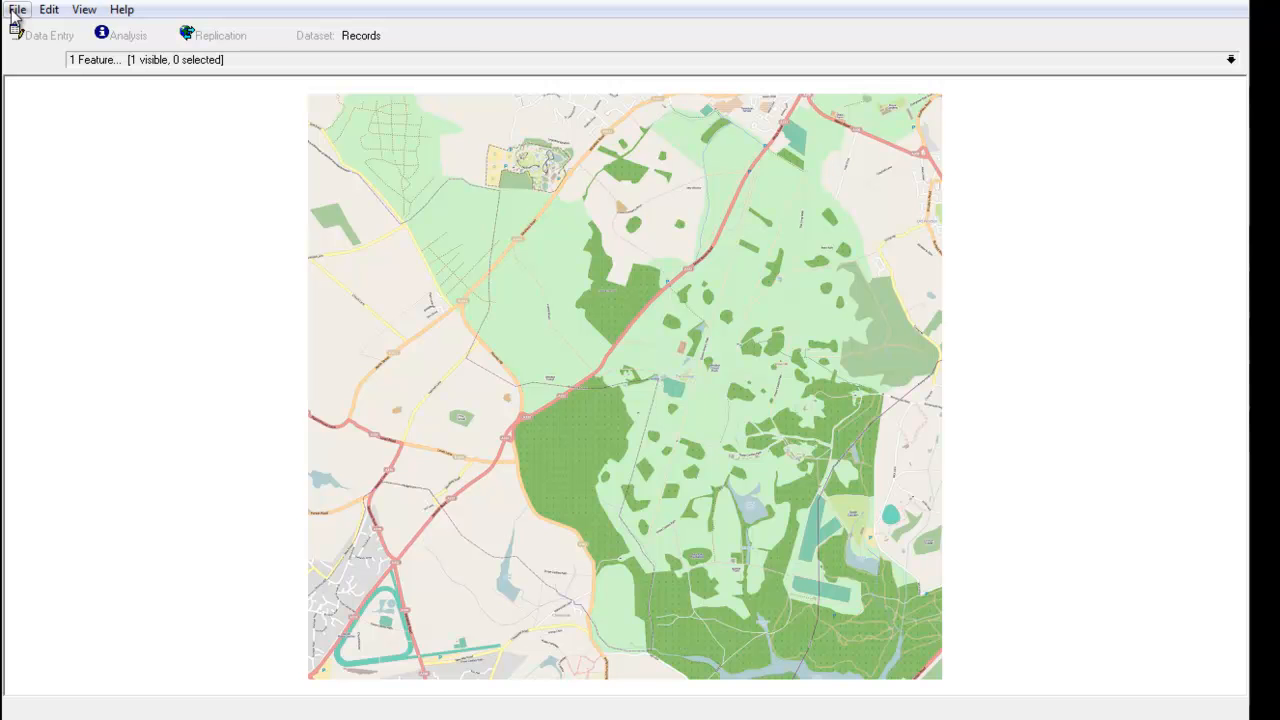
Step: Start a new atlas with Lepidoptera: Macro-moths as the taxa group
click(16, 8)
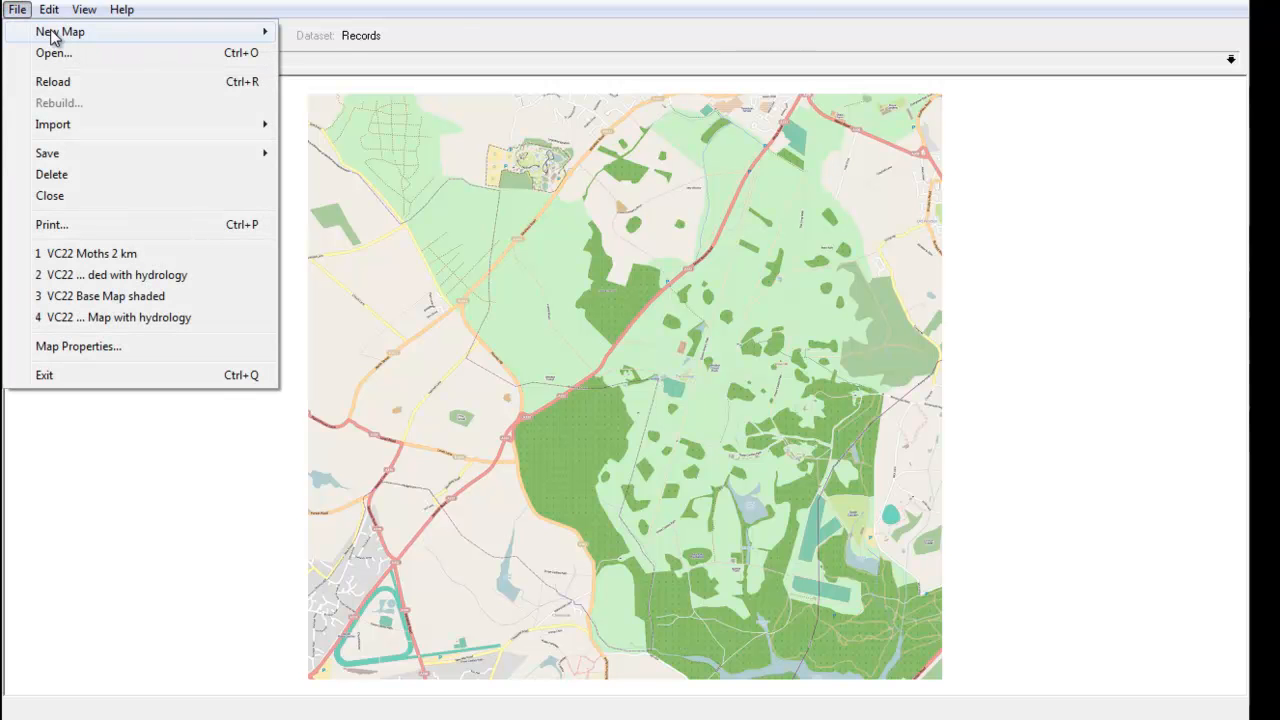
click(60, 32)
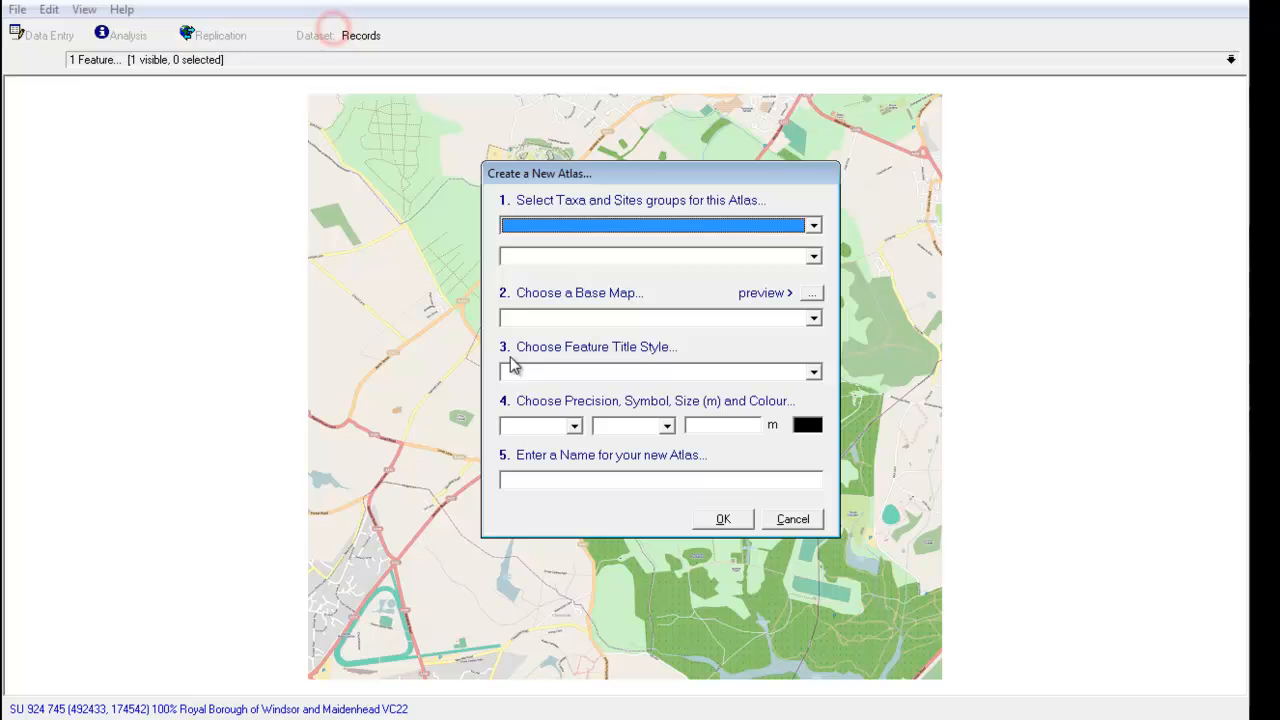
click(812, 224)
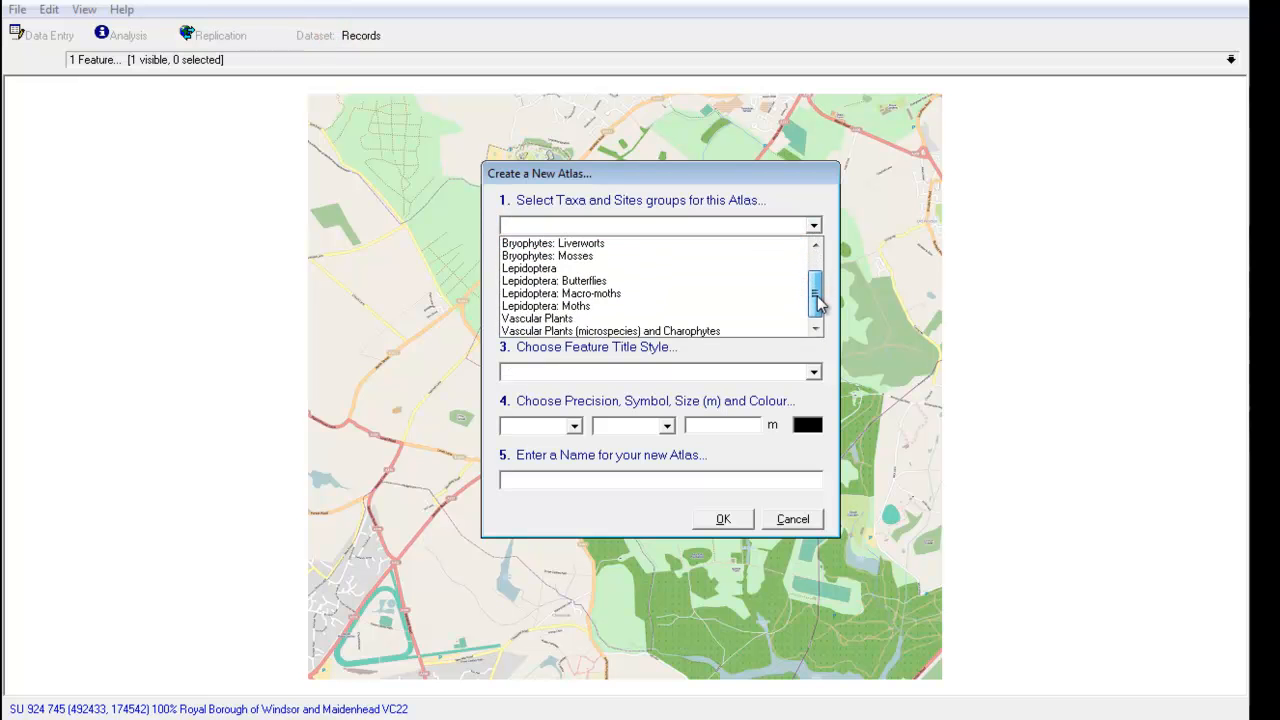
click(560, 292)
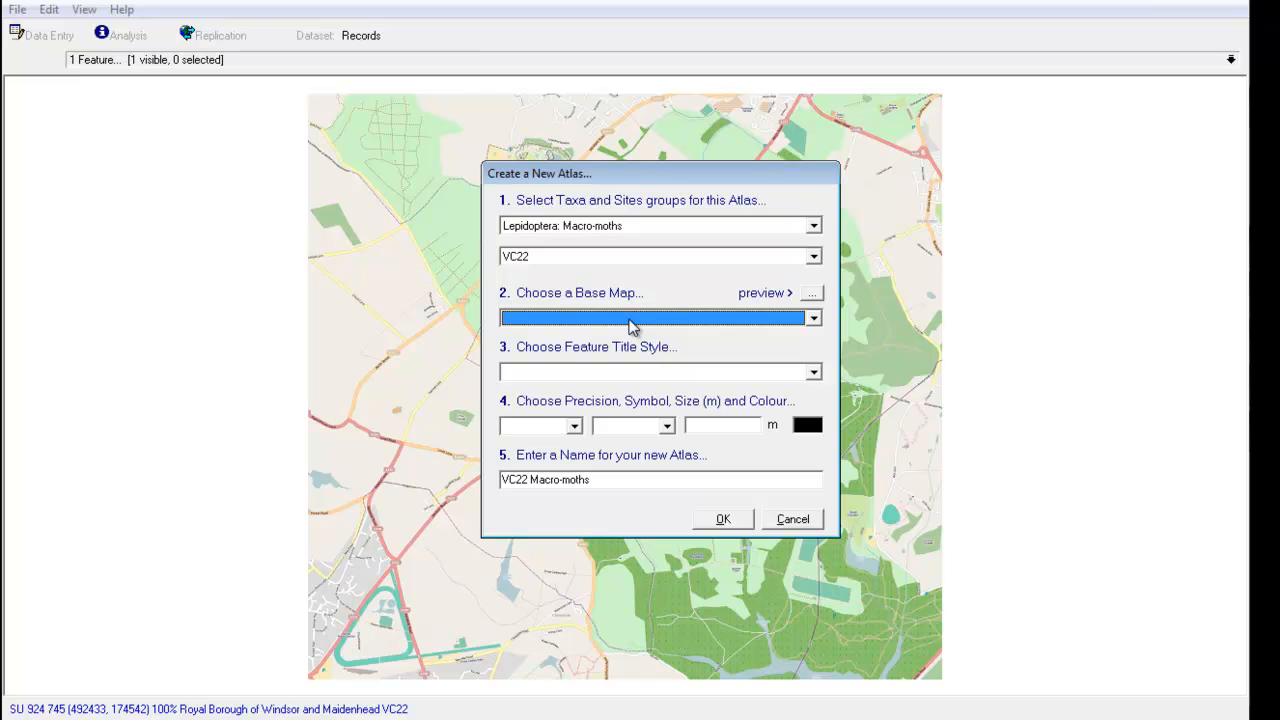
Step: Browse the base map list and dismiss it unchanged
click(812, 318)
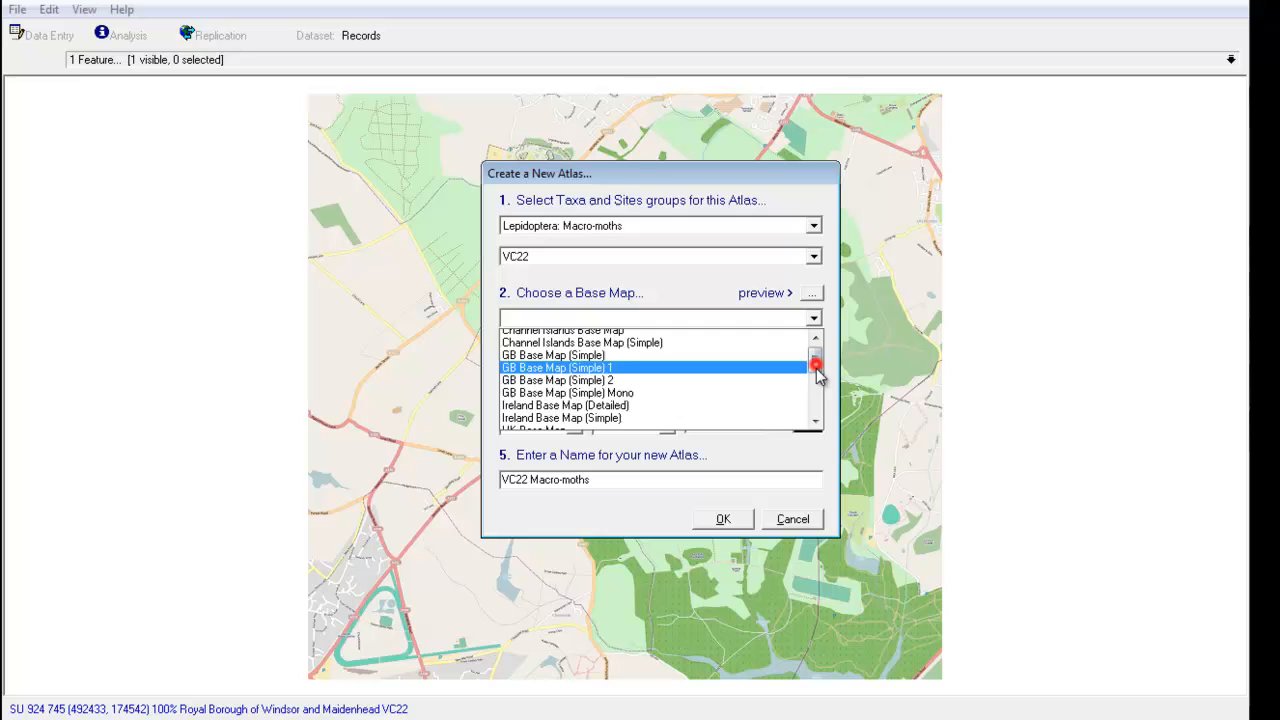
drag(816, 364, 816, 396)
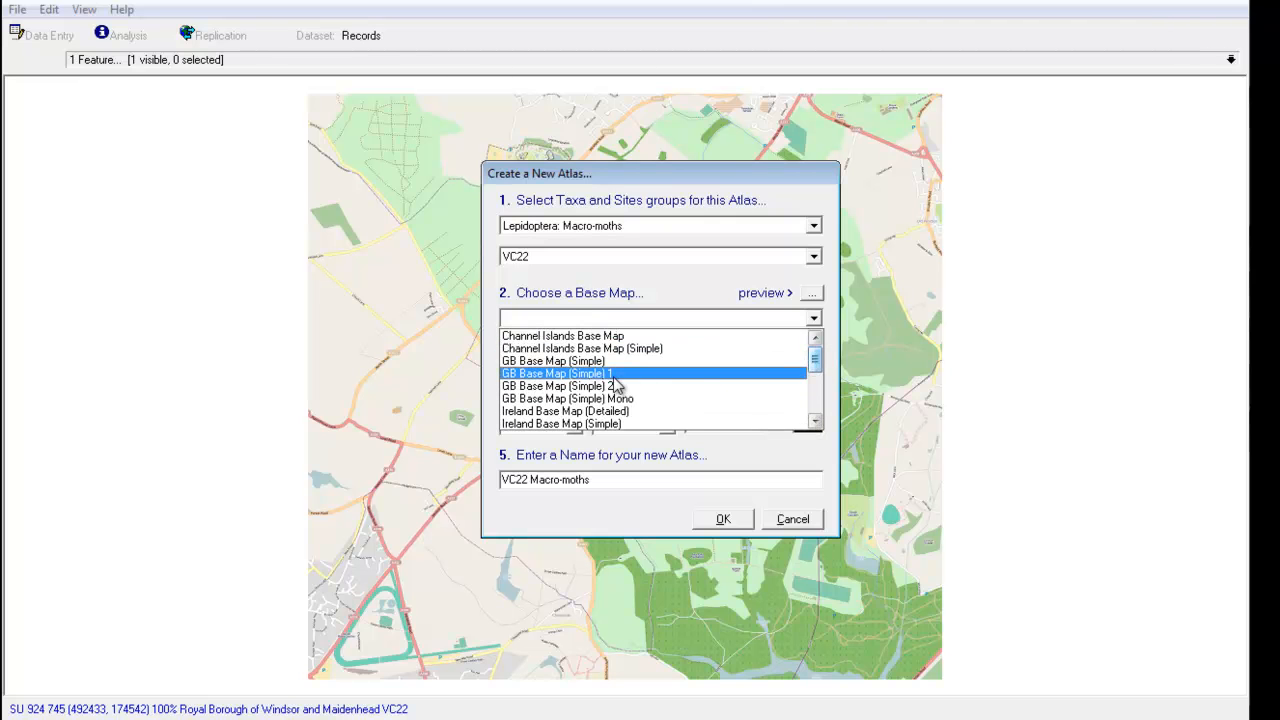
mouse_move(570, 378)
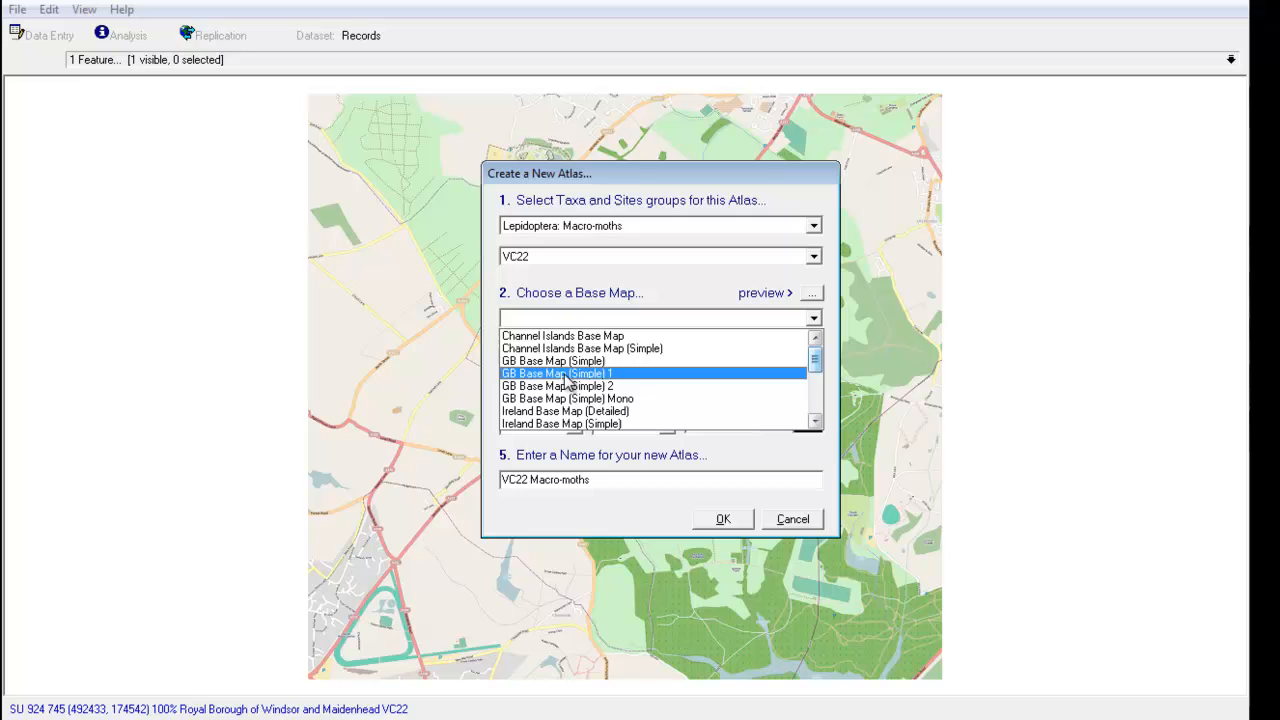
click(556, 374)
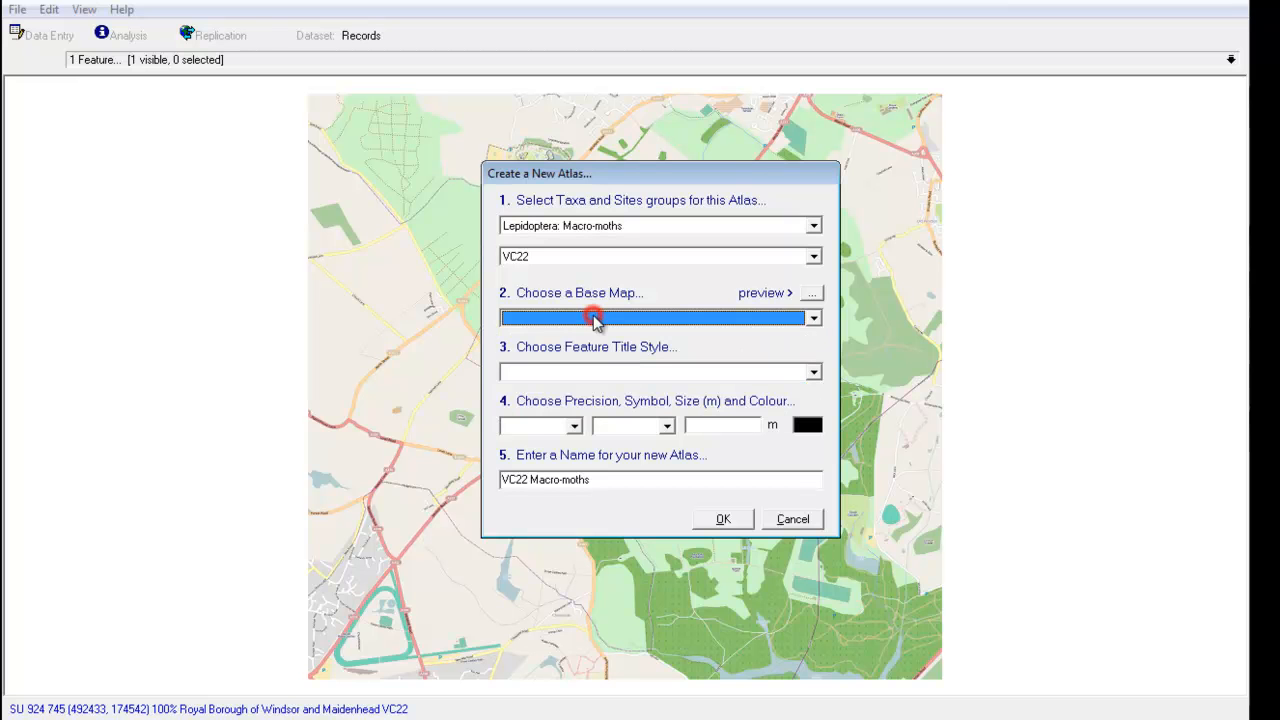
mouse_move(844, 312)
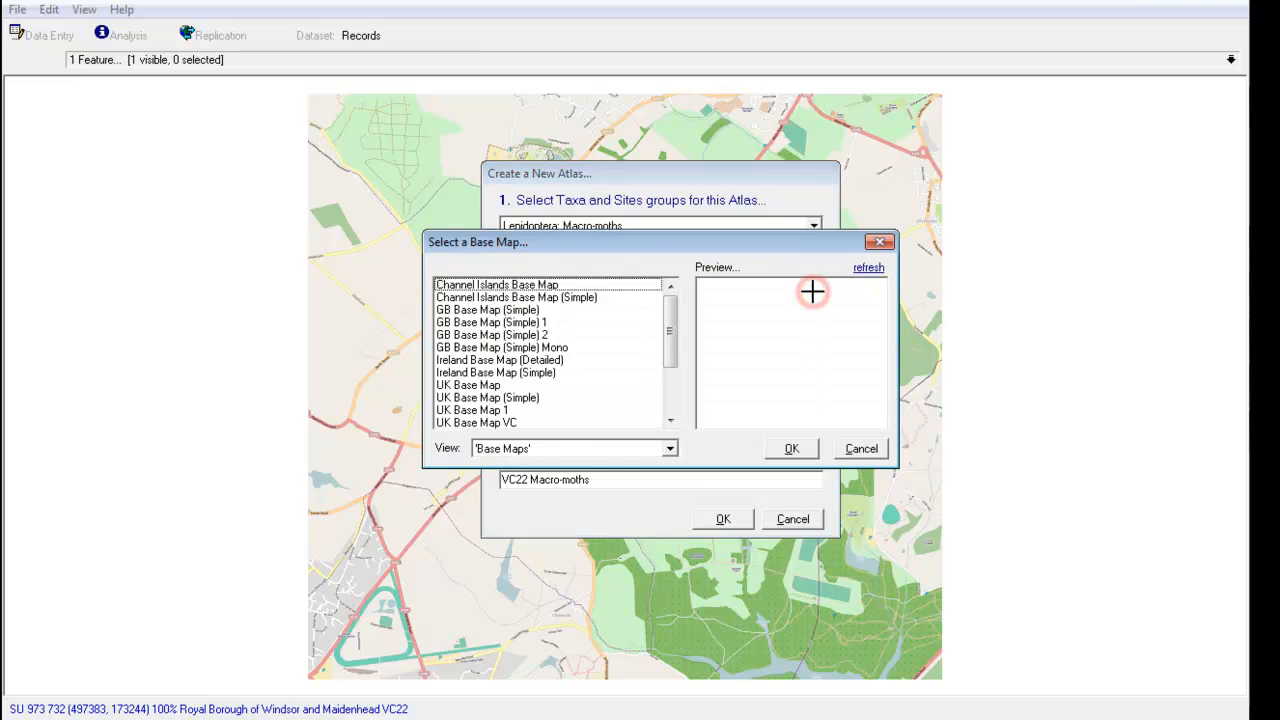
Step: Choose the Windsor picture map as base map with vernacular (scientific) title style
click(668, 448)
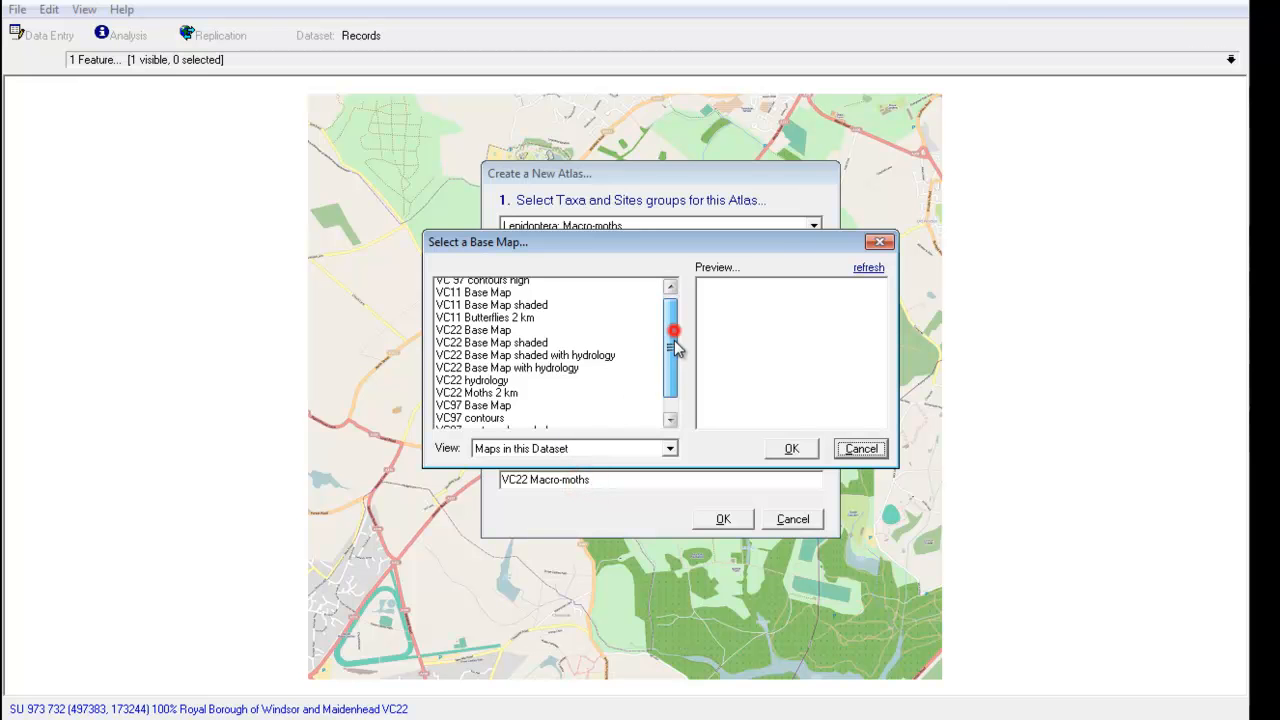
click(482, 422)
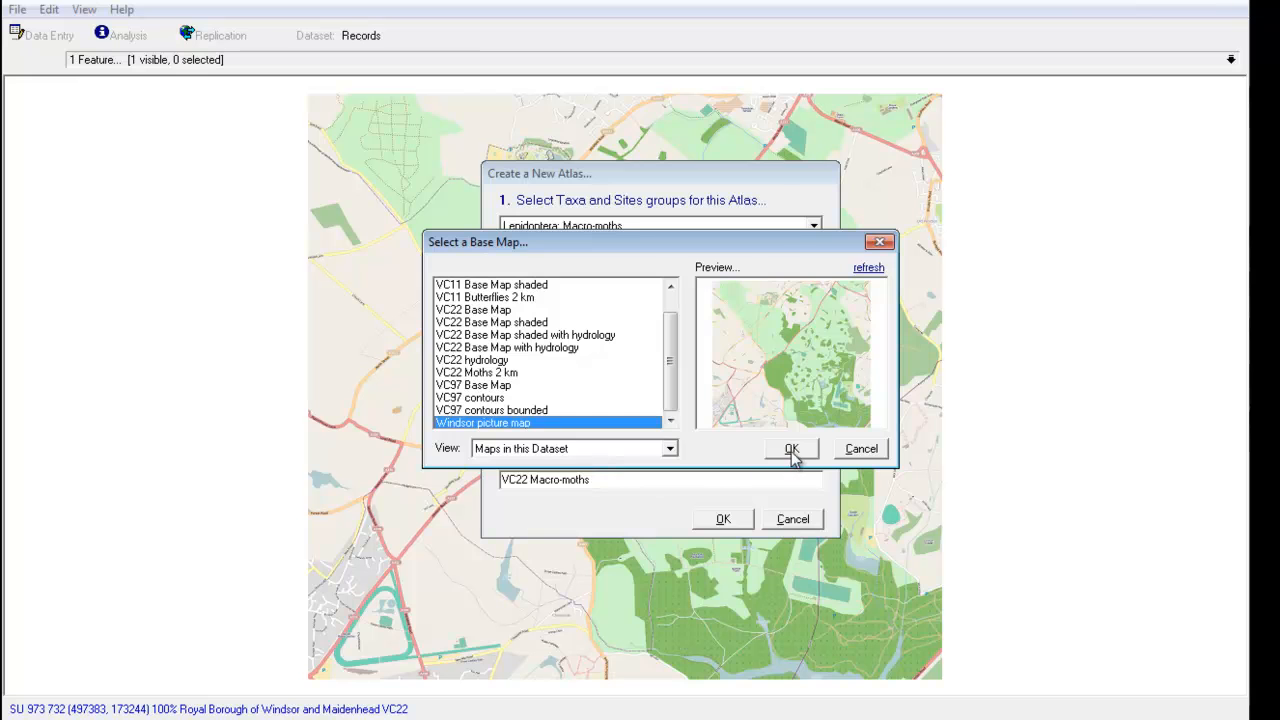
click(790, 448)
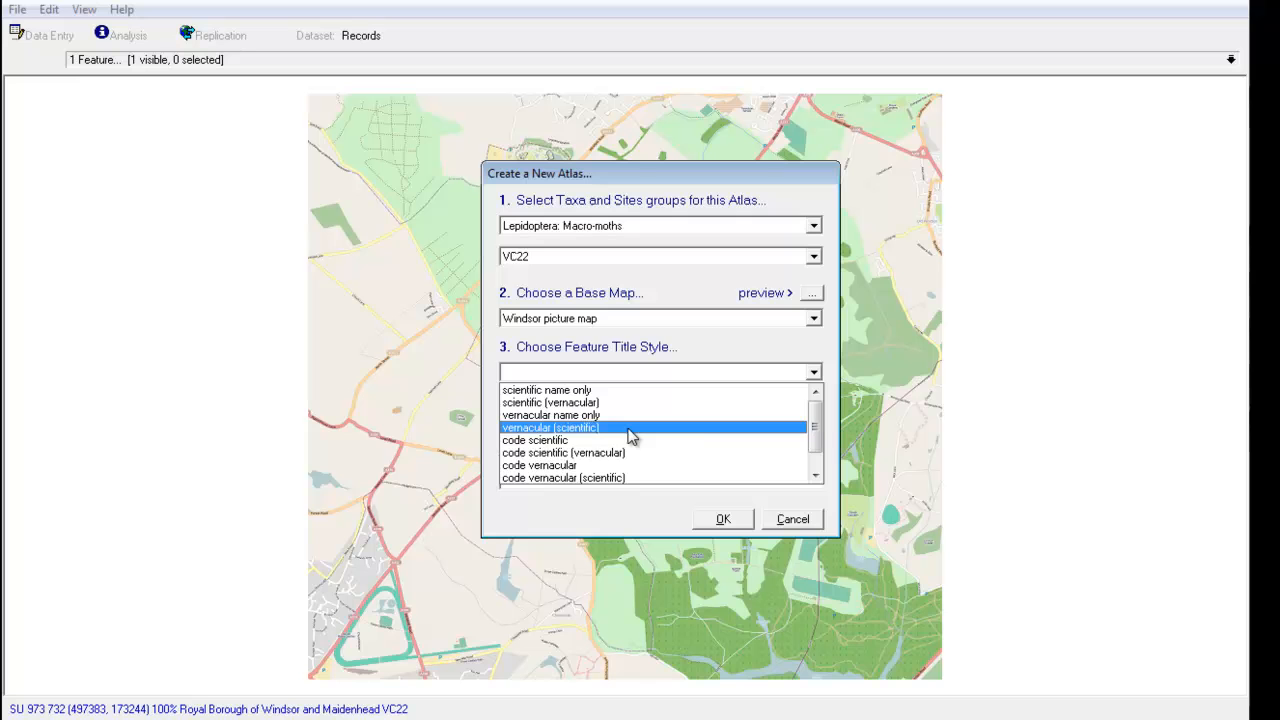
click(550, 428)
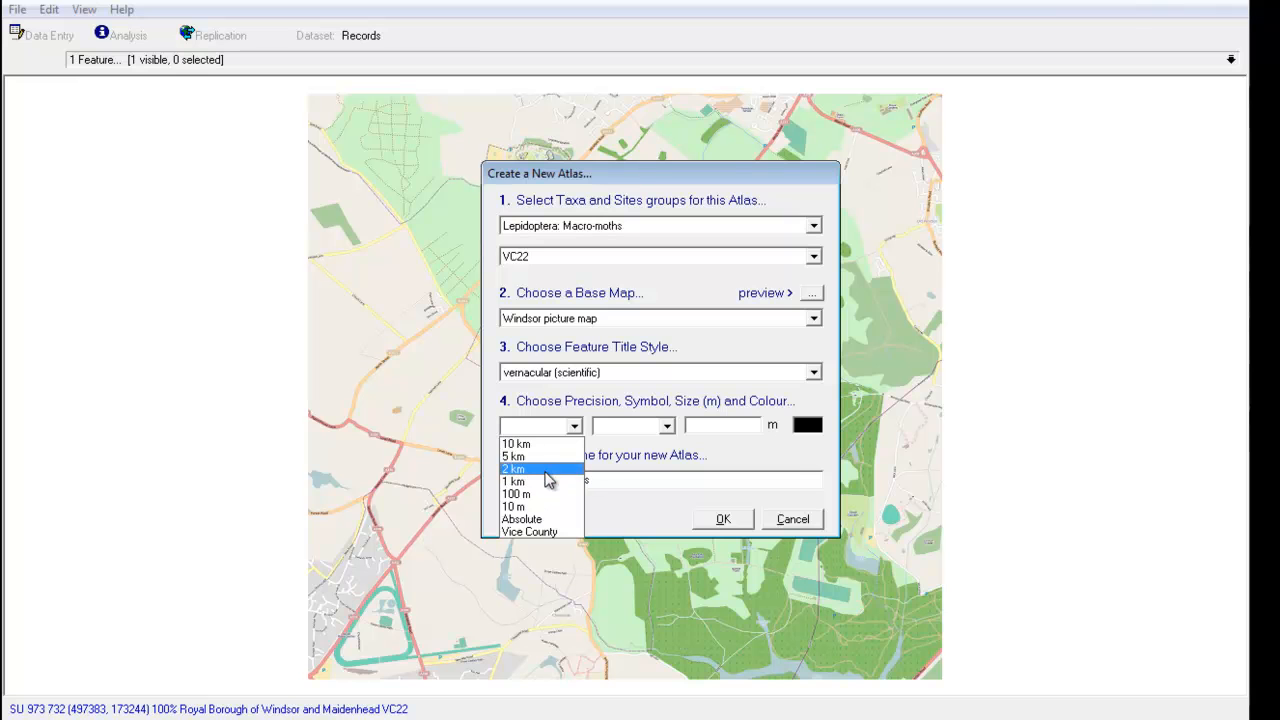
mouse_move(520, 520)
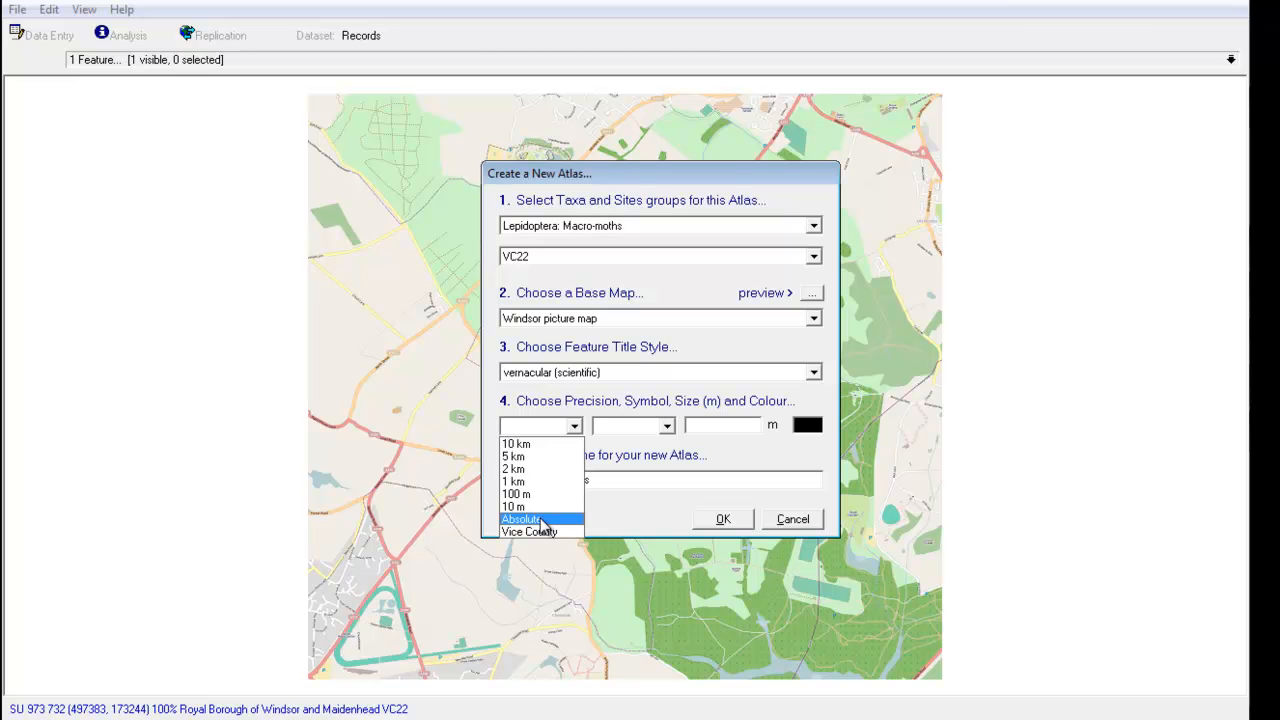
Step: Set precision to Absolute and create the VC22 Macro-moths Absolute atlas
click(520, 520)
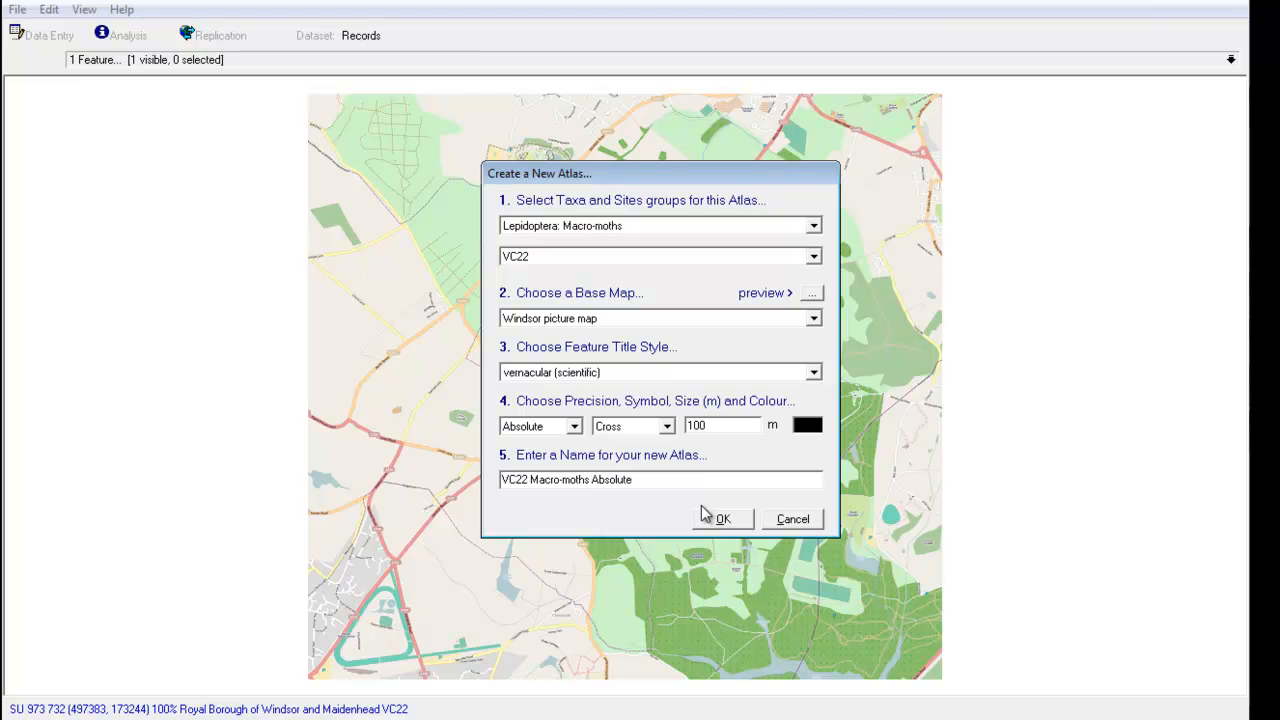
double_click(612, 480)
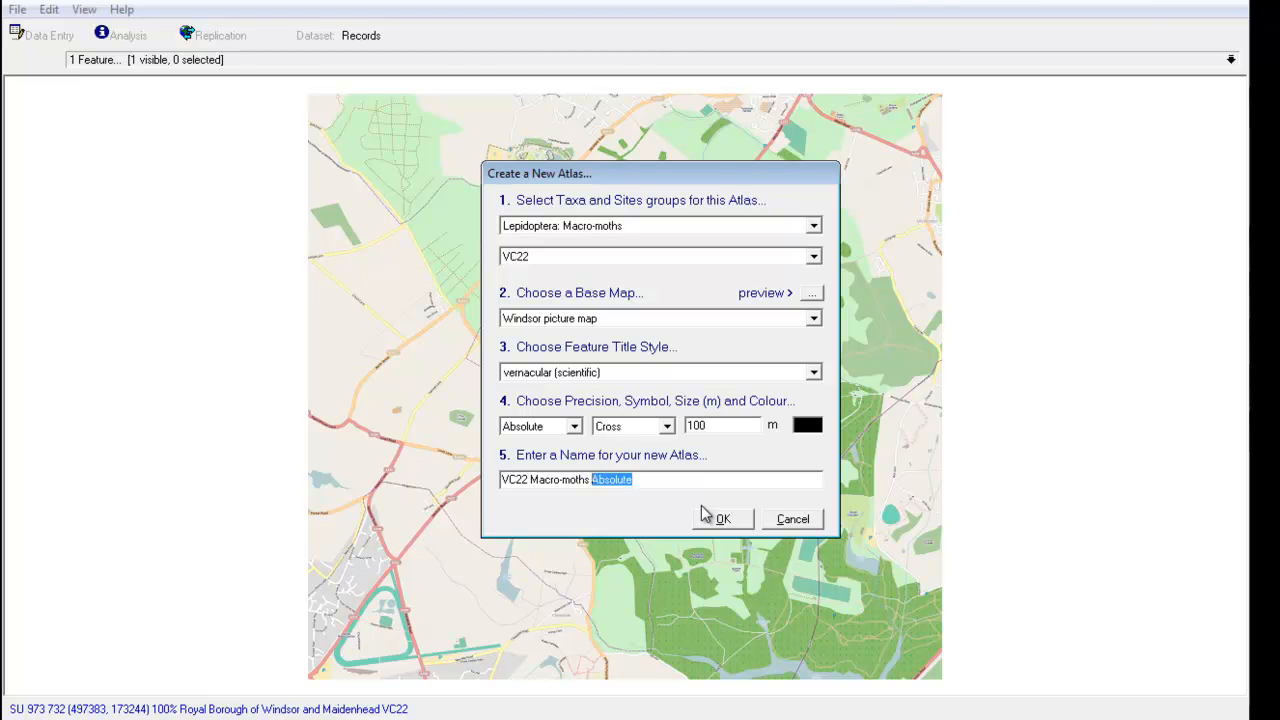
click(722, 520)
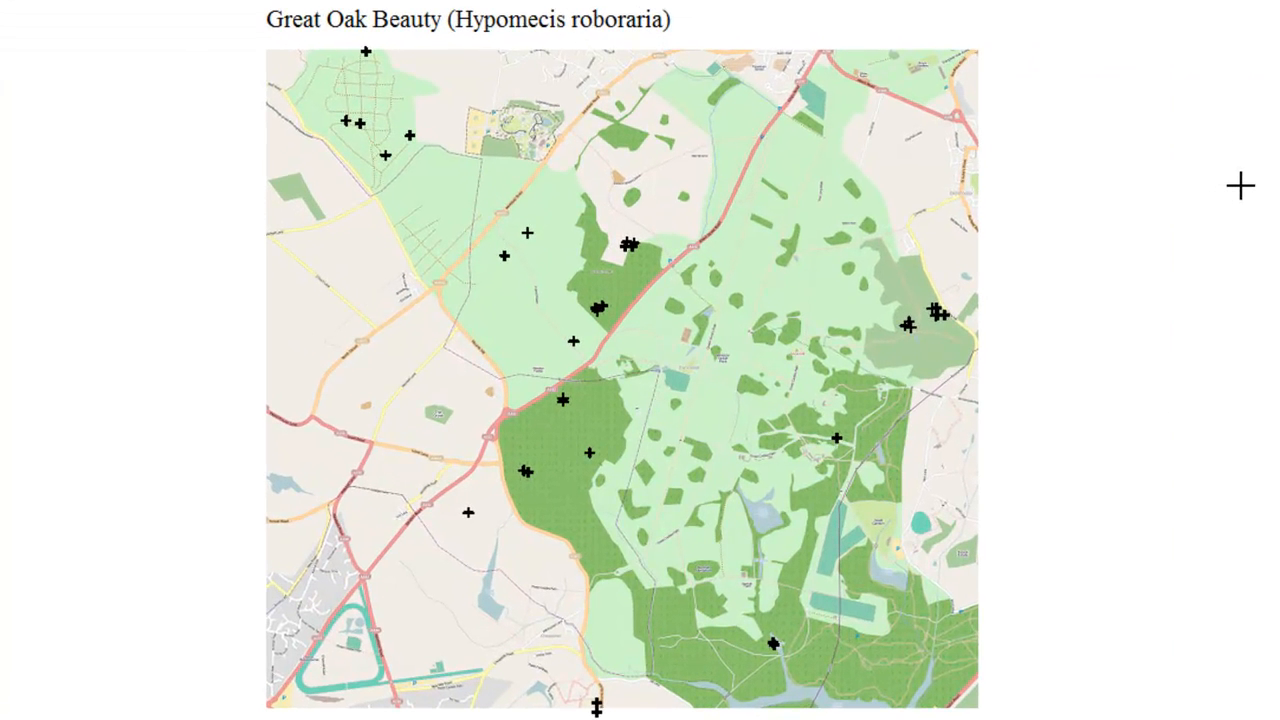
mouse_move(1198, 216)
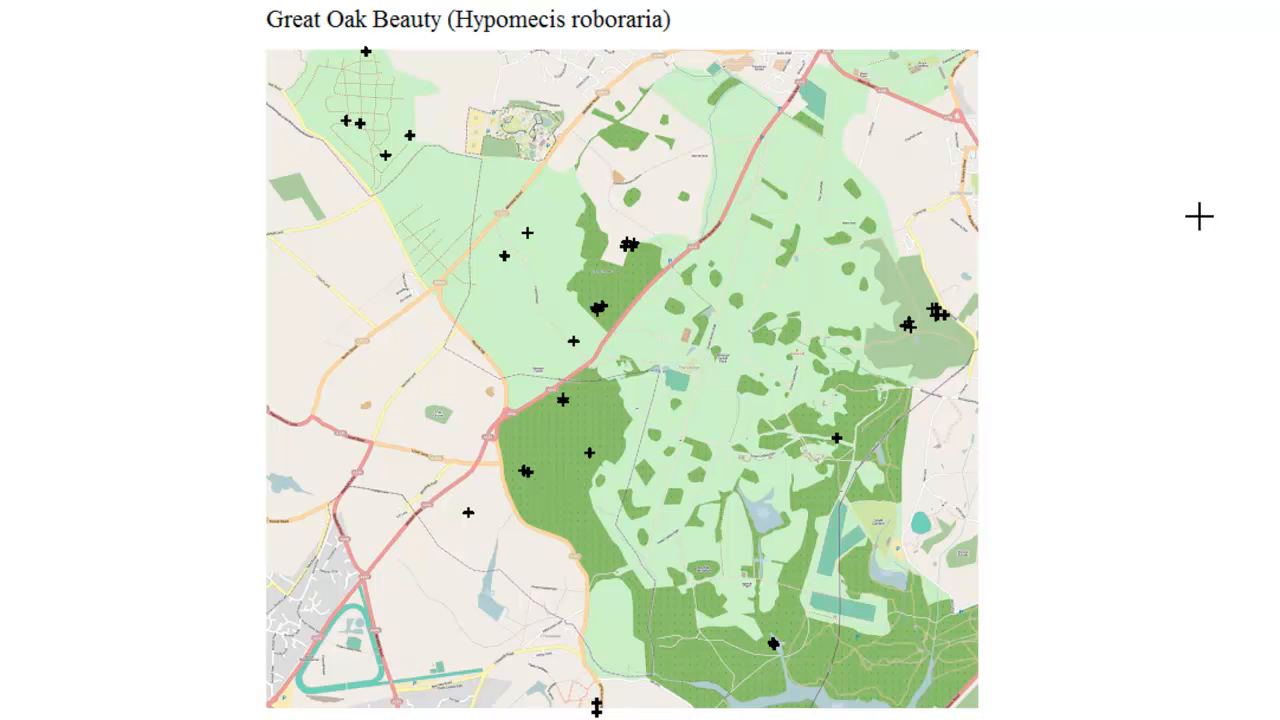
mouse_move(876, 448)
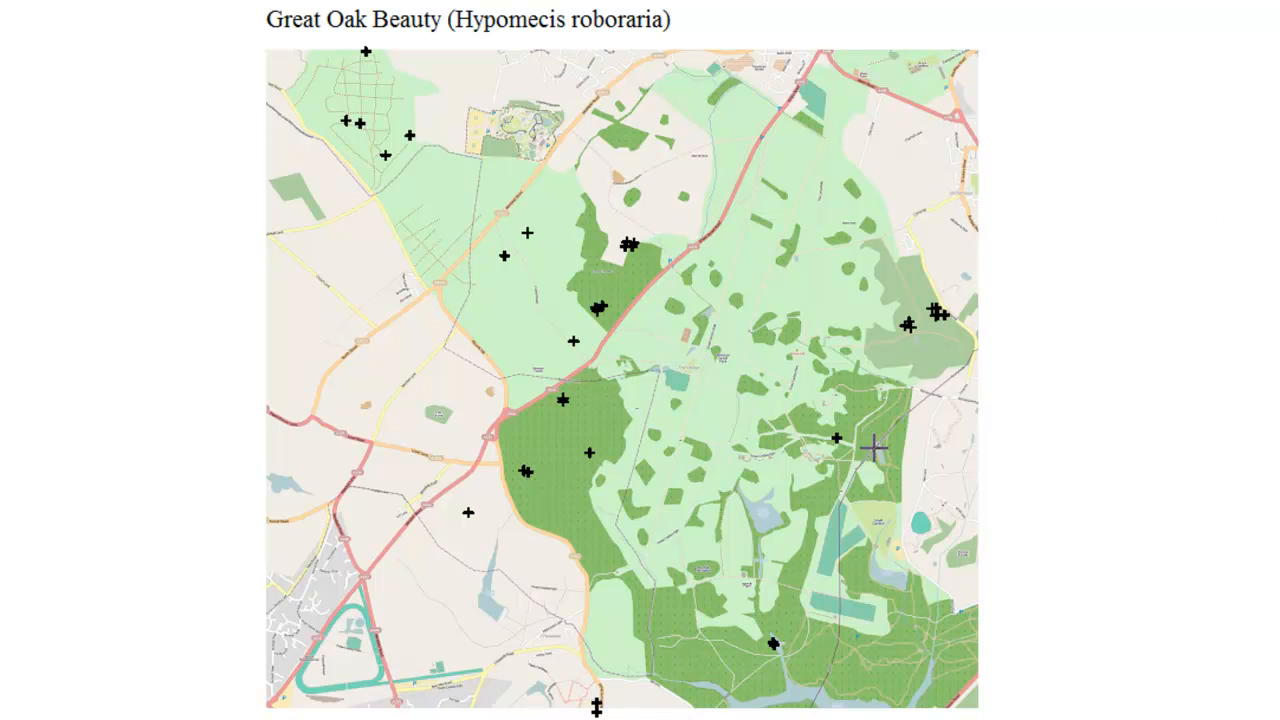
mouse_move(810, 418)
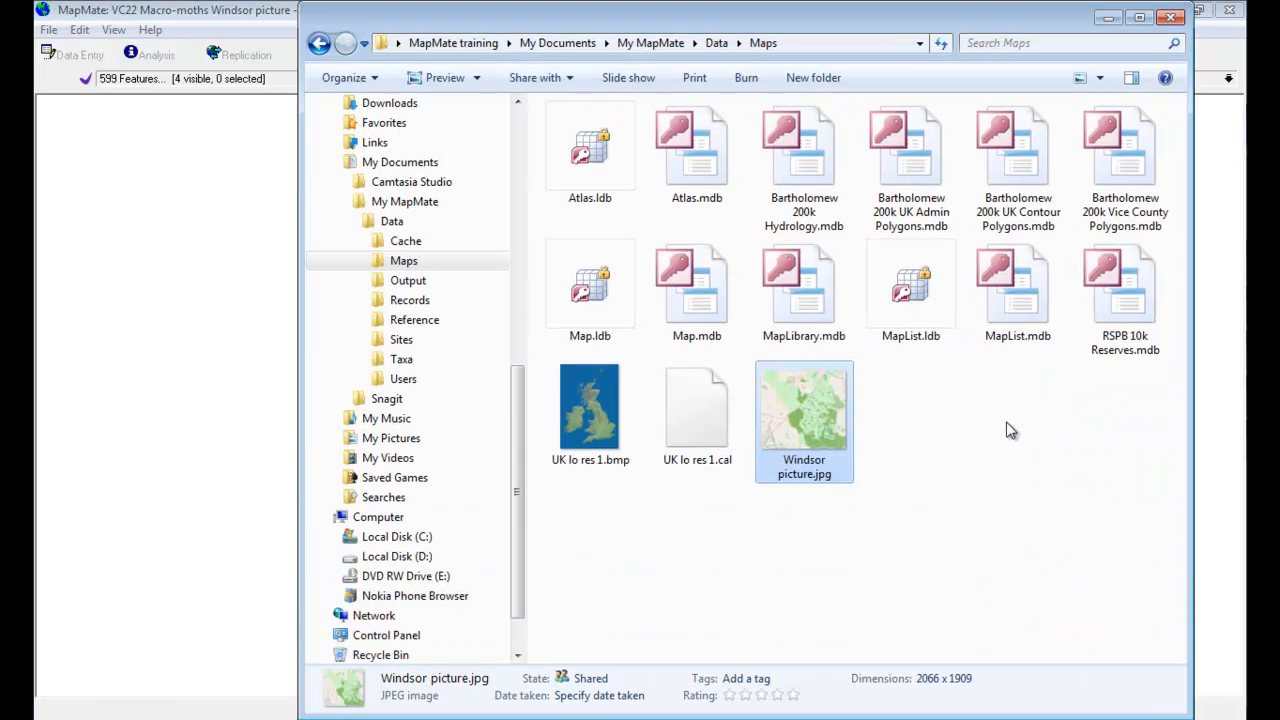
mouse_move(950, 434)
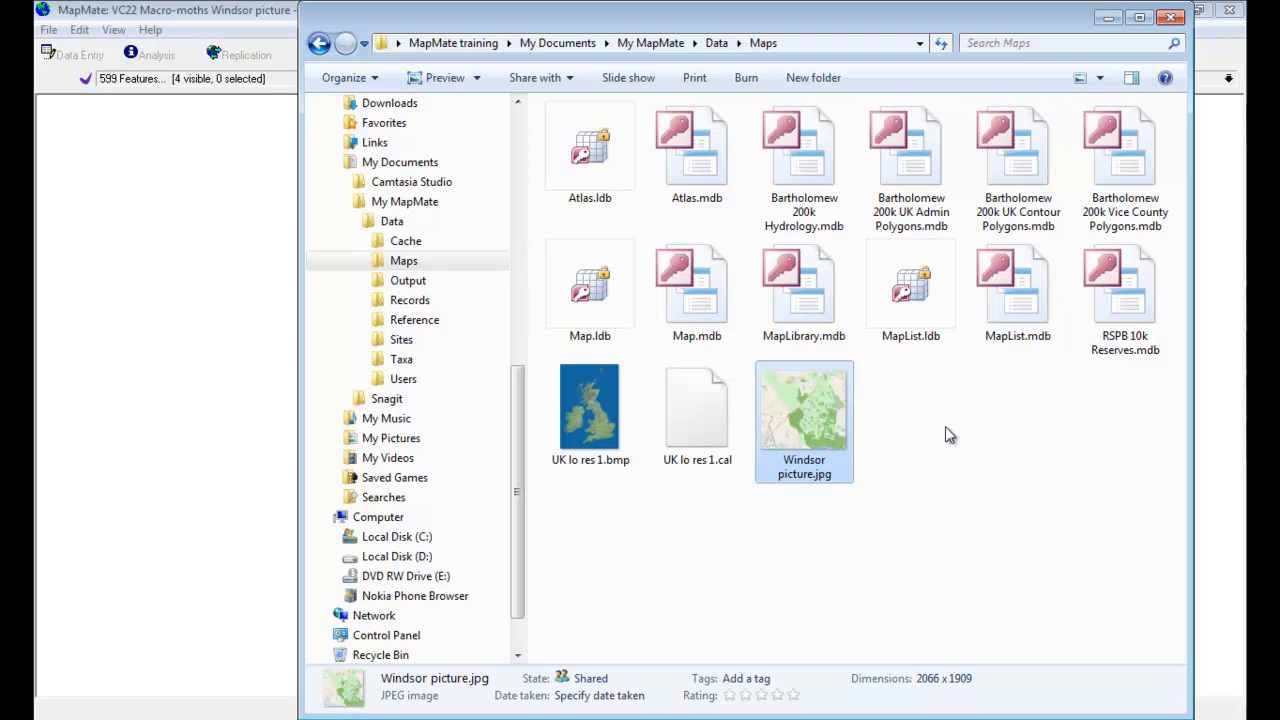
mouse_move(936, 470)
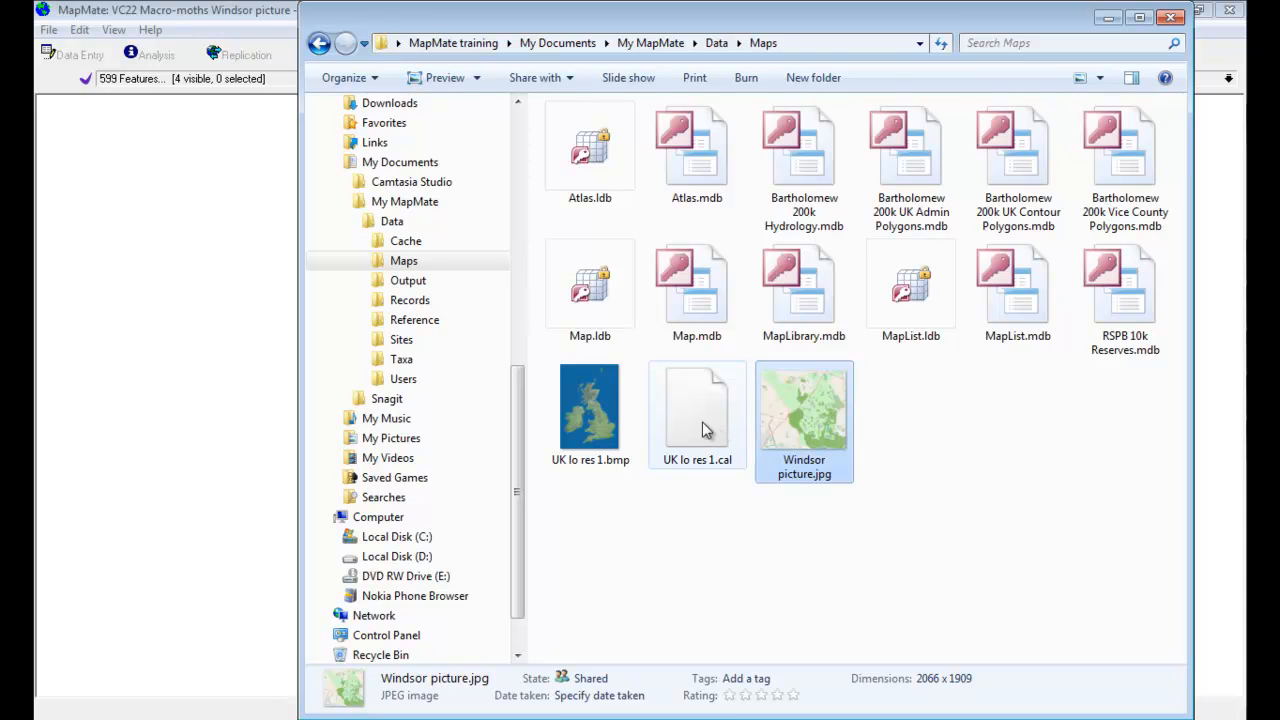
mouse_move(696, 410)
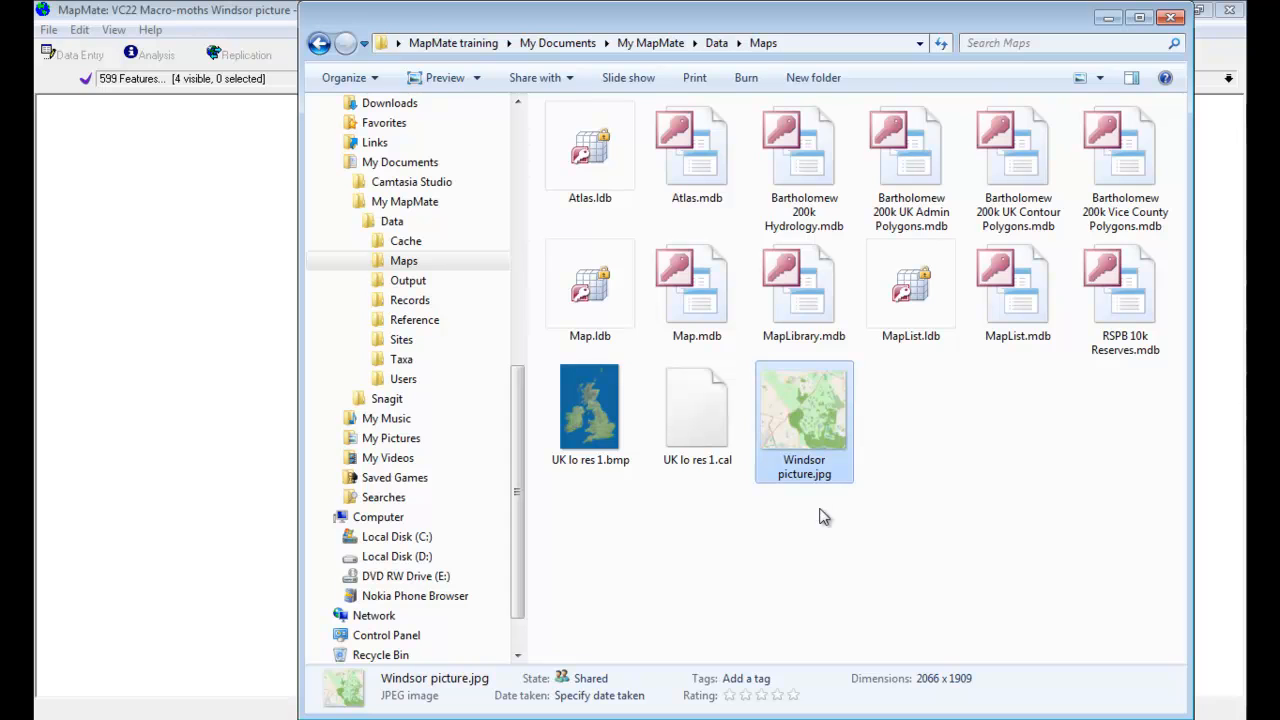
mouse_move(768, 436)
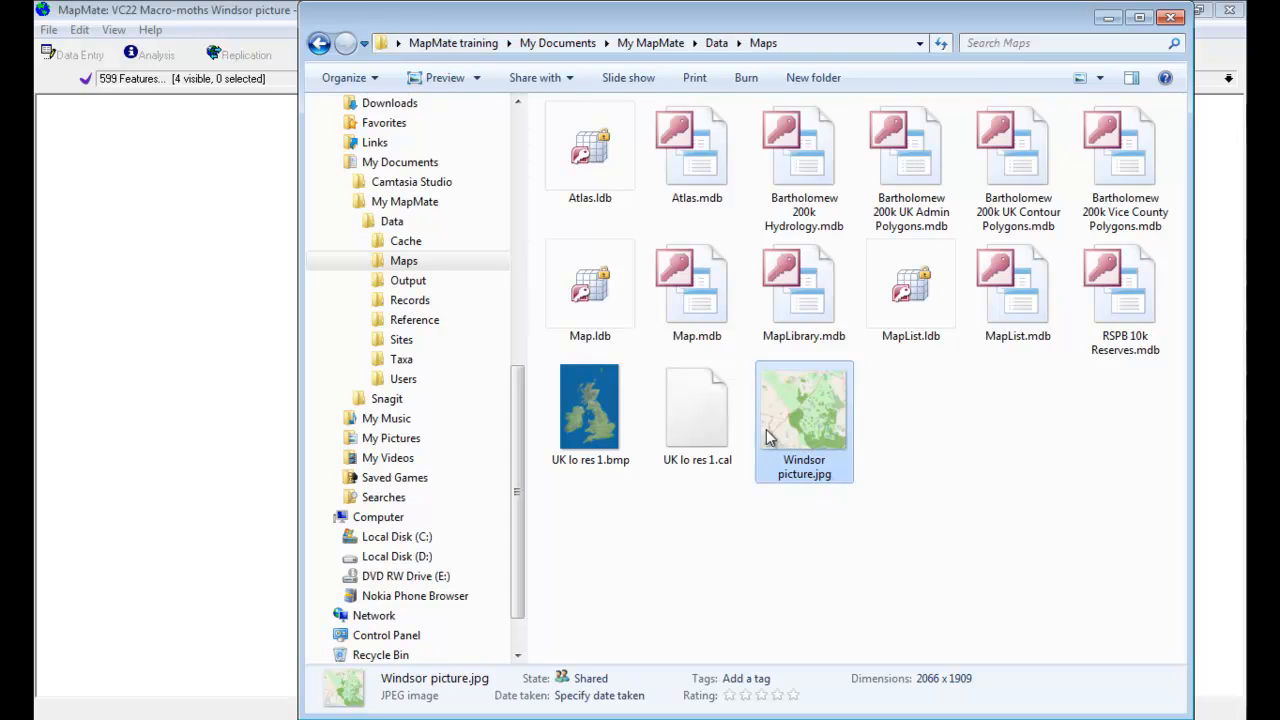
mouse_move(696, 410)
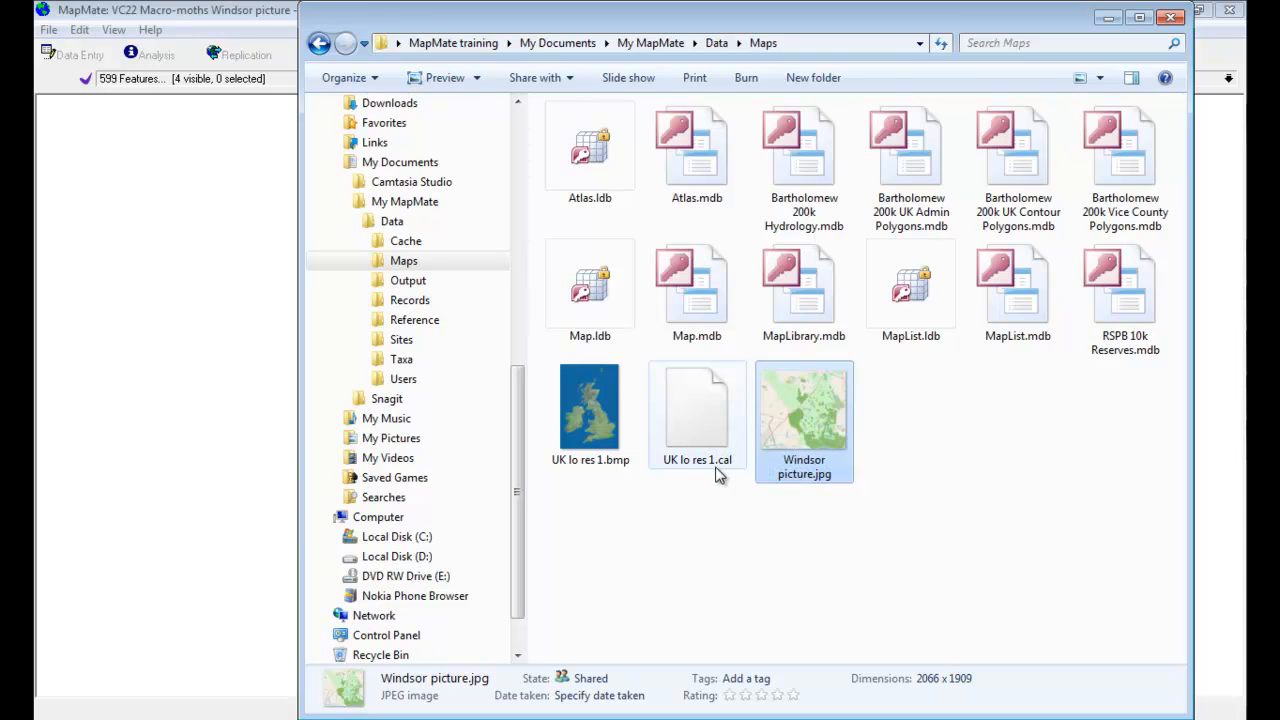
mouse_move(724, 470)
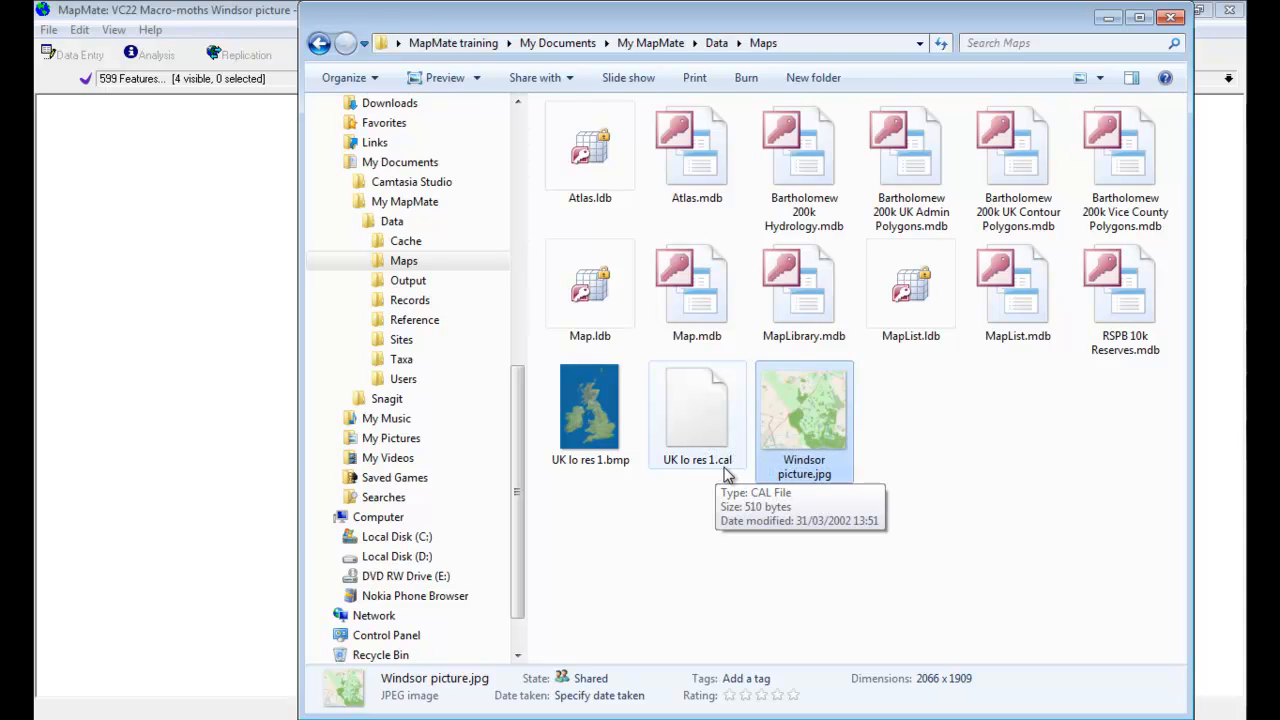
mouse_move(696, 420)
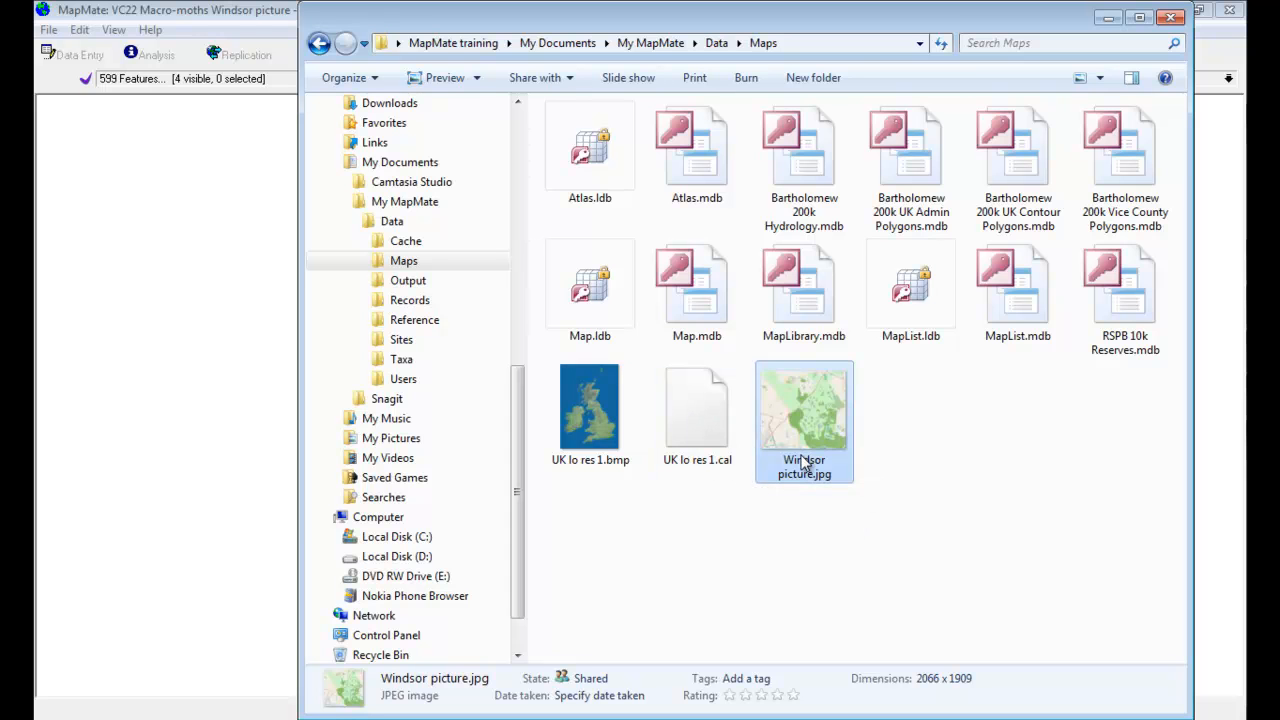
mouse_move(696, 410)
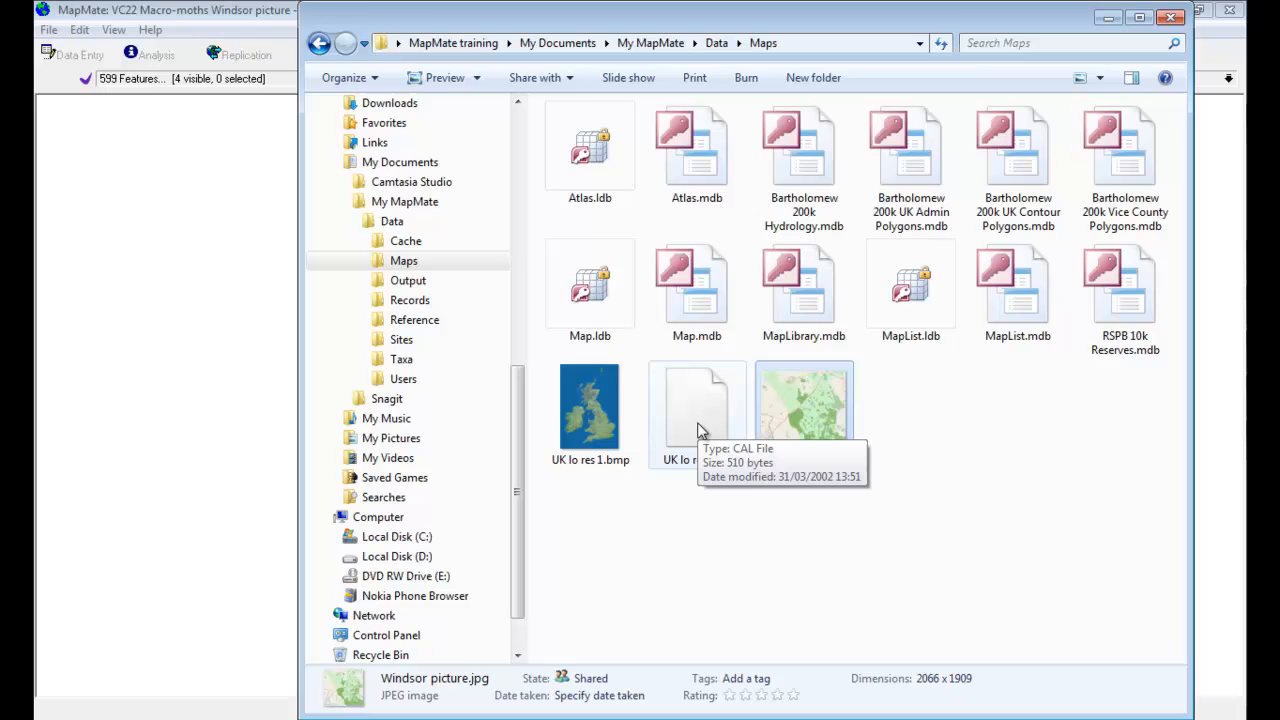
Step: Copy the UK lo res 1.cal calibration file in the Maps folder
right_click(696, 410)
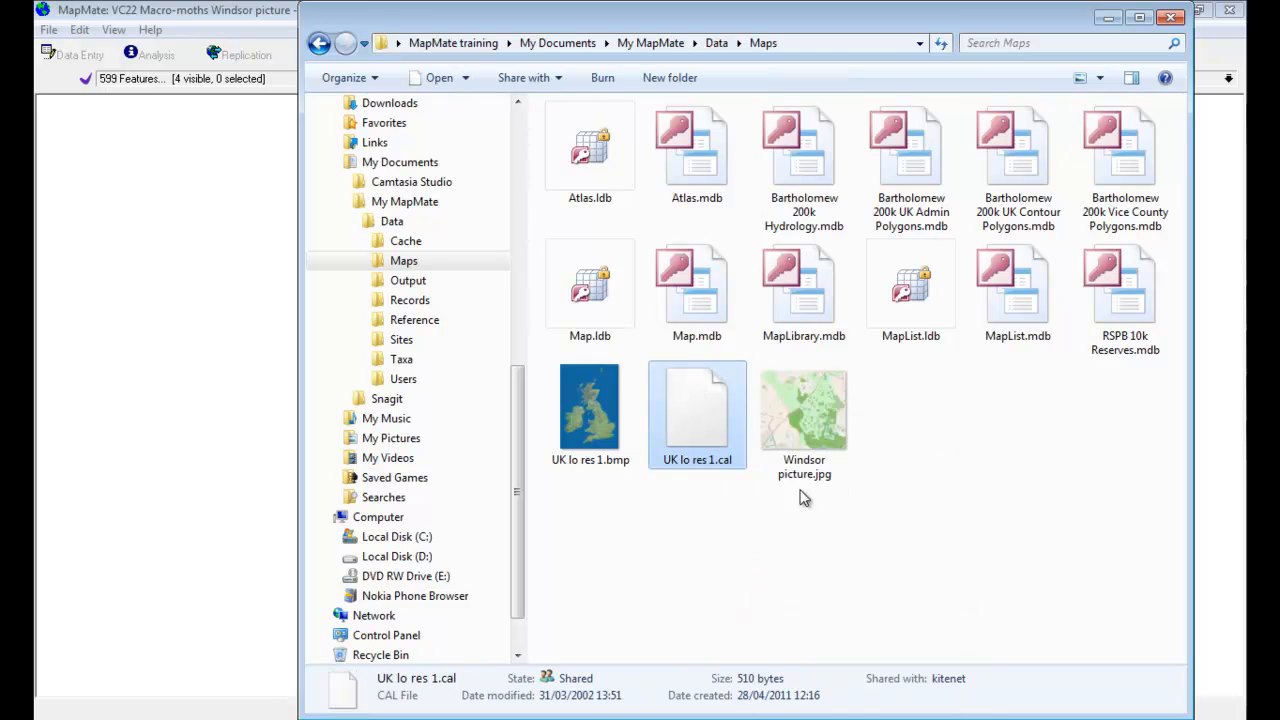
Step: Paste a copy of the calibration file and rename it Windsor picture.cal
right_click(804, 496)
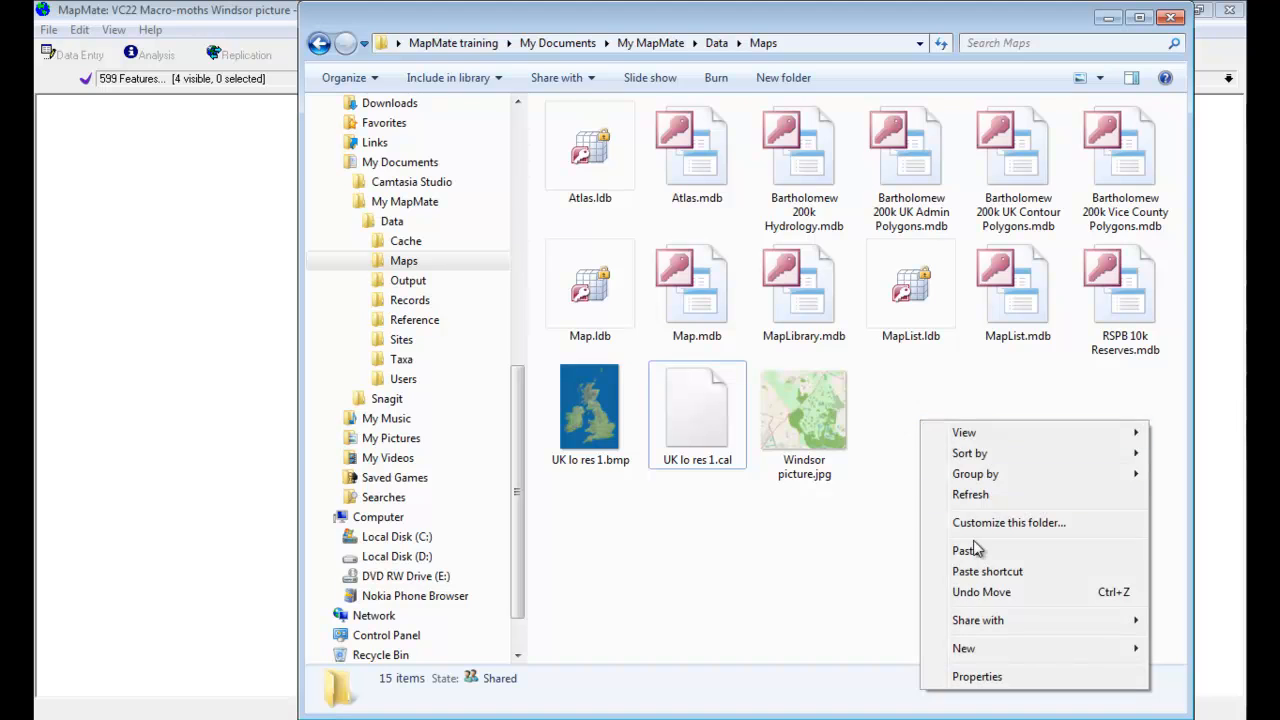
click(964, 550)
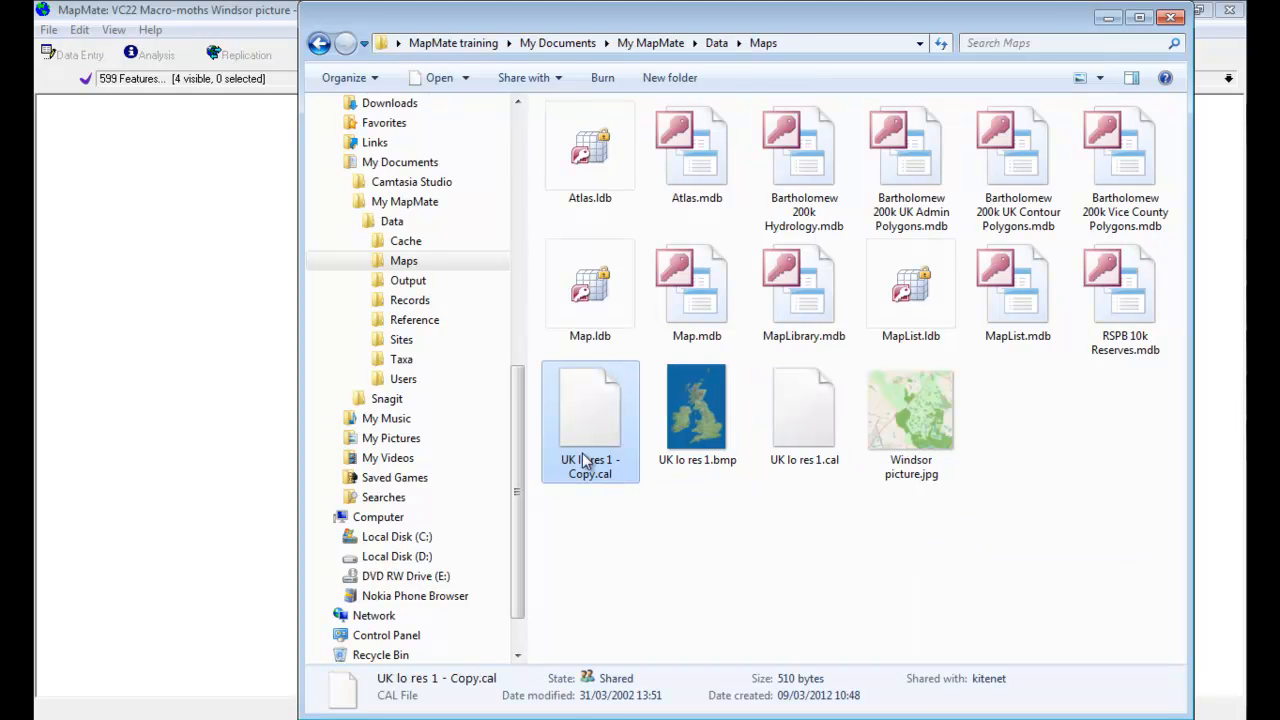
right_click(590, 420)
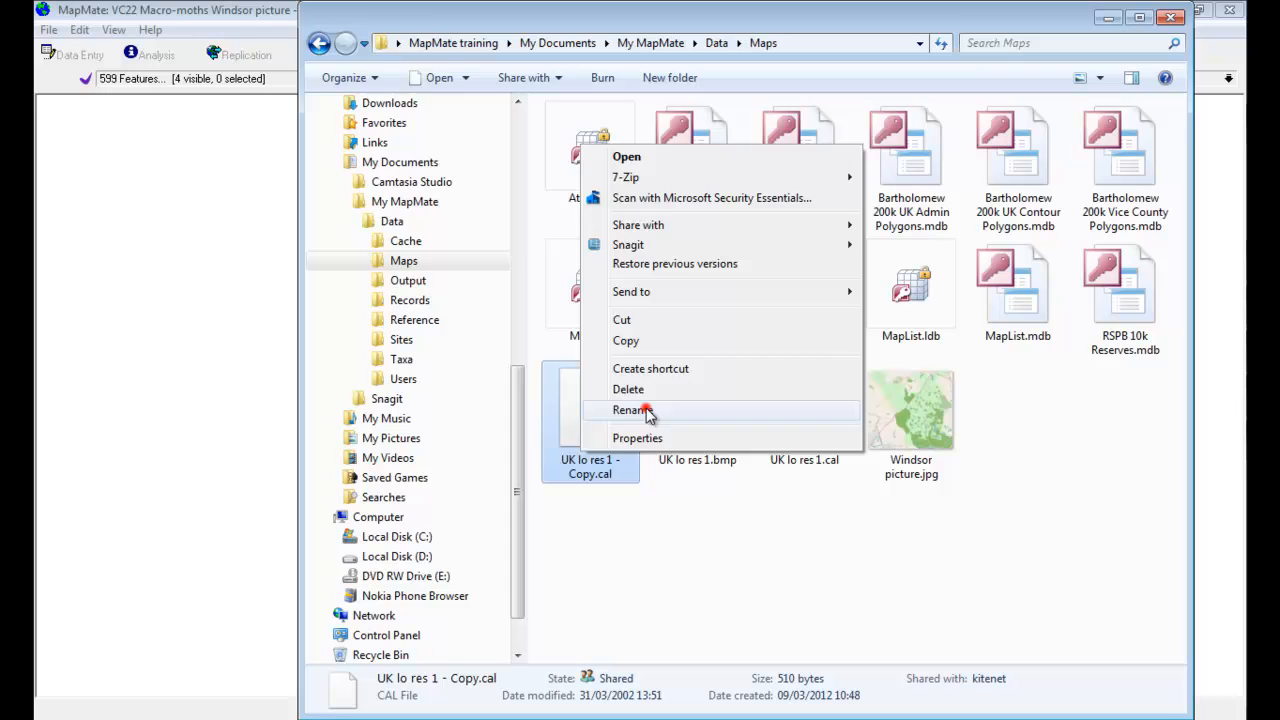
click(630, 408)
text(Windsor picture)
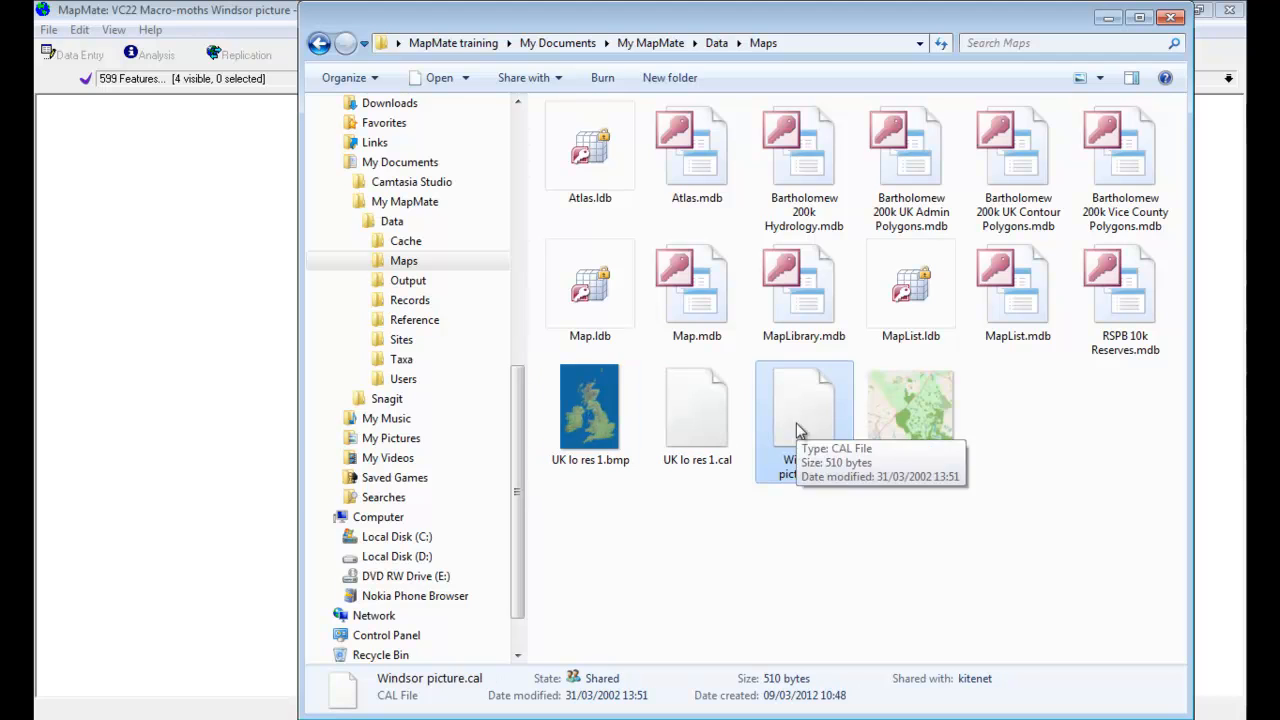
Step: Open Windsor picture.cal in Notepad for editing
right_click(804, 410)
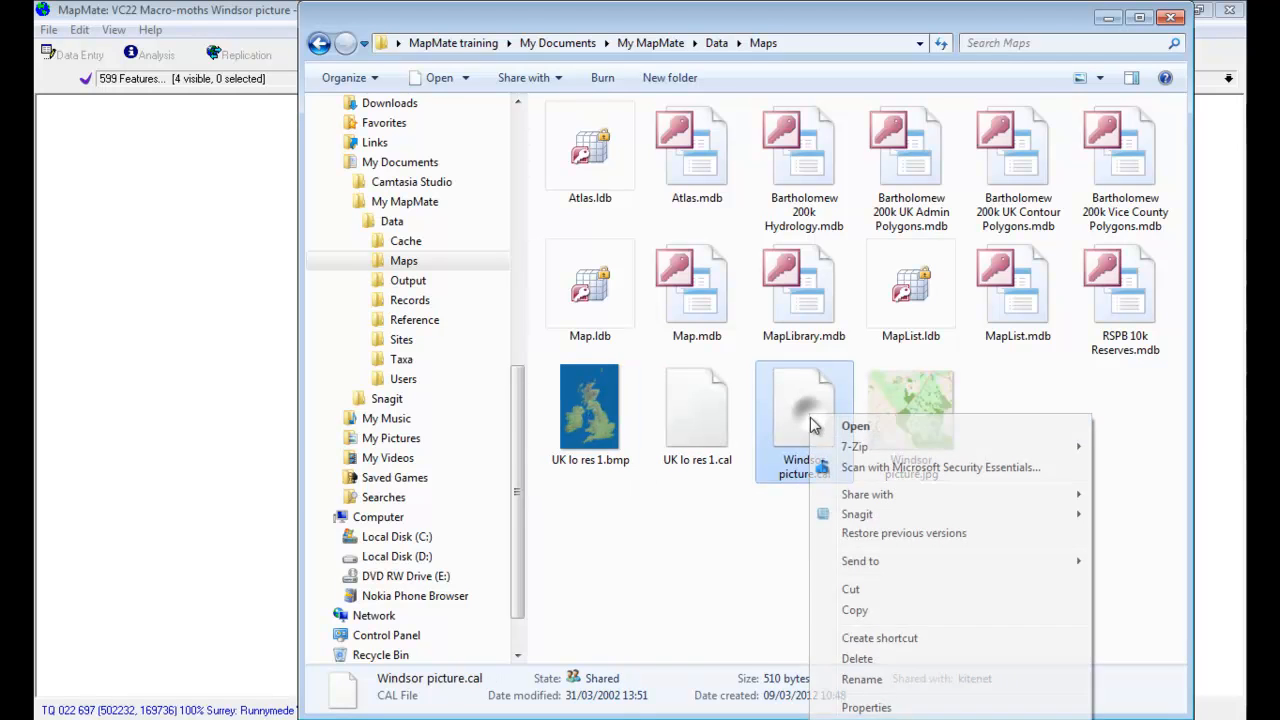
mouse_move(856, 426)
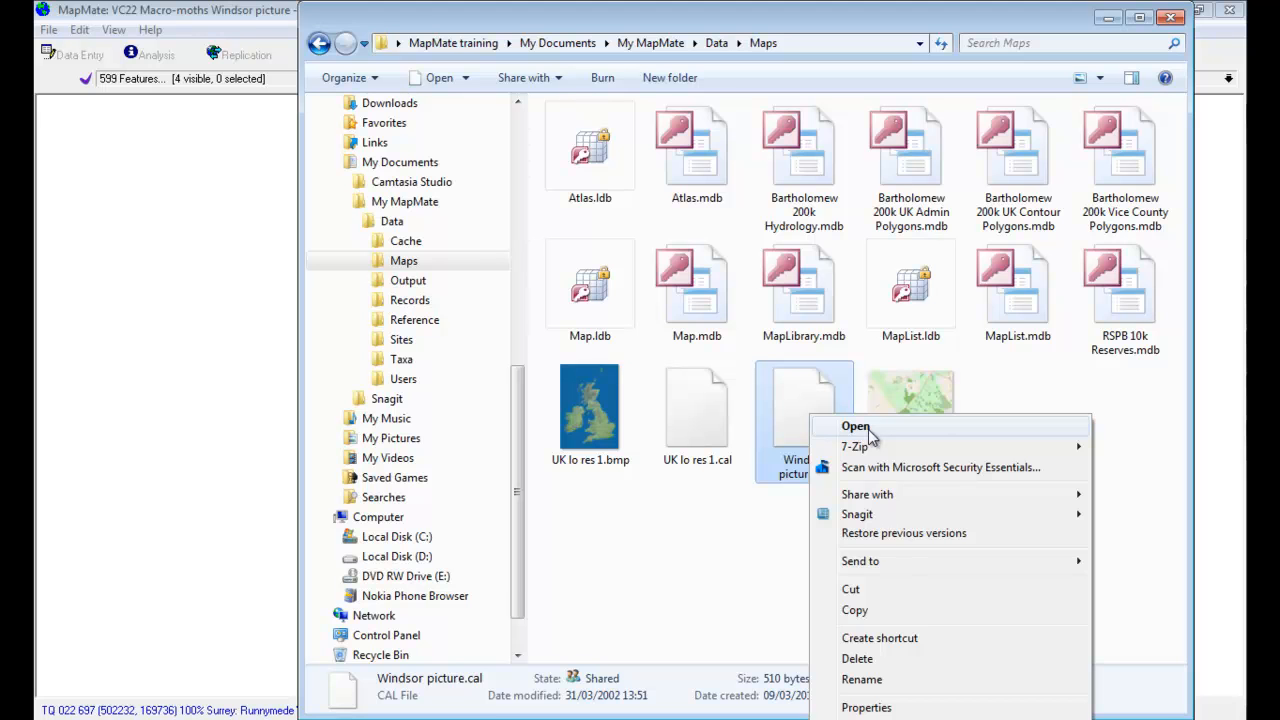
click(856, 426)
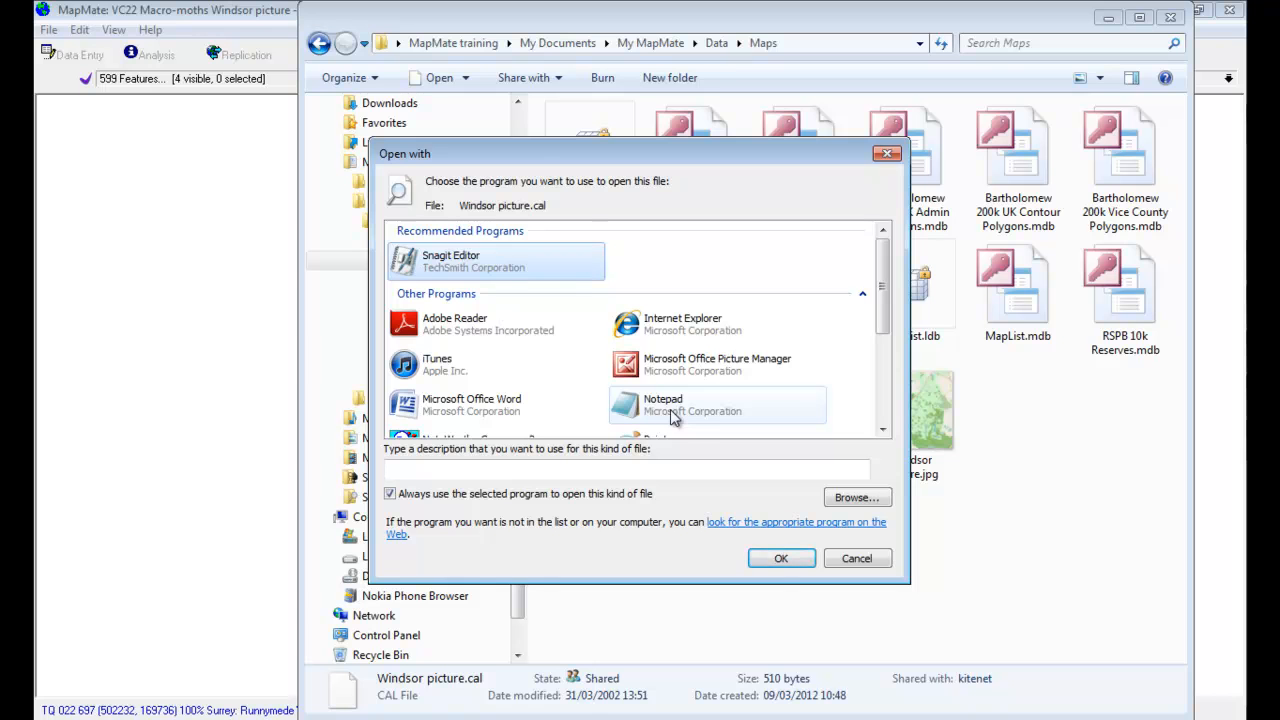
click(664, 404)
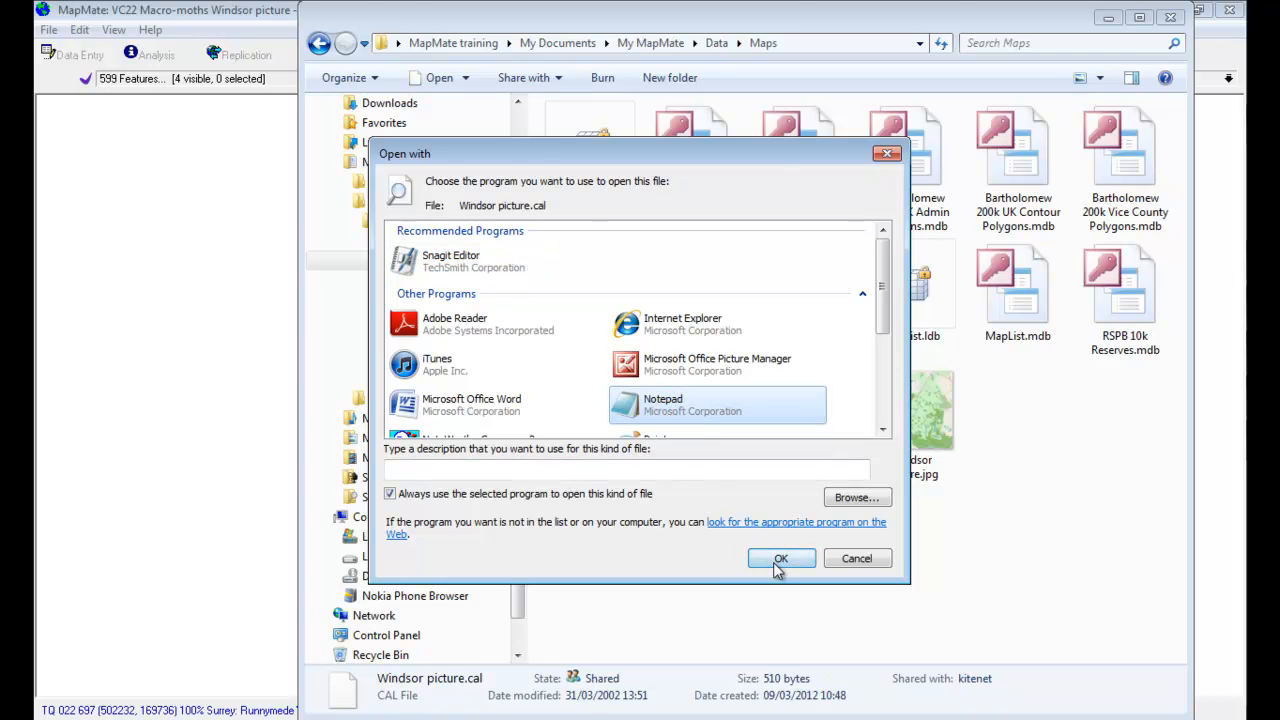
click(780, 558)
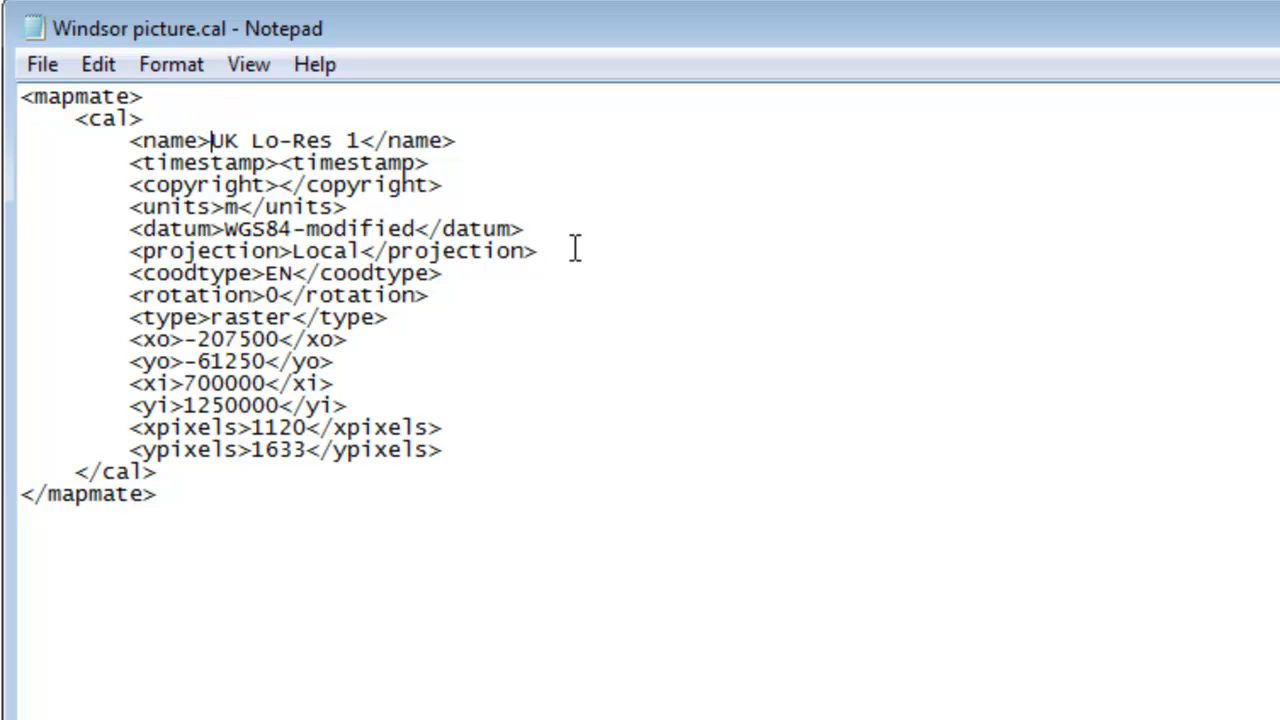
Step: Change the <name> entry in the calibration file to 'Windsor picture'
text(Windsor picture)
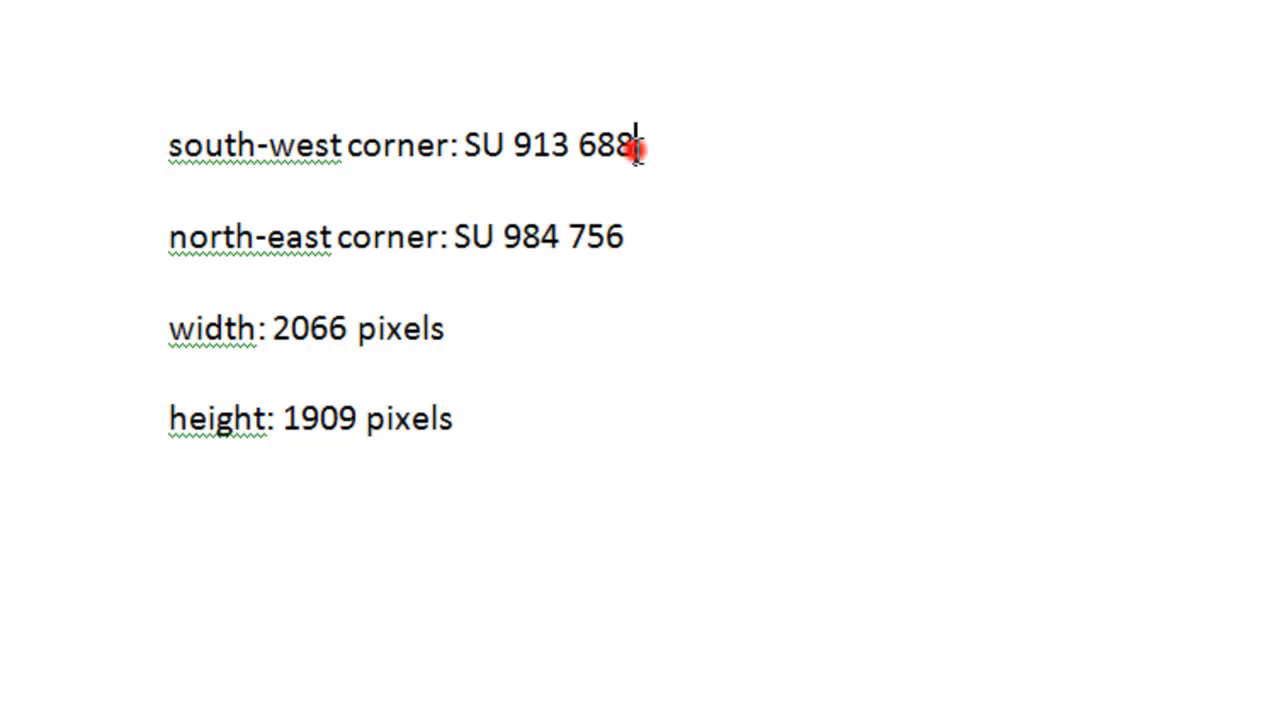
mouse_move(558, 352)
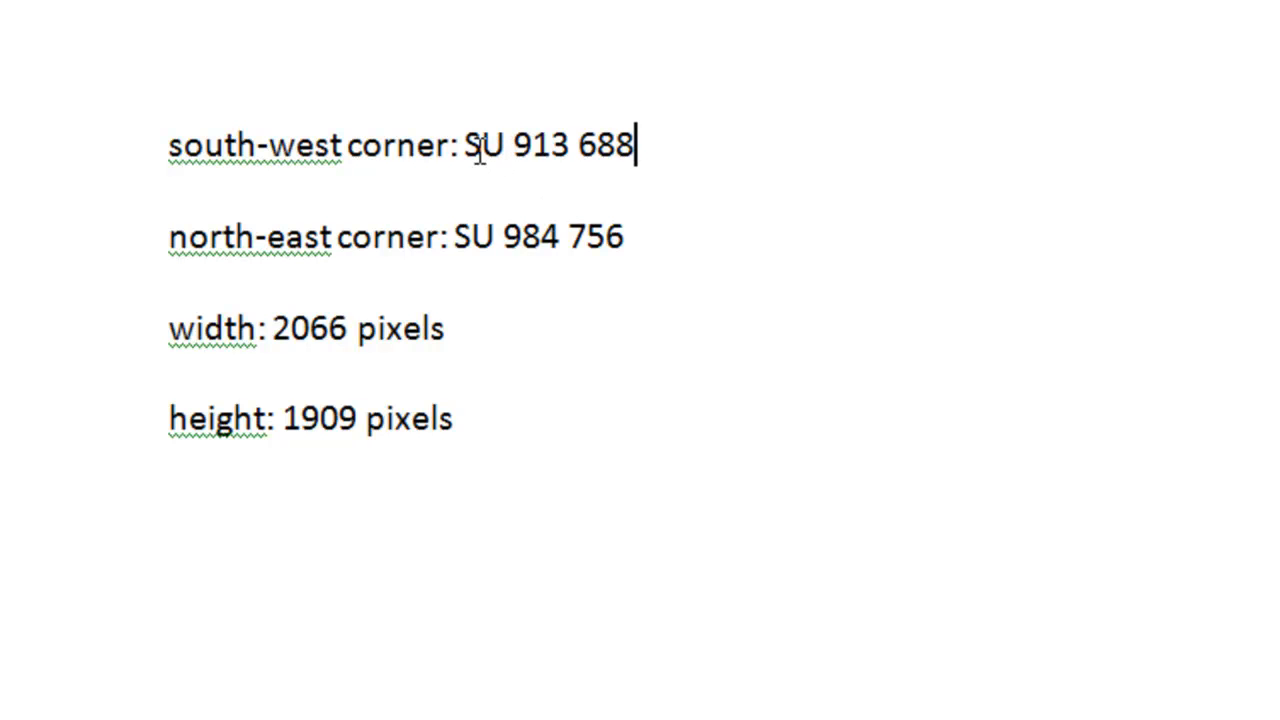
mouse_move(608, 292)
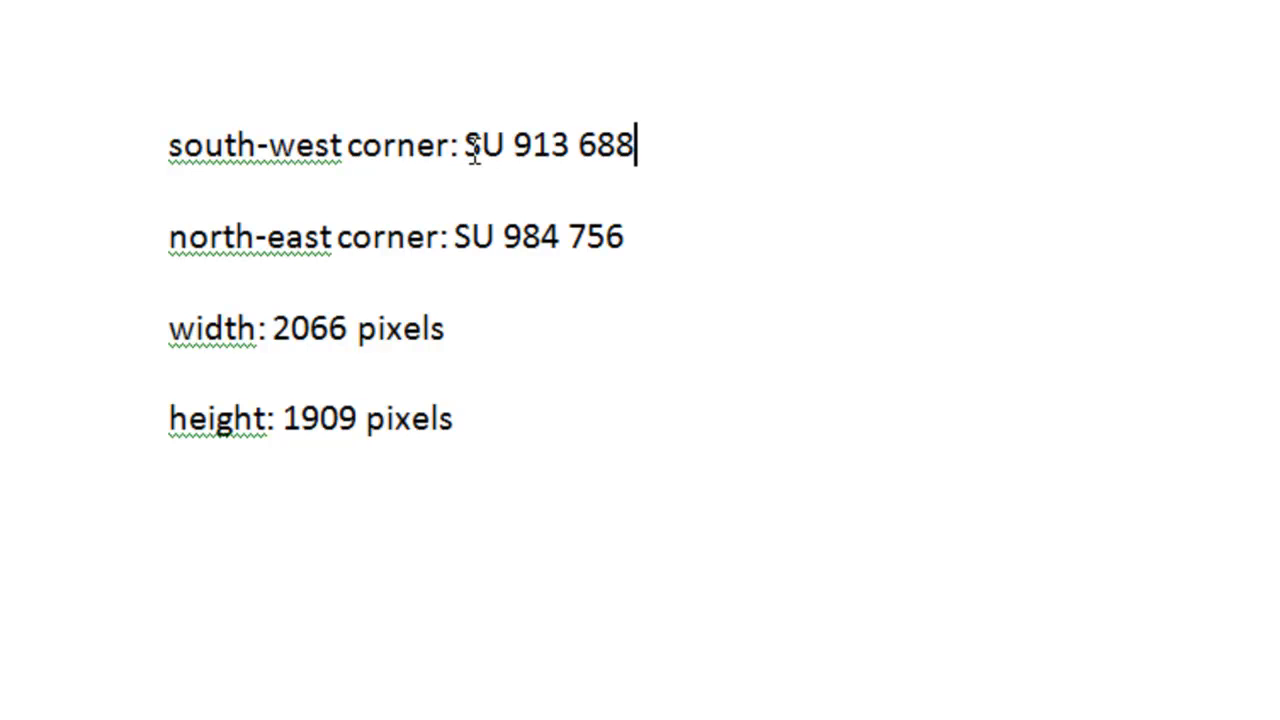
mouse_move(504, 352)
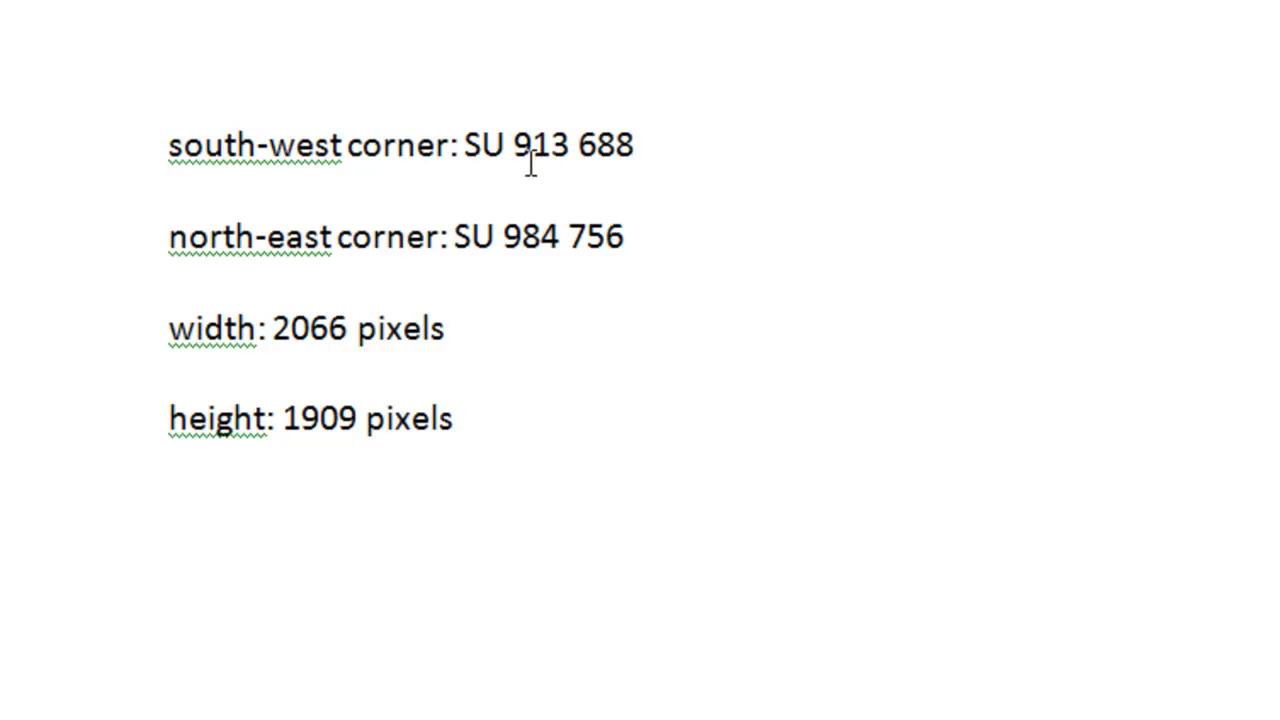
Step: Review the Word notes for the south-west corner grid reference SU 913 688
click(632, 148)
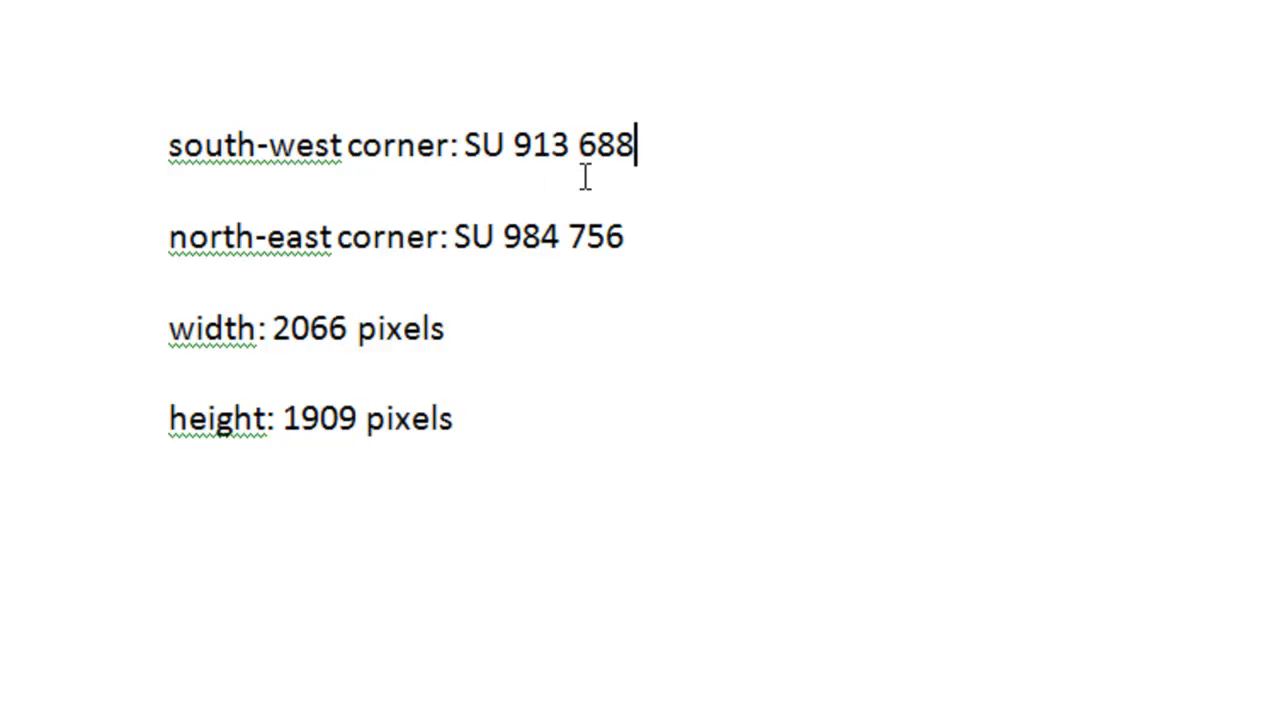
mouse_move(512, 452)
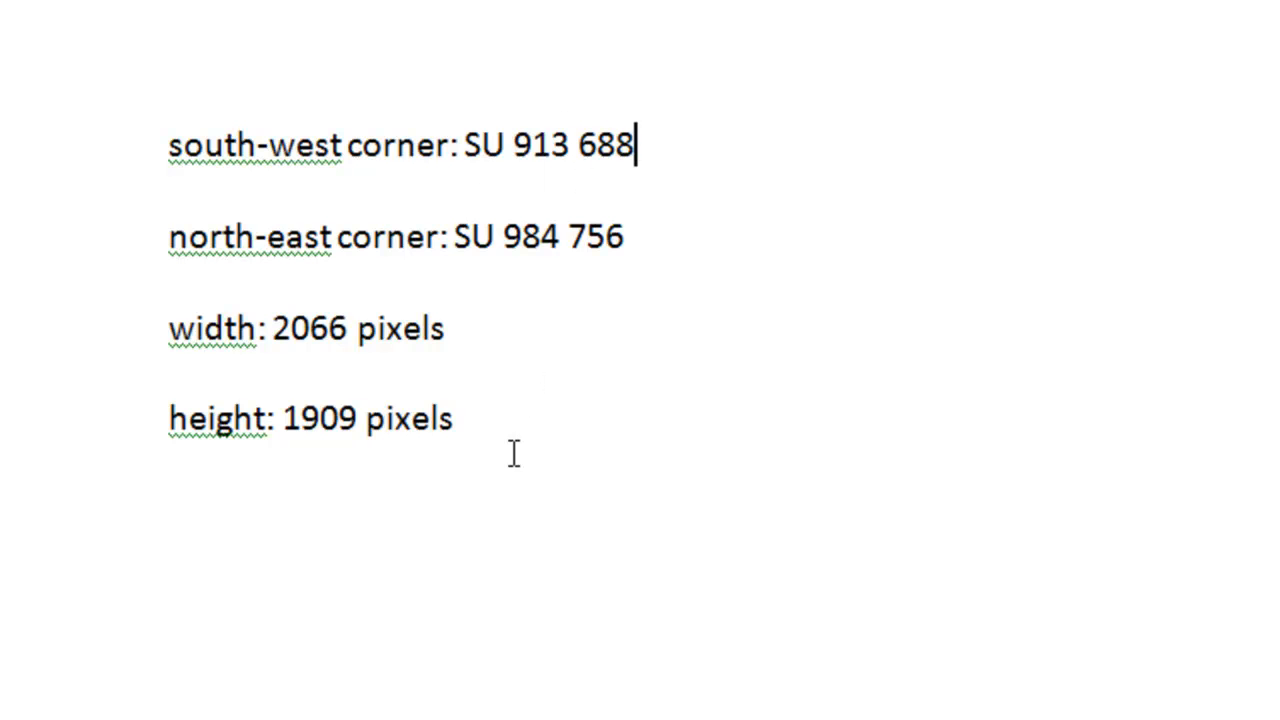
mouse_move(516, 432)
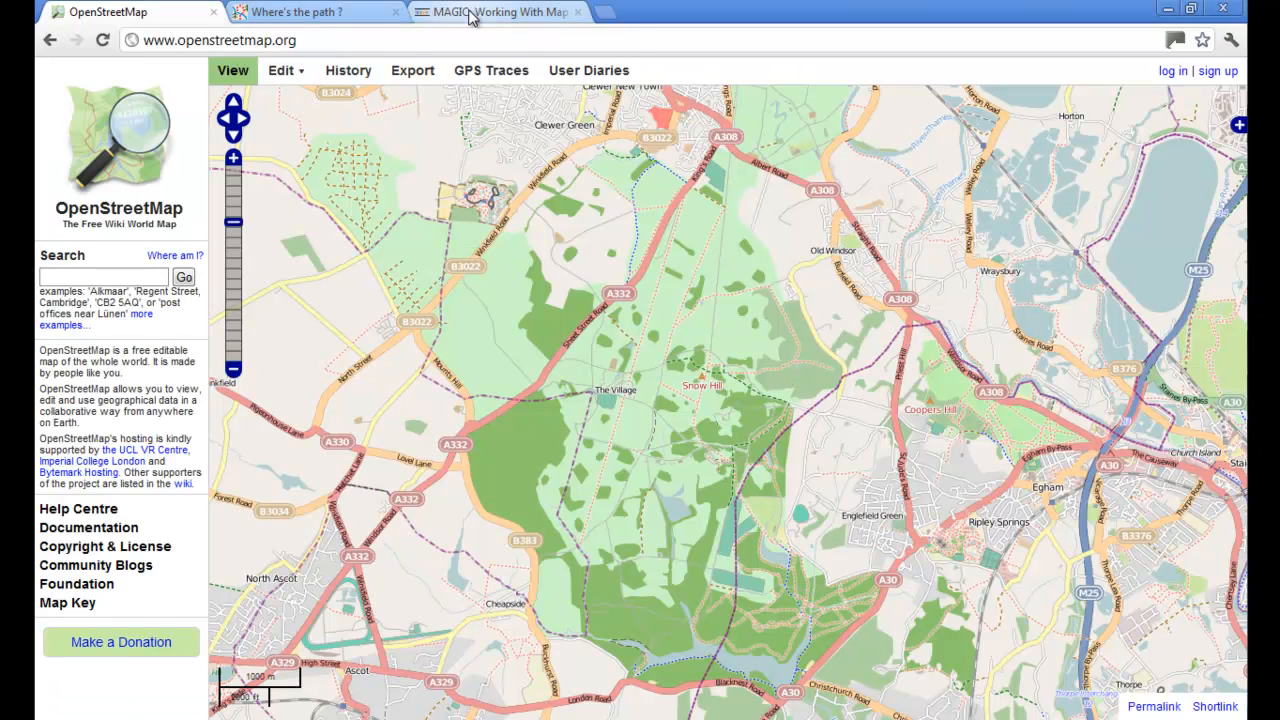
Step: View the MAGIC national grid chart to find square SU's numeric code (41)
click(496, 12)
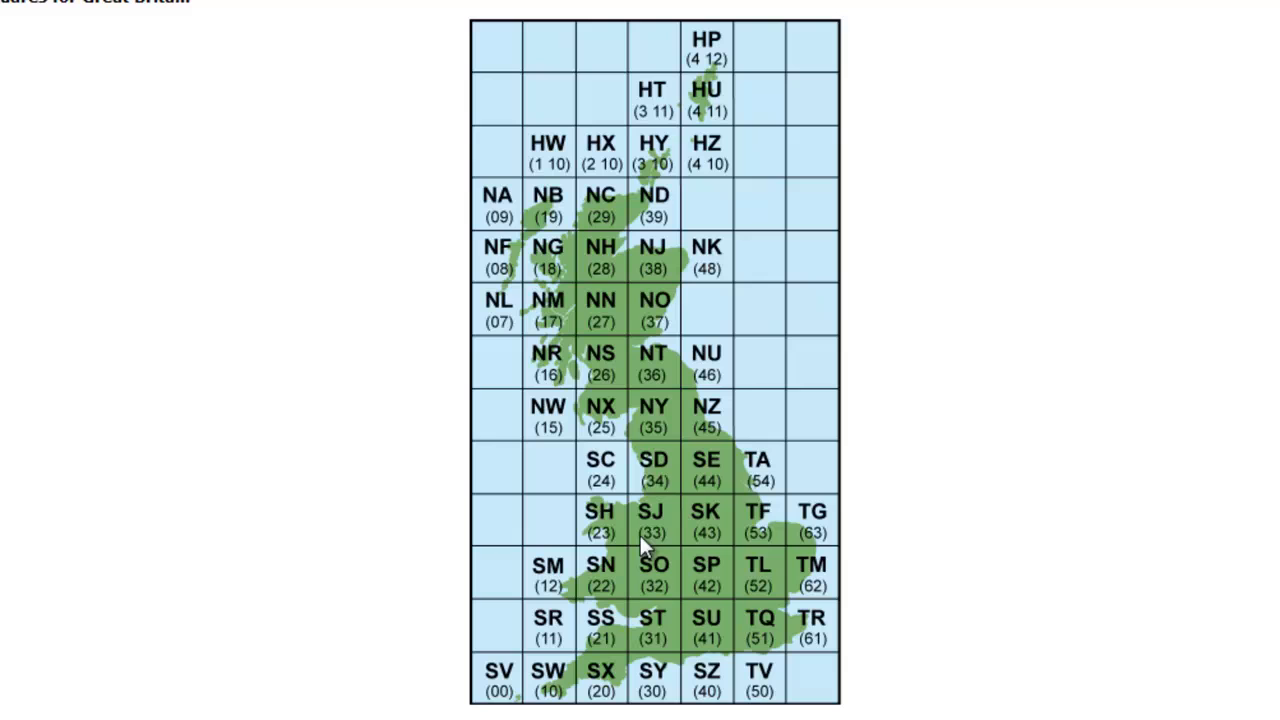
mouse_move(704, 558)
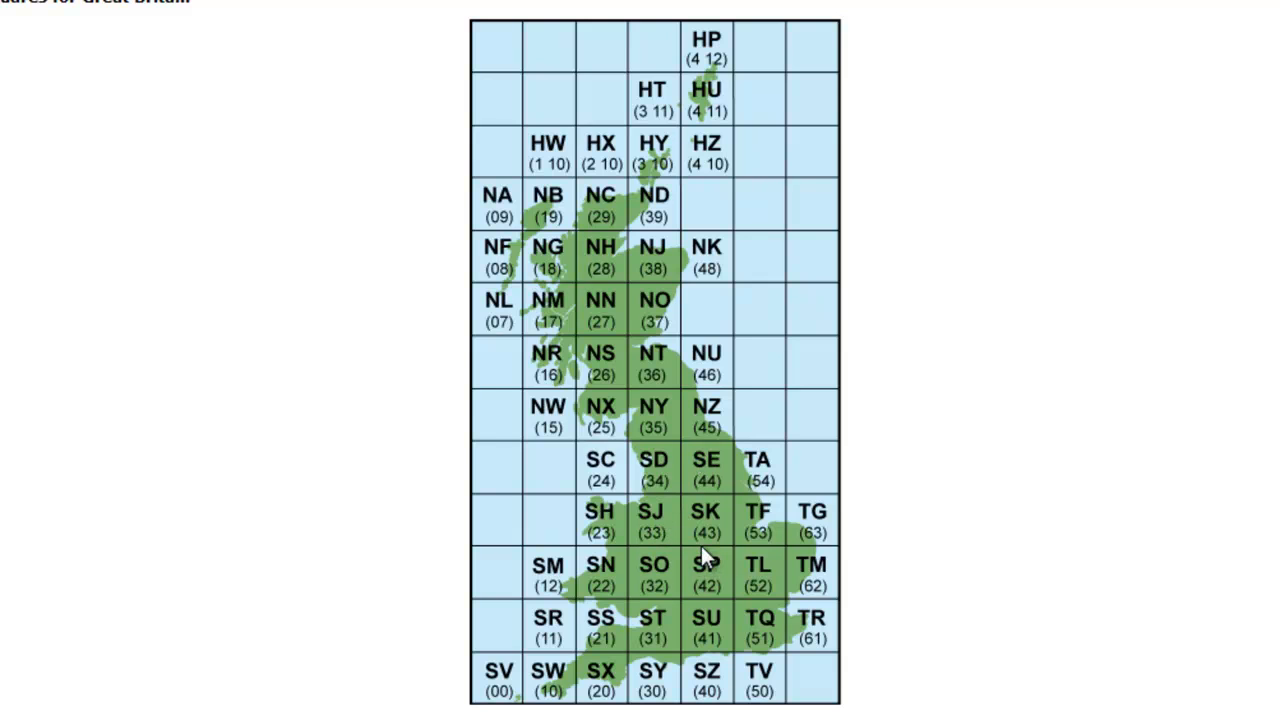
mouse_move(710, 600)
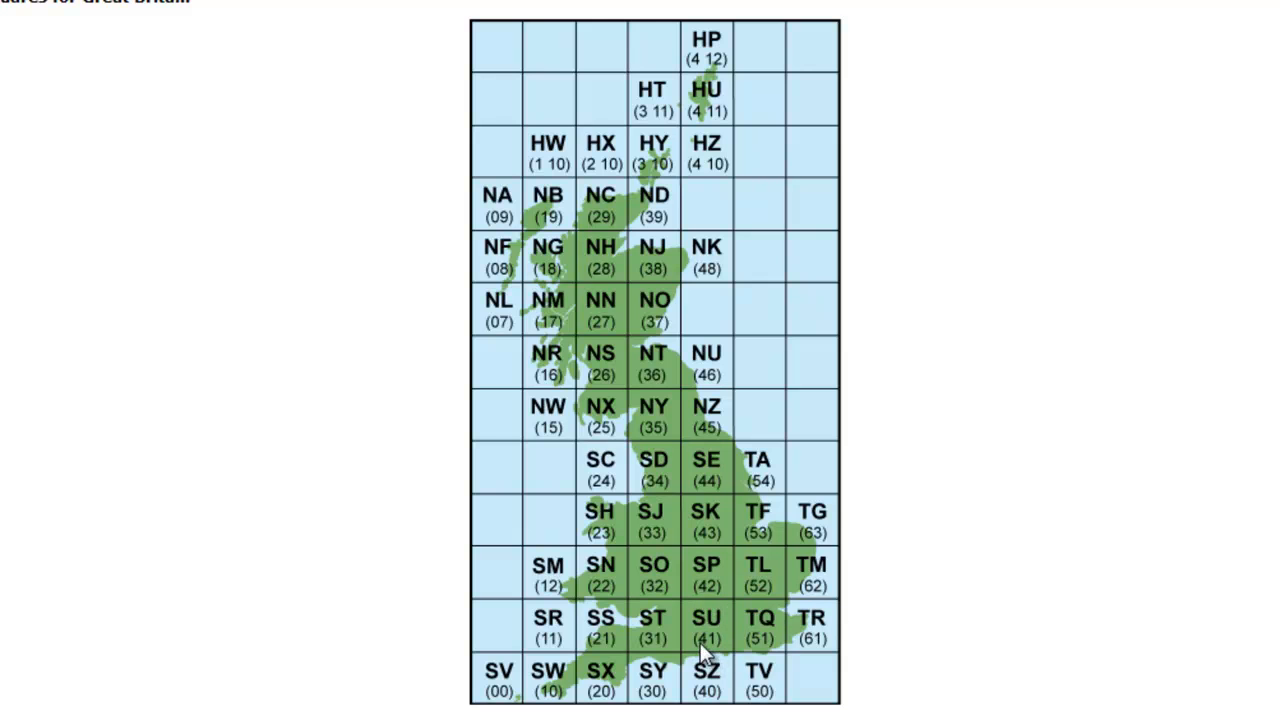
scroll(down, 3)
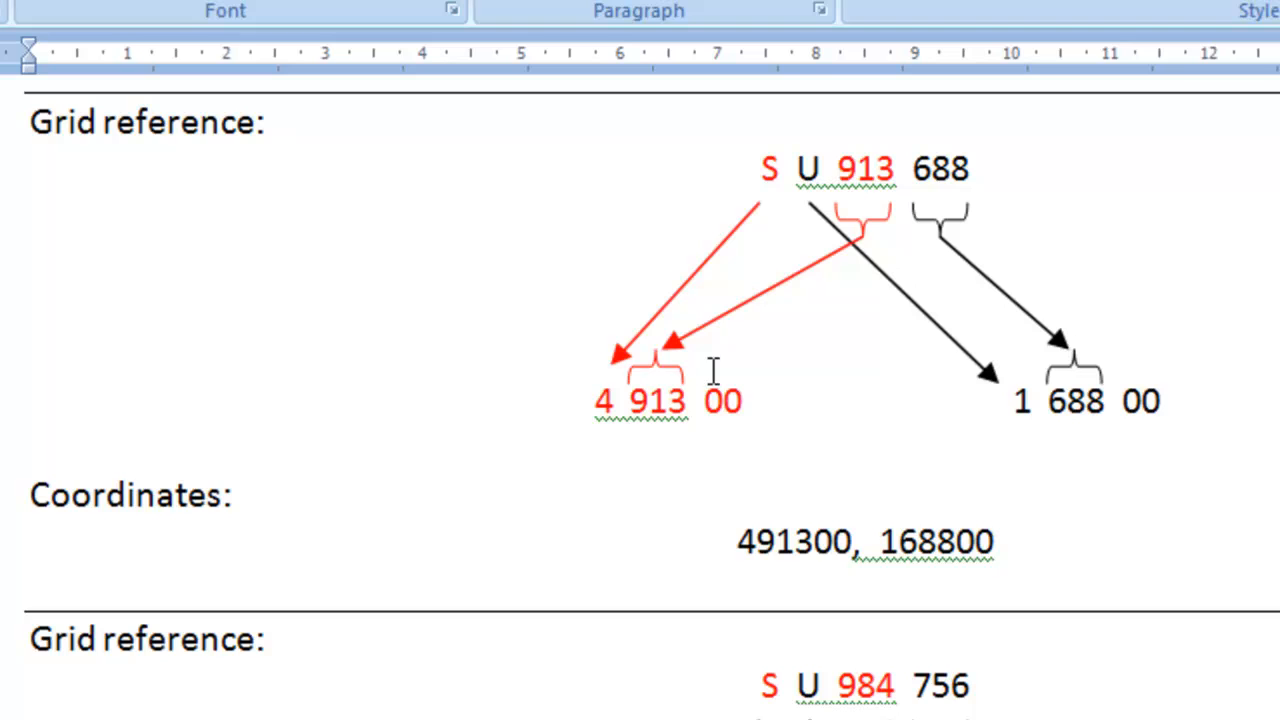
mouse_move(930, 198)
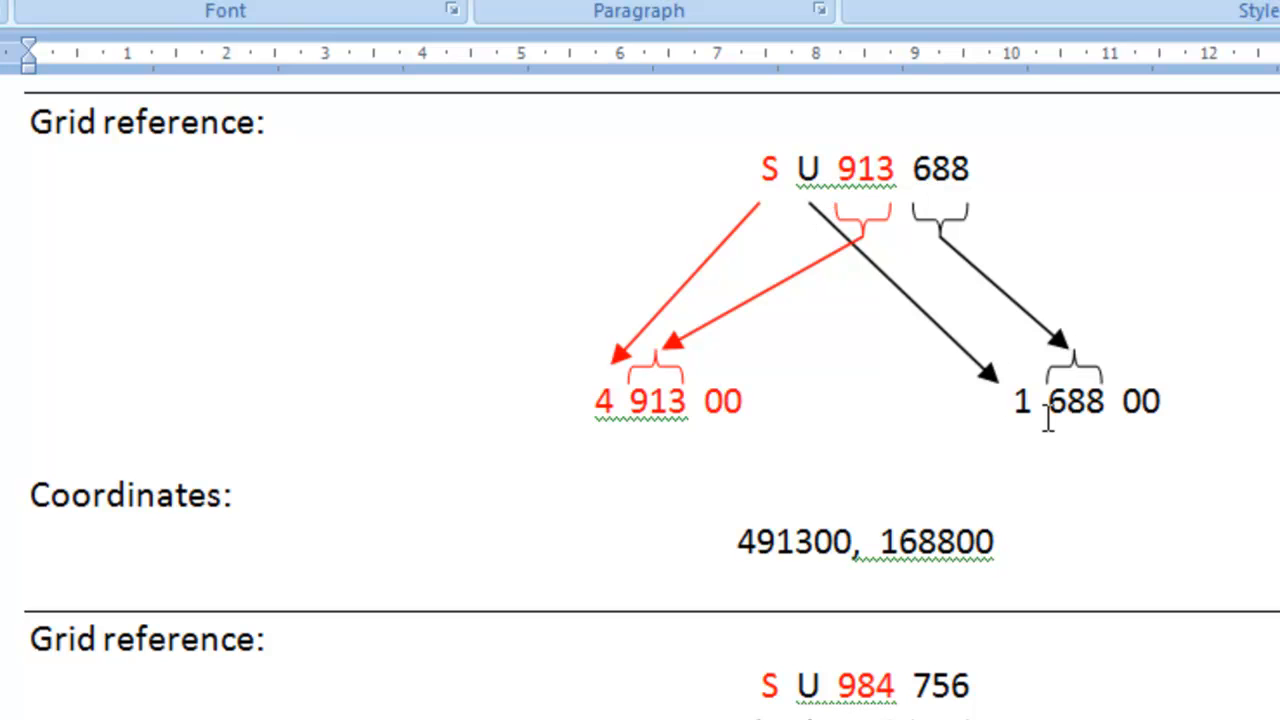
mouse_move(984, 276)
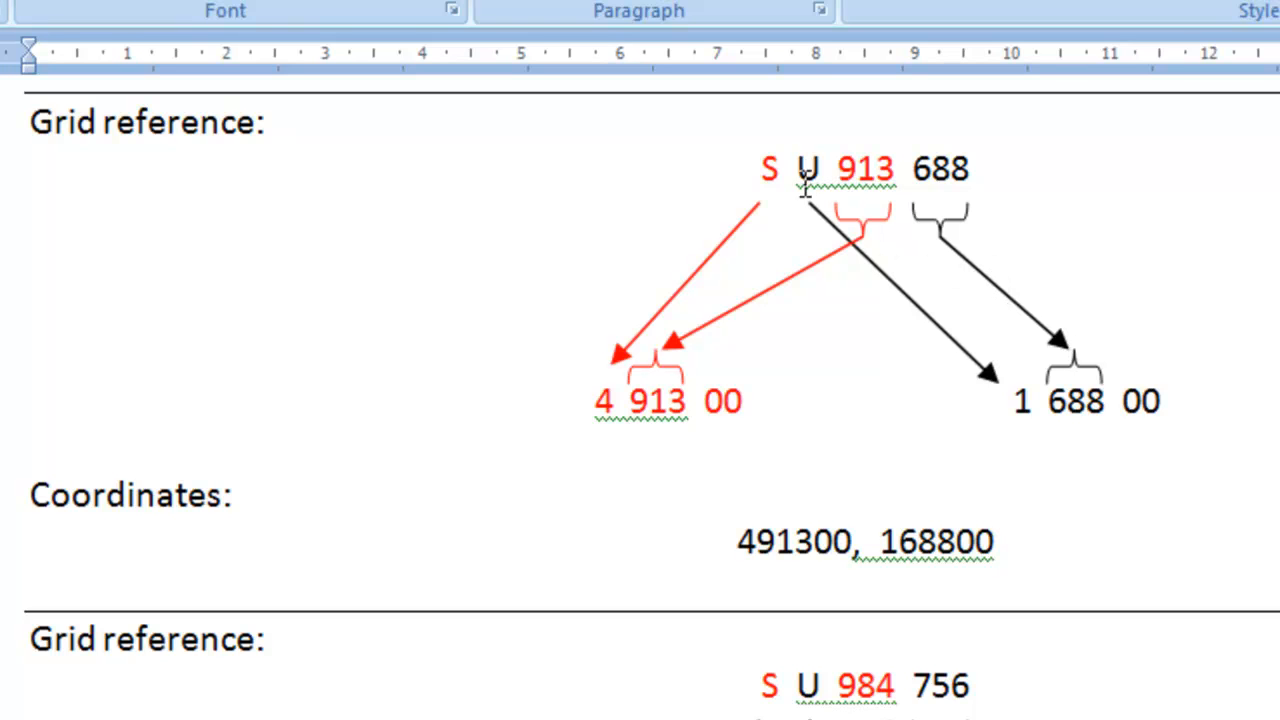
mouse_move(800, 340)
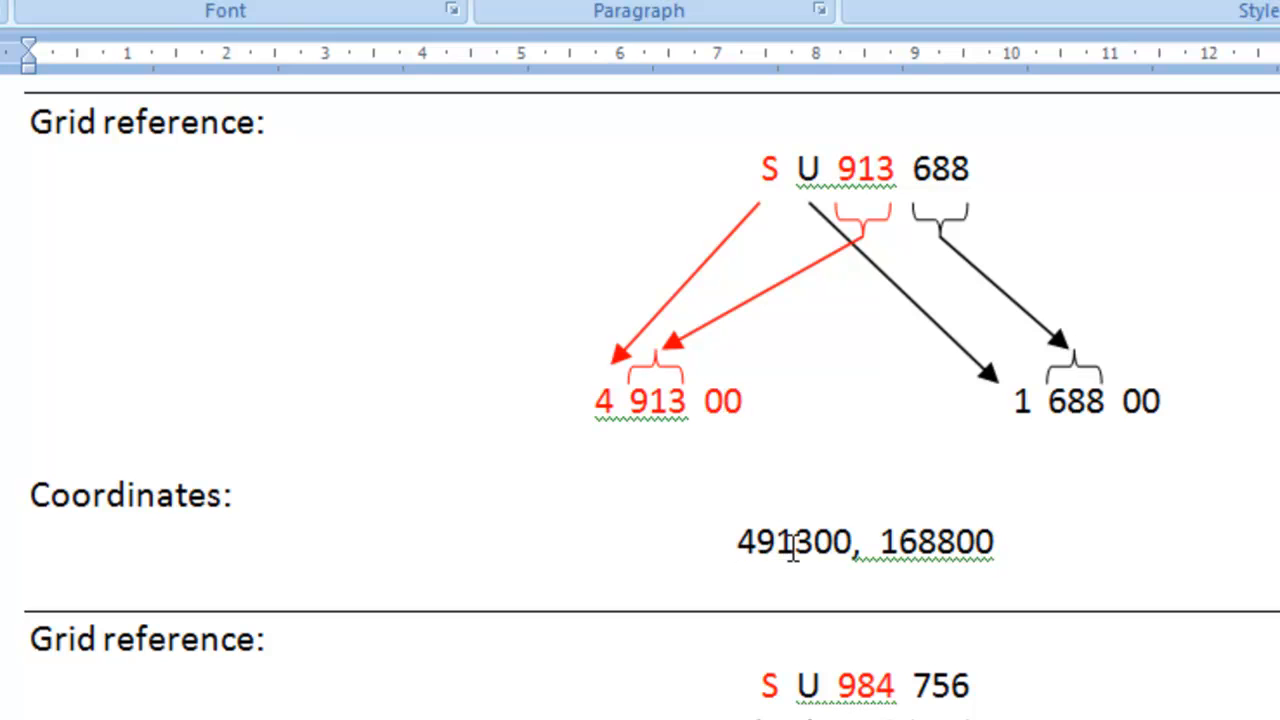
mouse_move(1036, 412)
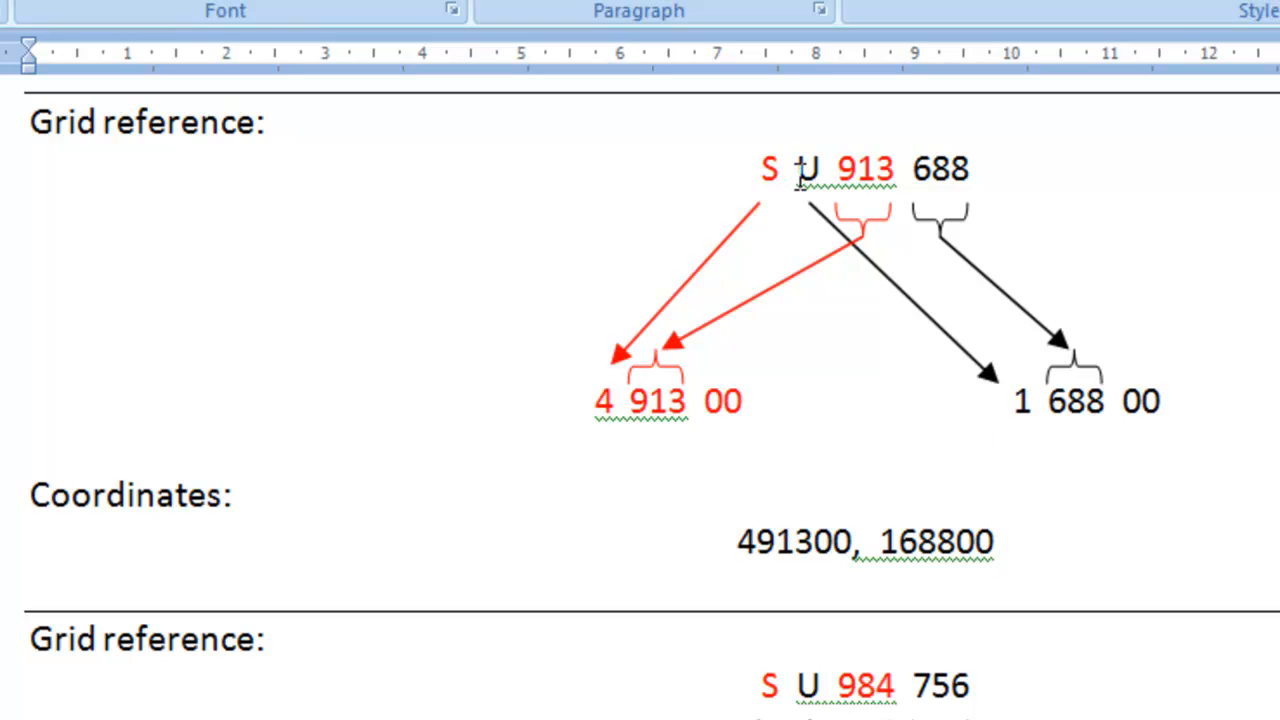
mouse_move(964, 184)
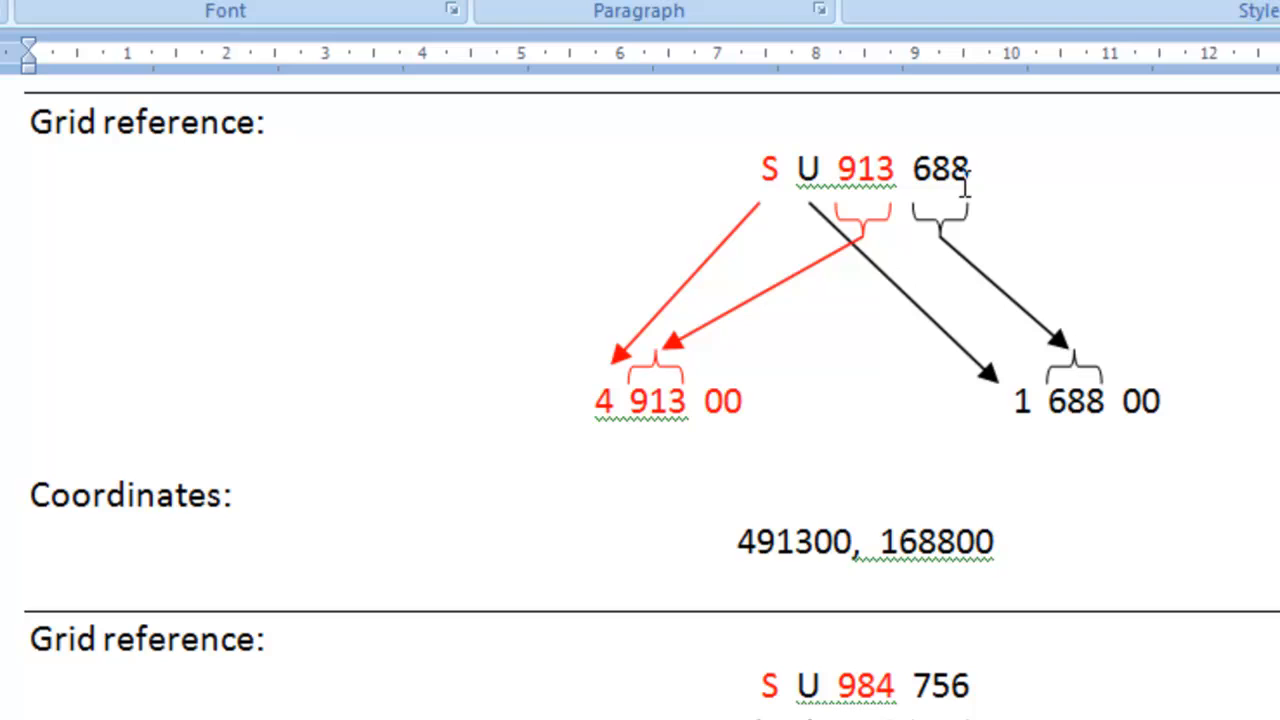
mouse_move(1130, 404)
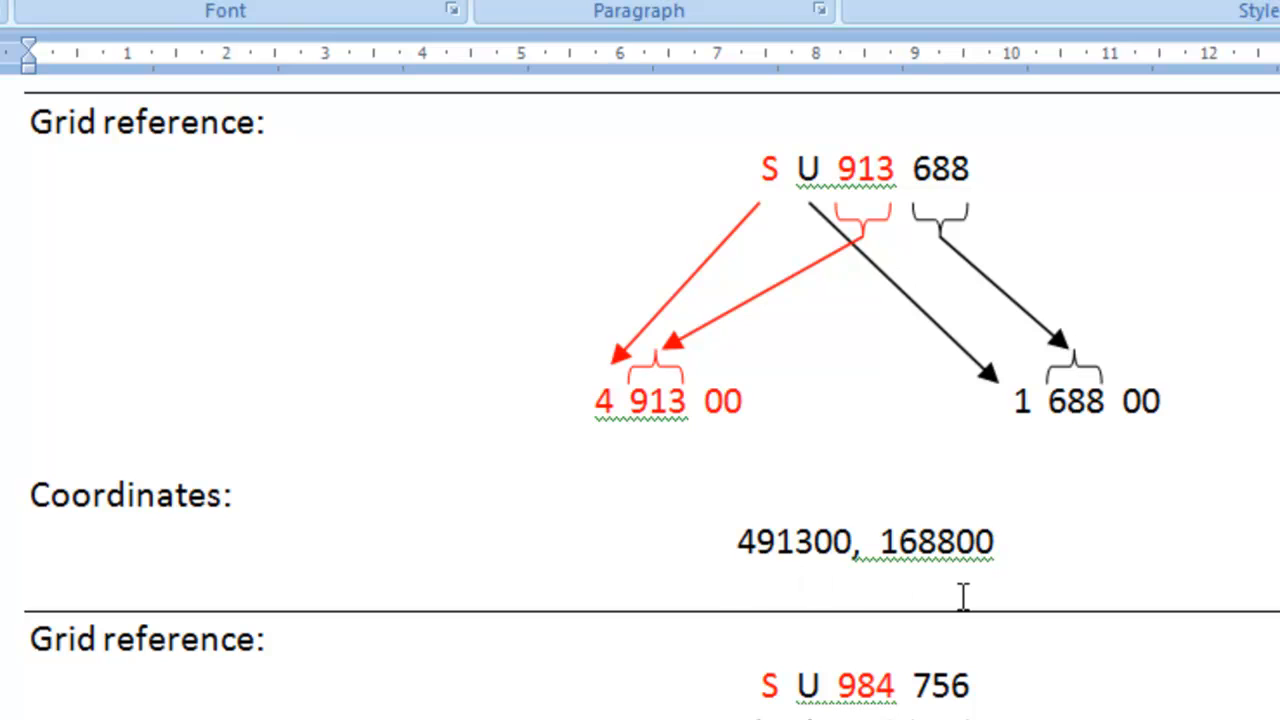
mouse_move(908, 524)
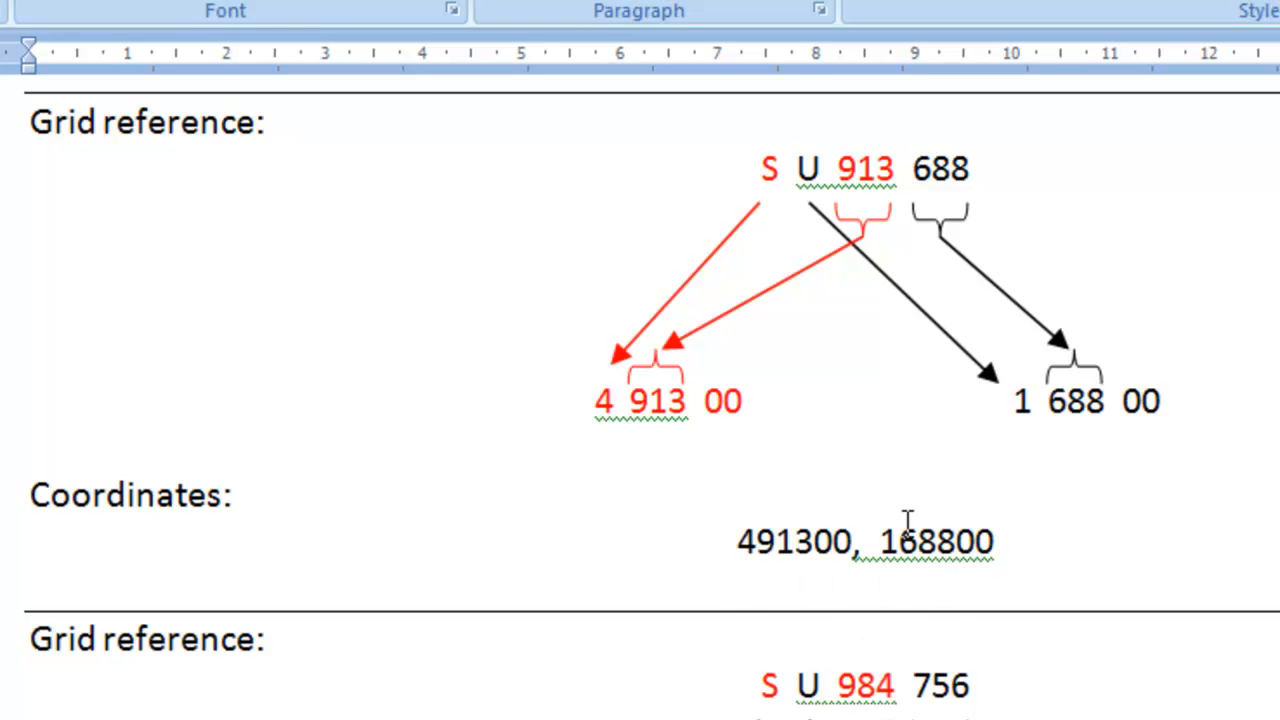
mouse_move(944, 500)
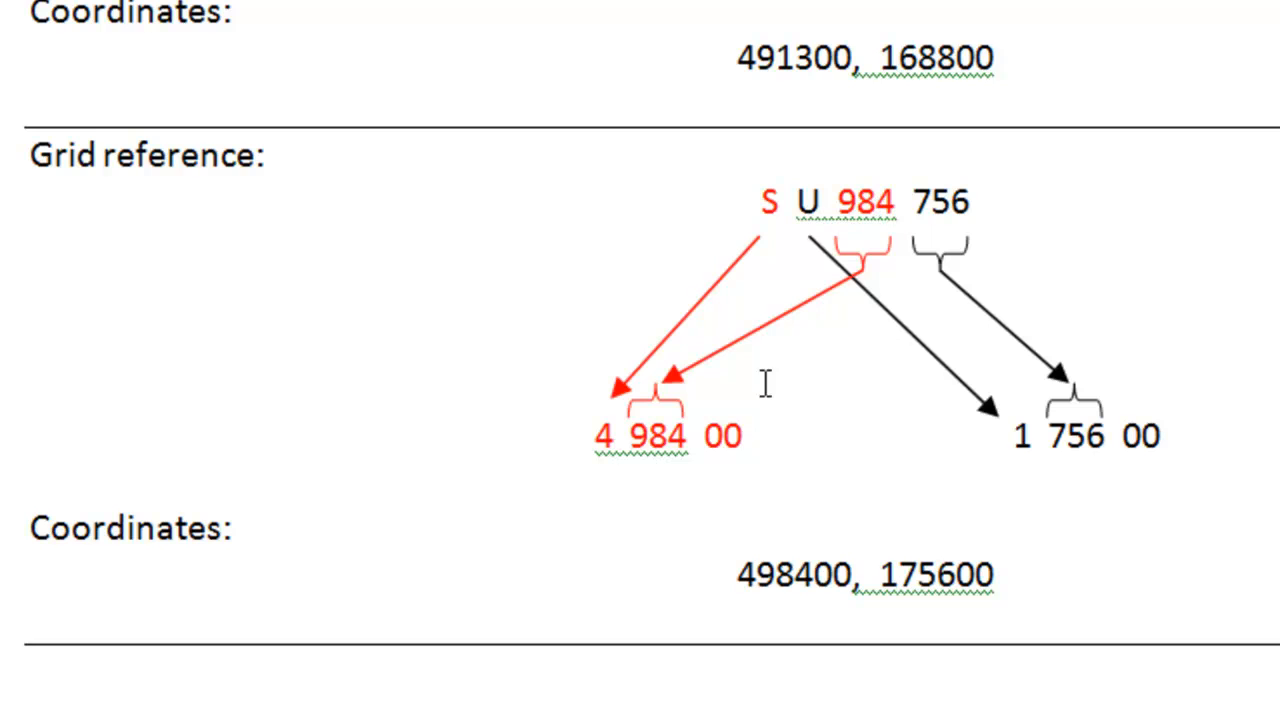
mouse_move(838, 304)
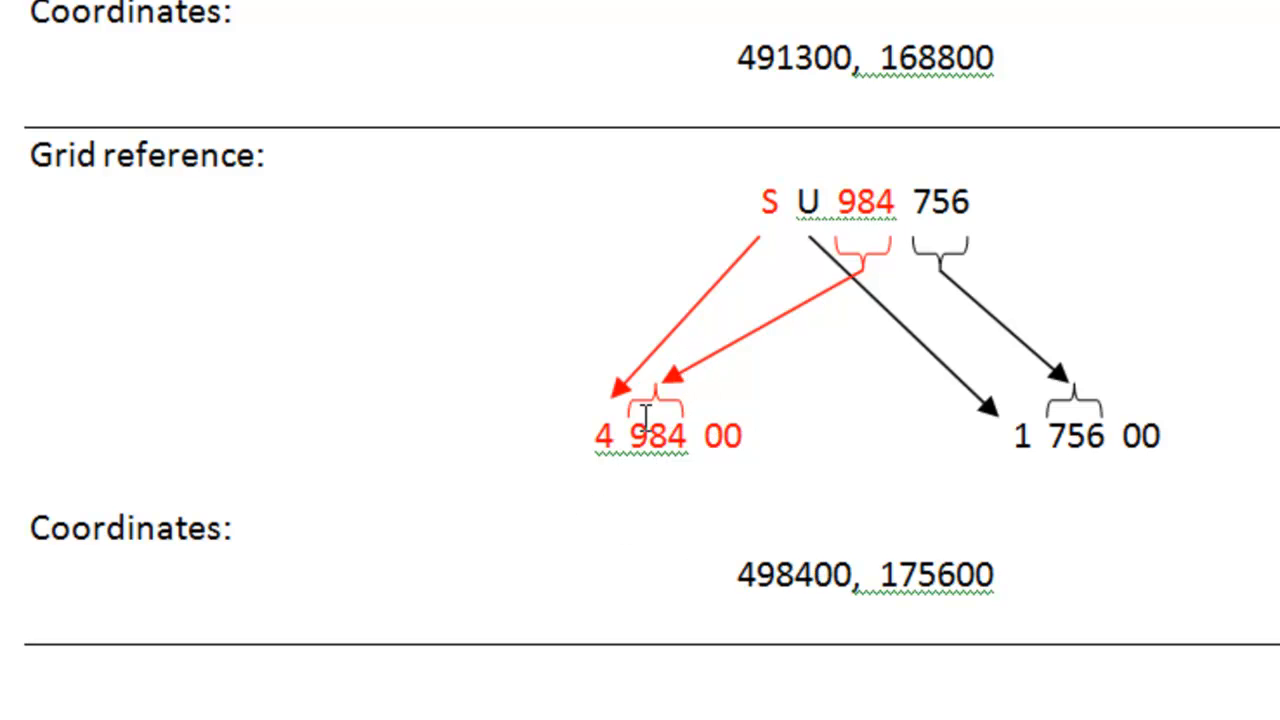
Step: Read the xo/yo/xi/yi summary in Word and select the yi value 175600
scroll(down, 3)
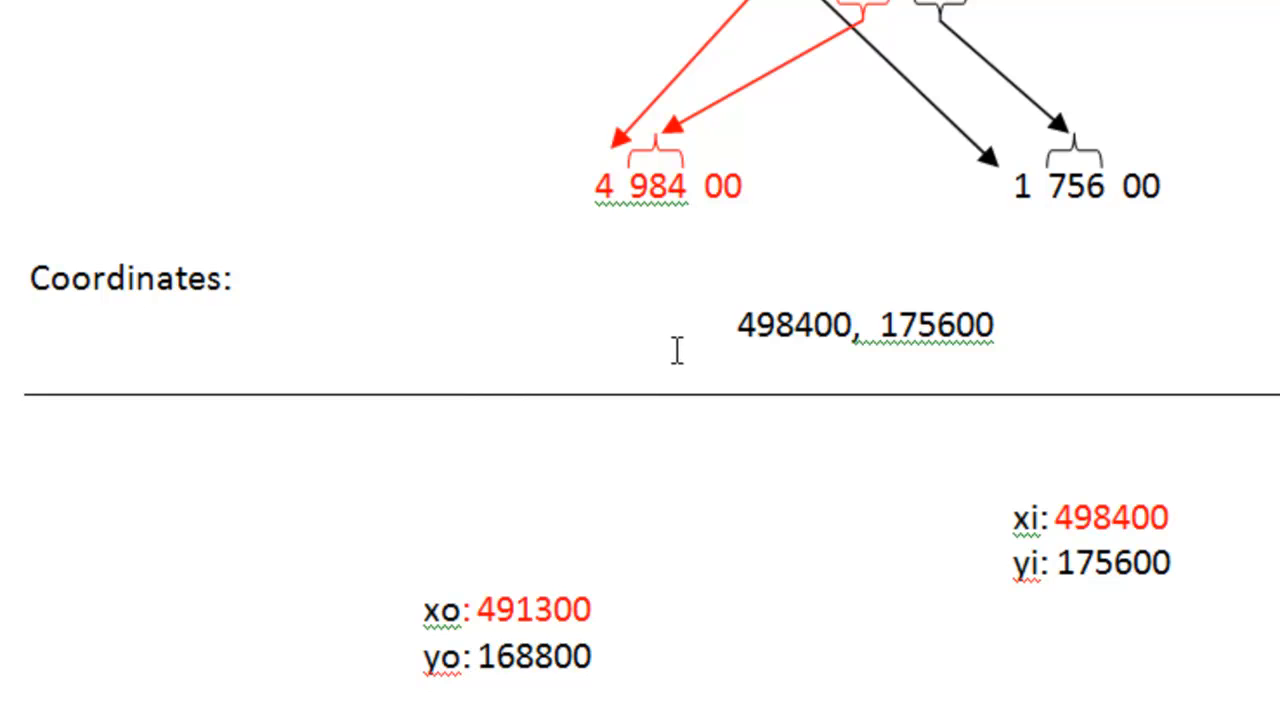
mouse_move(658, 640)
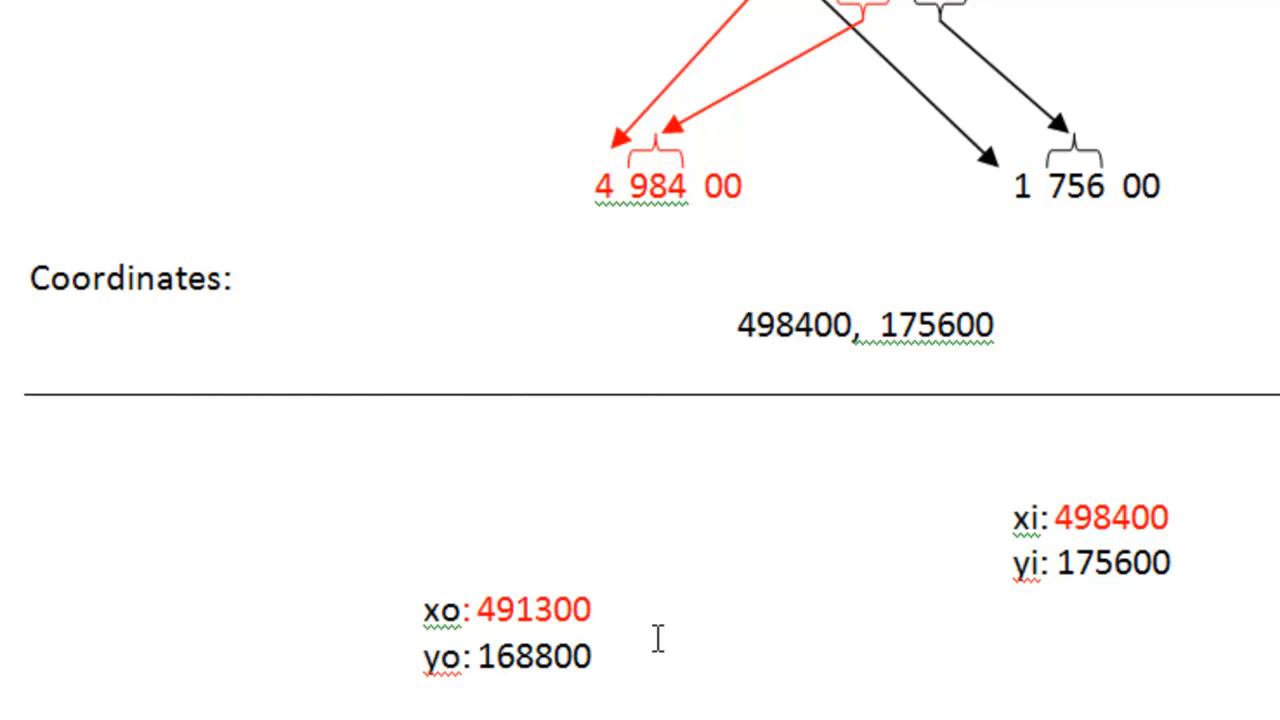
click(1060, 562)
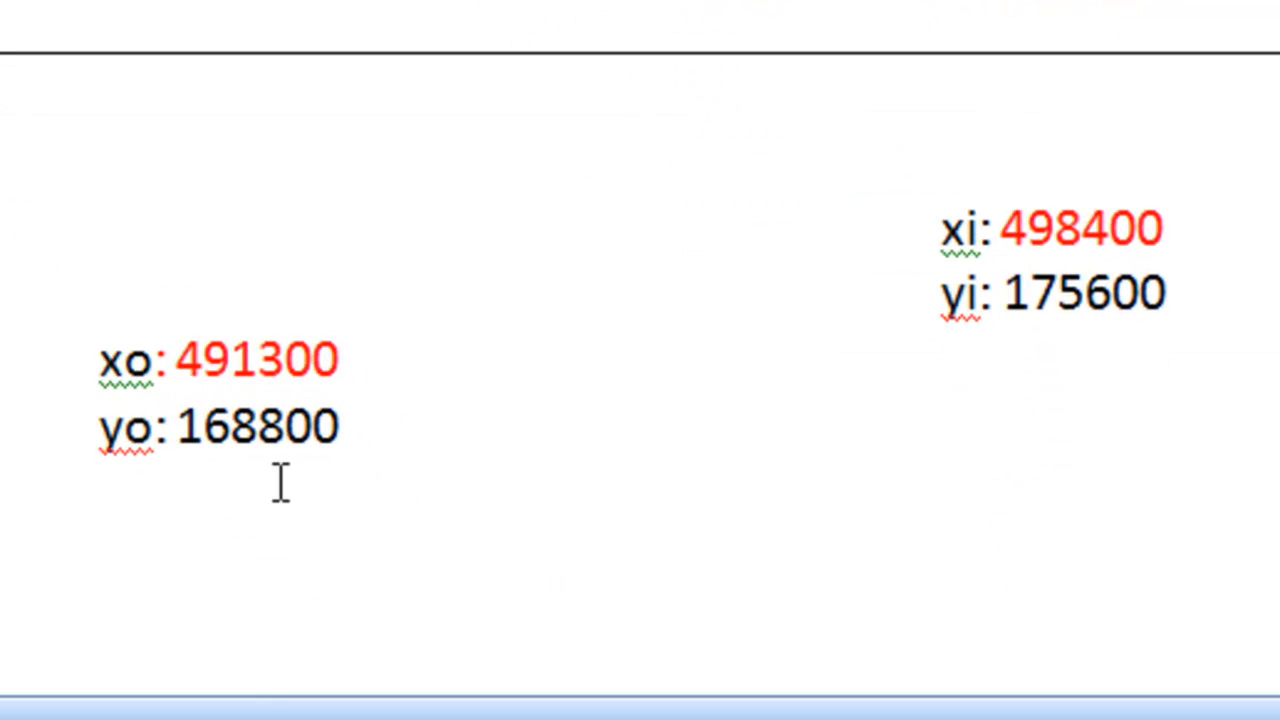
mouse_move(810, 320)
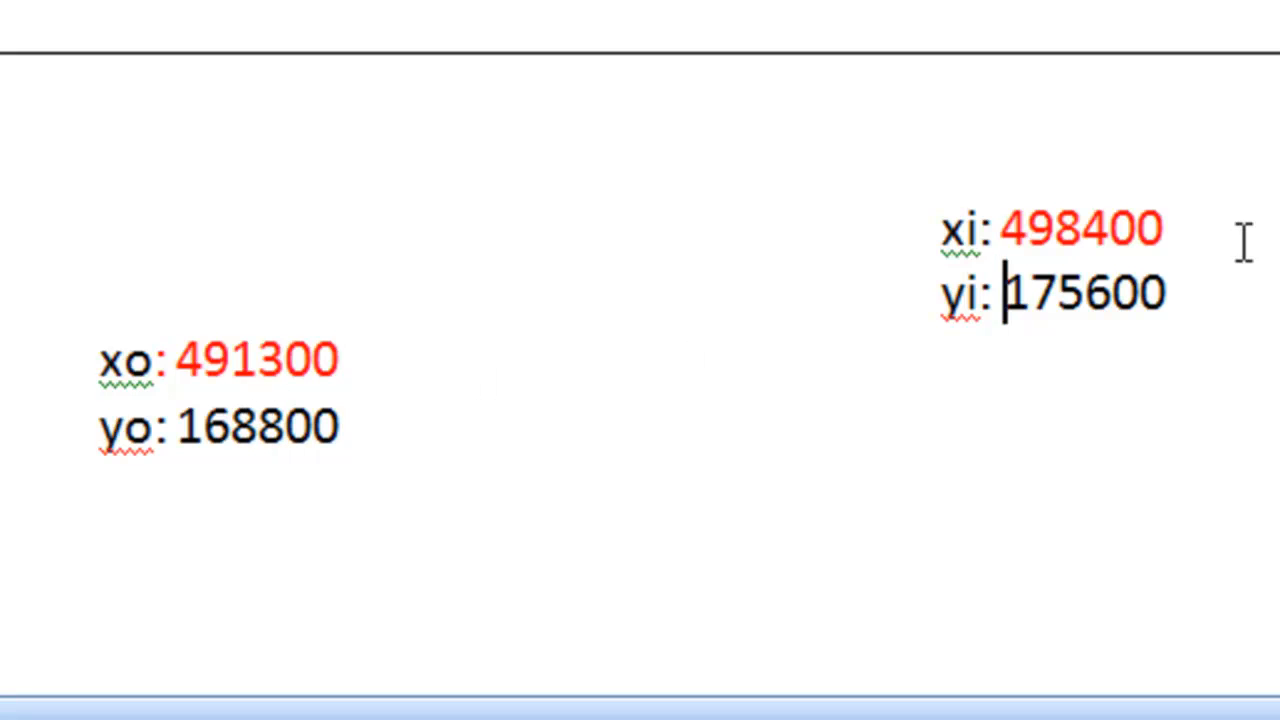
mouse_move(600, 320)
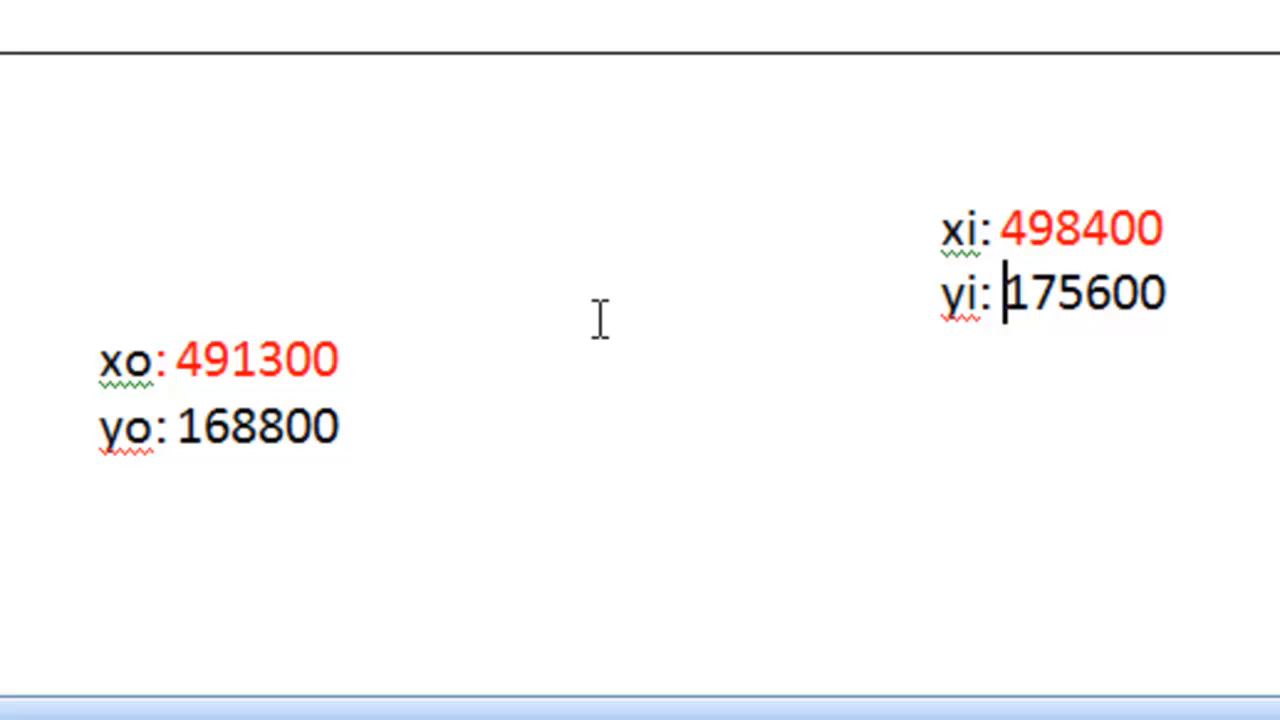
double_click(256, 360)
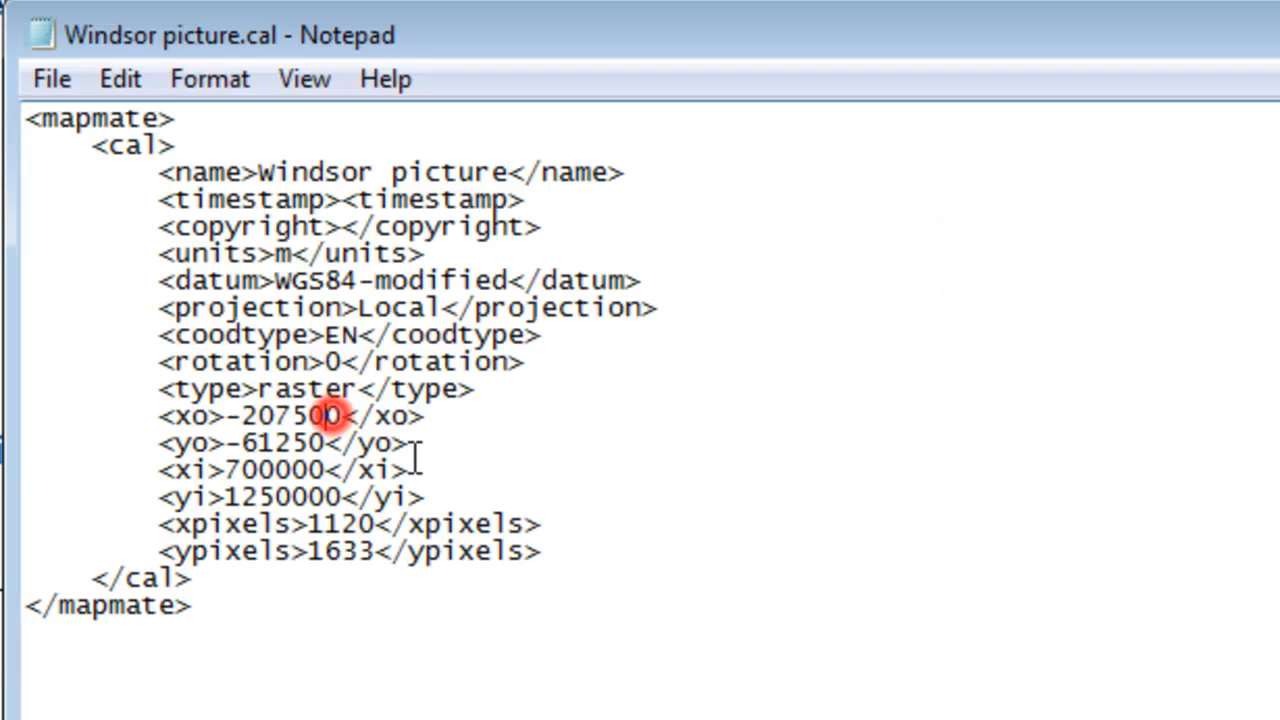
Step: Set the calibration origin and extent to xo 491300, yo 168800, xi 498400, yi 175600
double_click(290, 416)
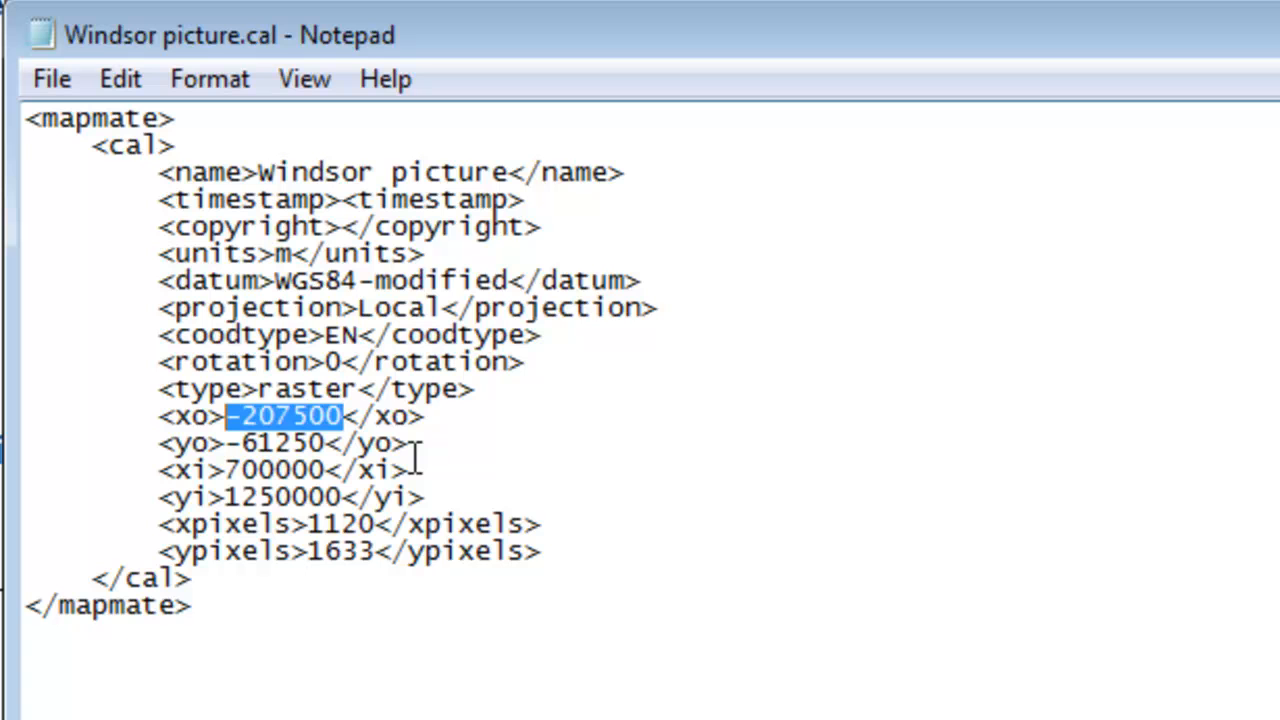
text(491300)
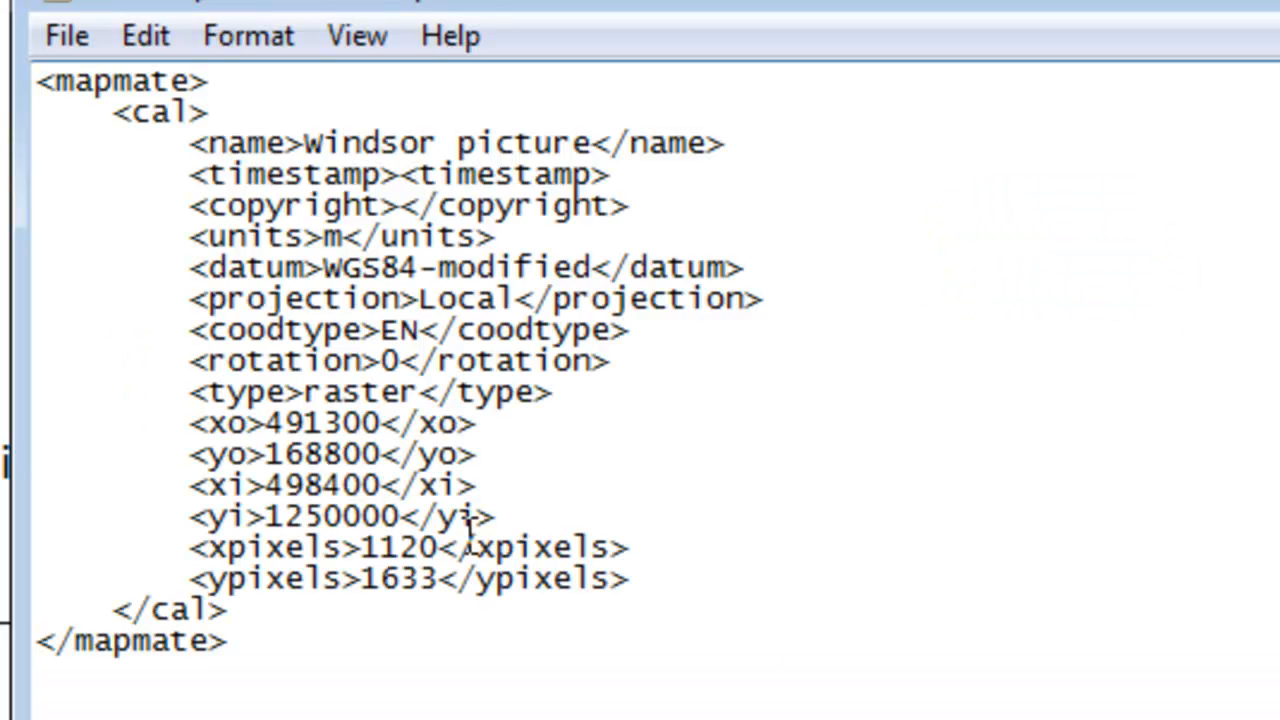
text(175600)
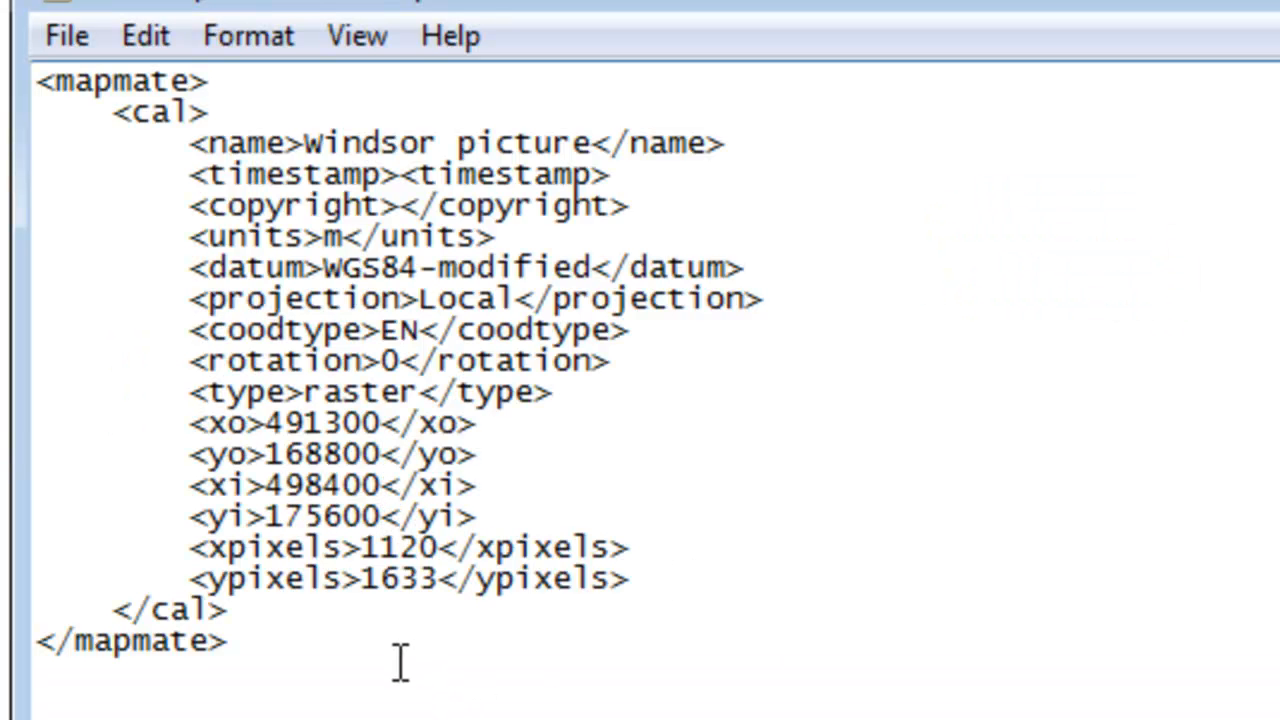
mouse_move(358, 644)
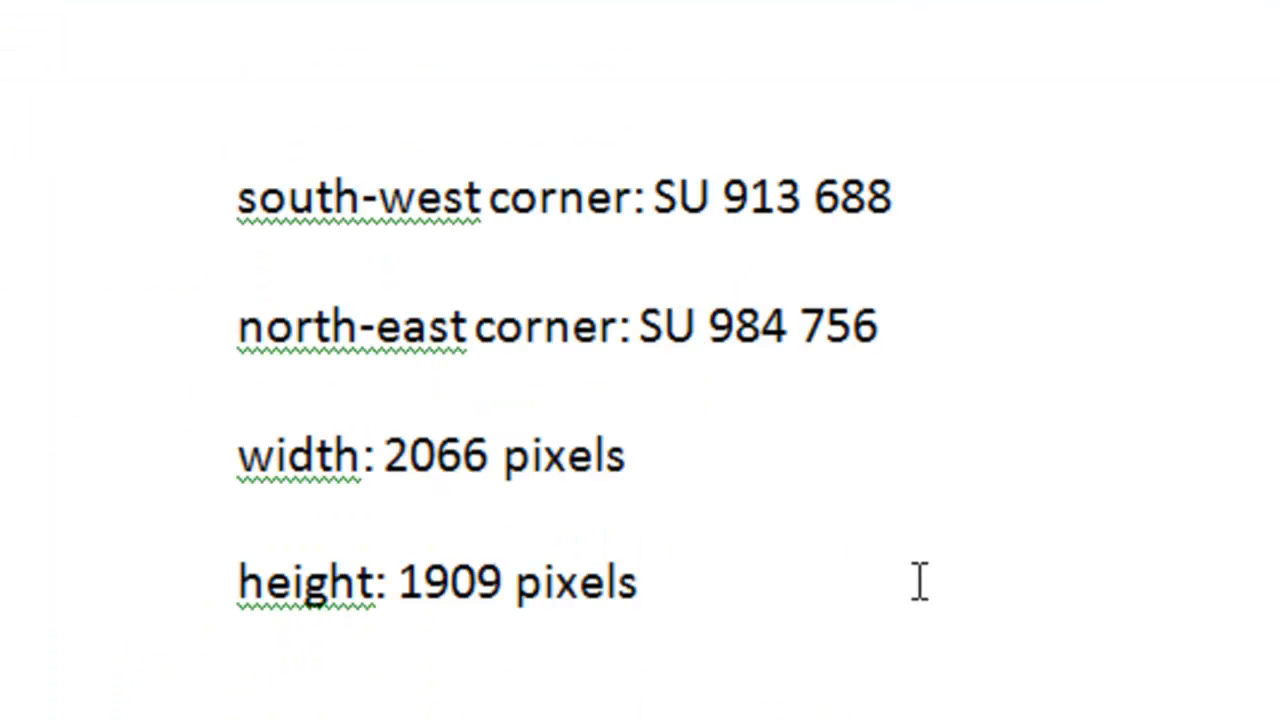
Step: Set the calibration file's xpixels to 2066 and ypixels to 1909
double_click(432, 456)
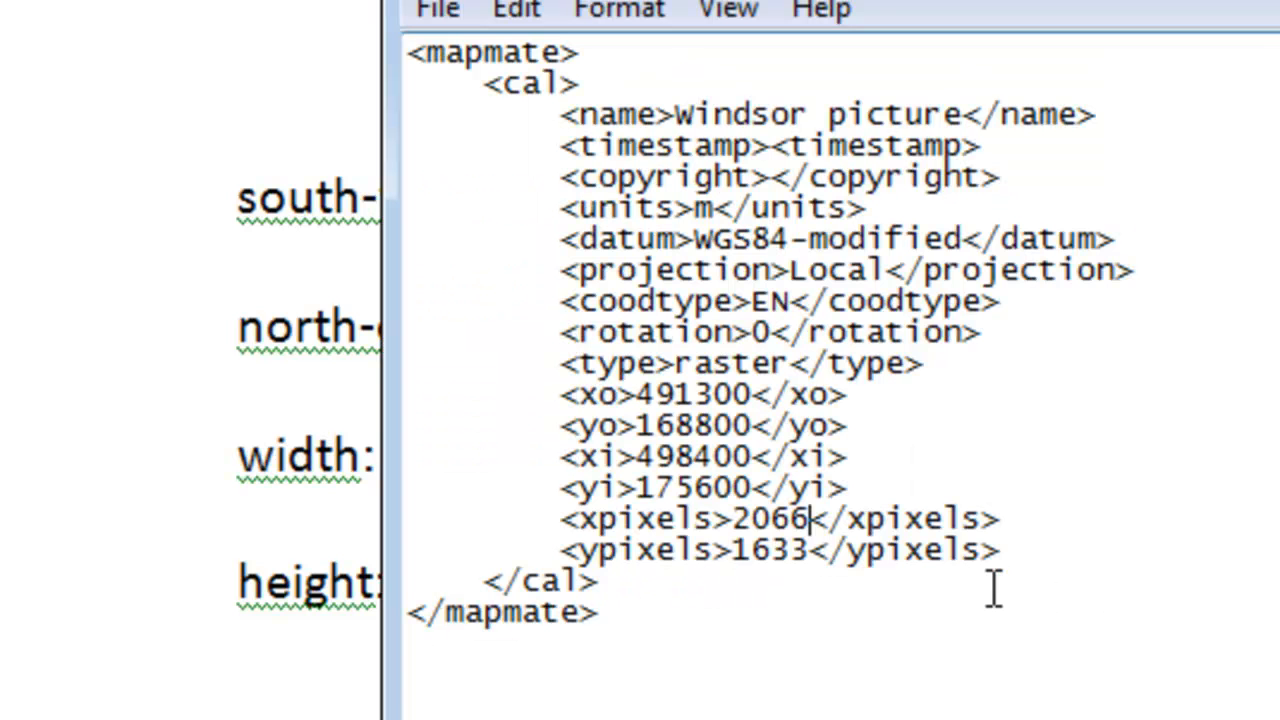
text(1909)
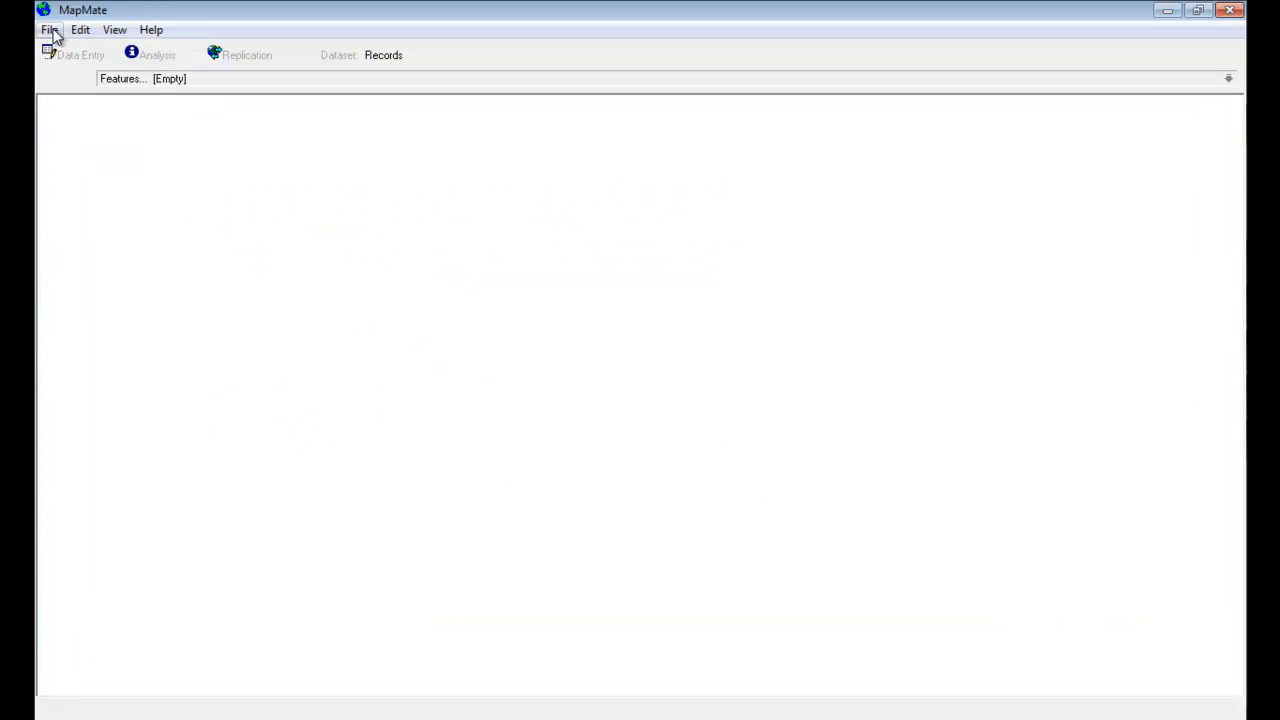
Step: Open the recent 'Windsor picture map' in MapMate to show the calibrated map
click(48, 30)
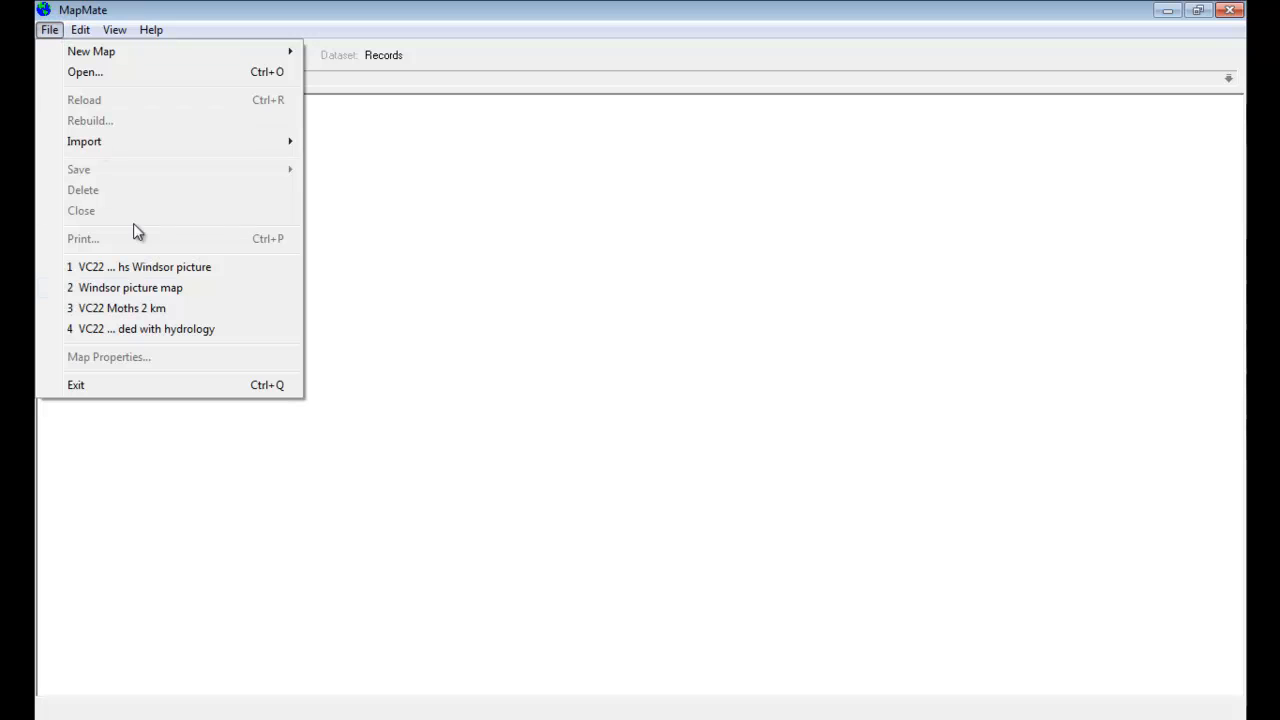
click(132, 288)
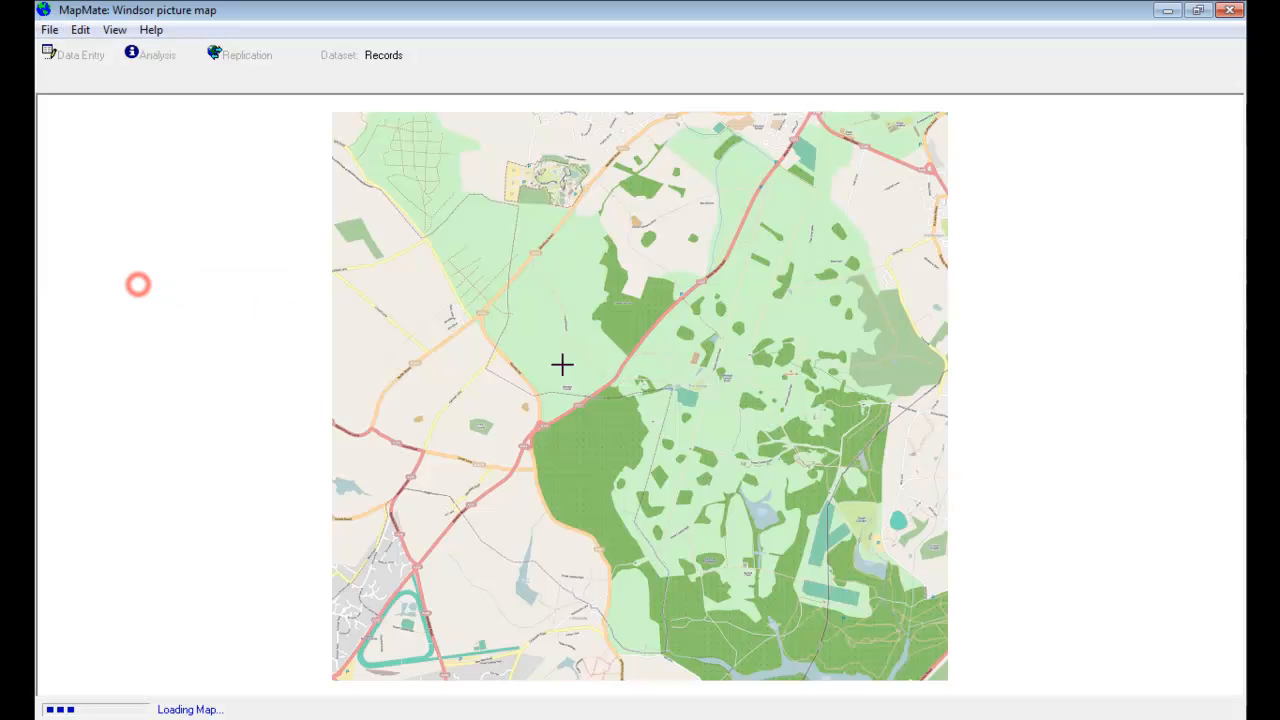